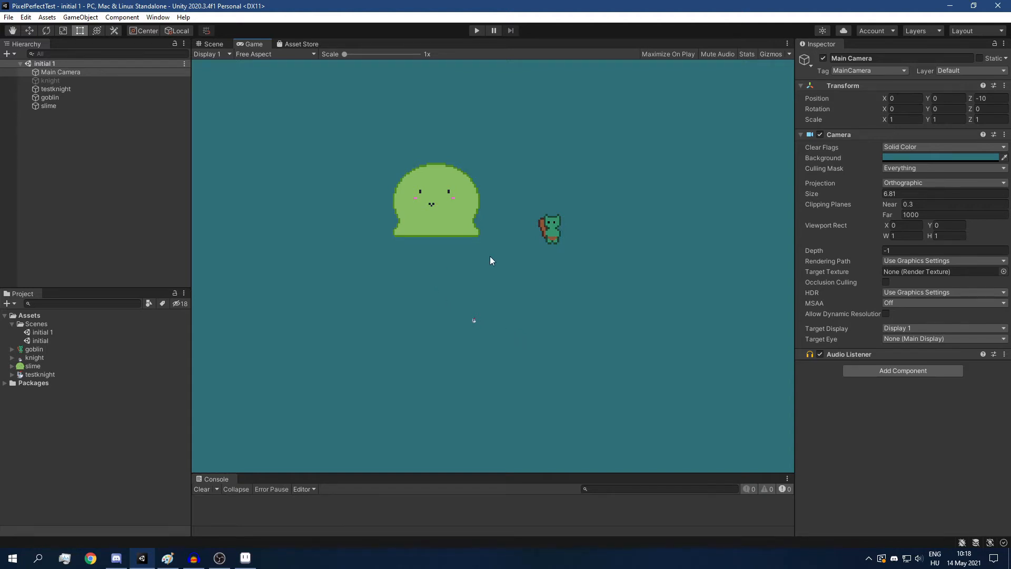
mouse_move(528, 283)
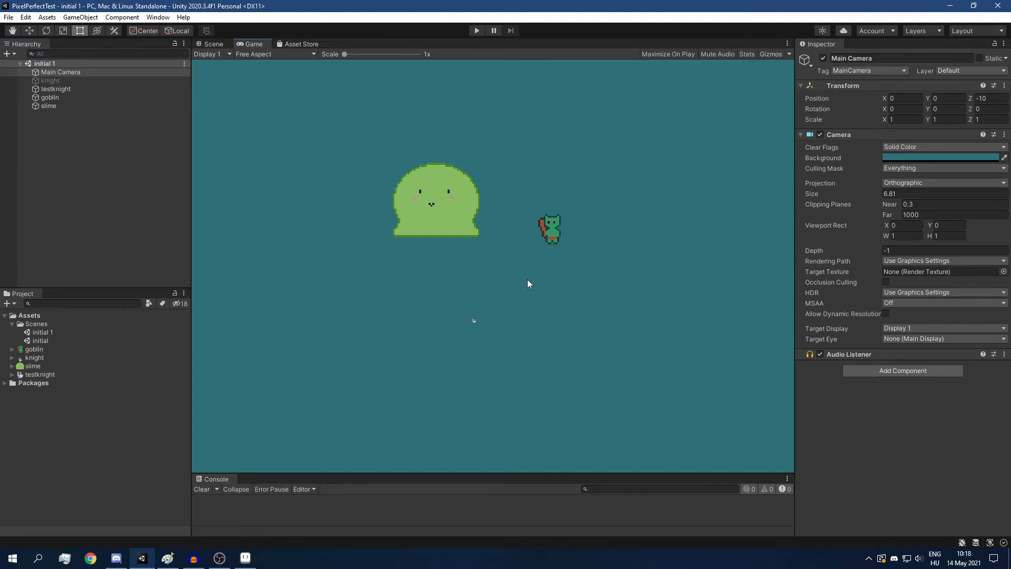
mouse_move(521, 282)
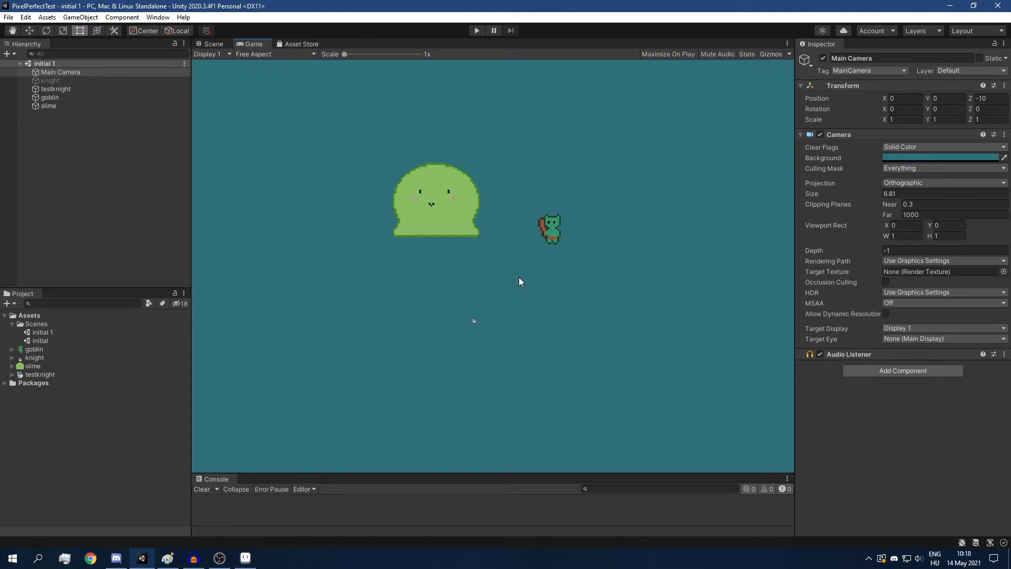
mouse_move(480, 280)
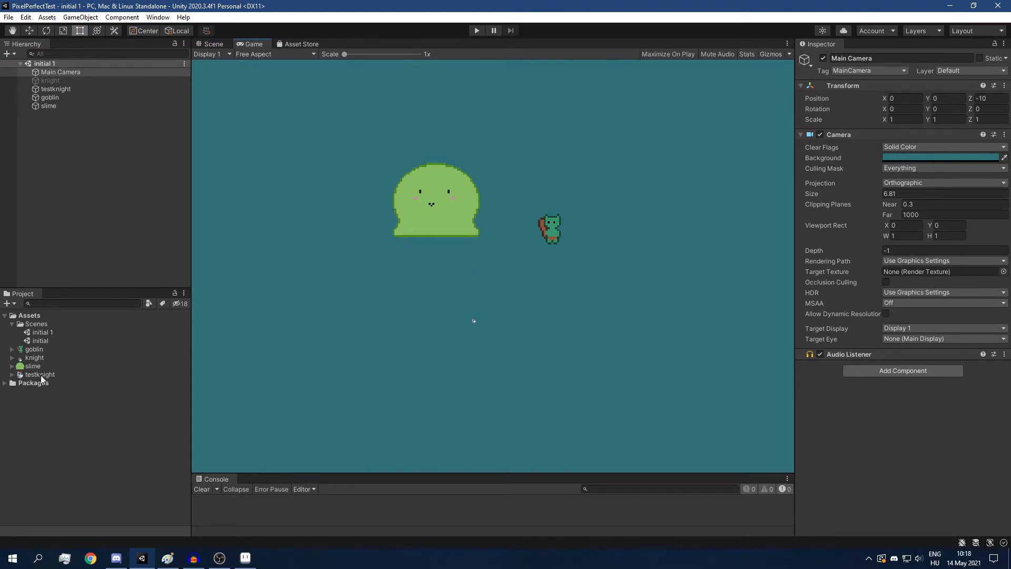
Set Pixels Per Unit to 16 on the goblin, knight, slime and testknight textures and apply.
left_click(40, 375)
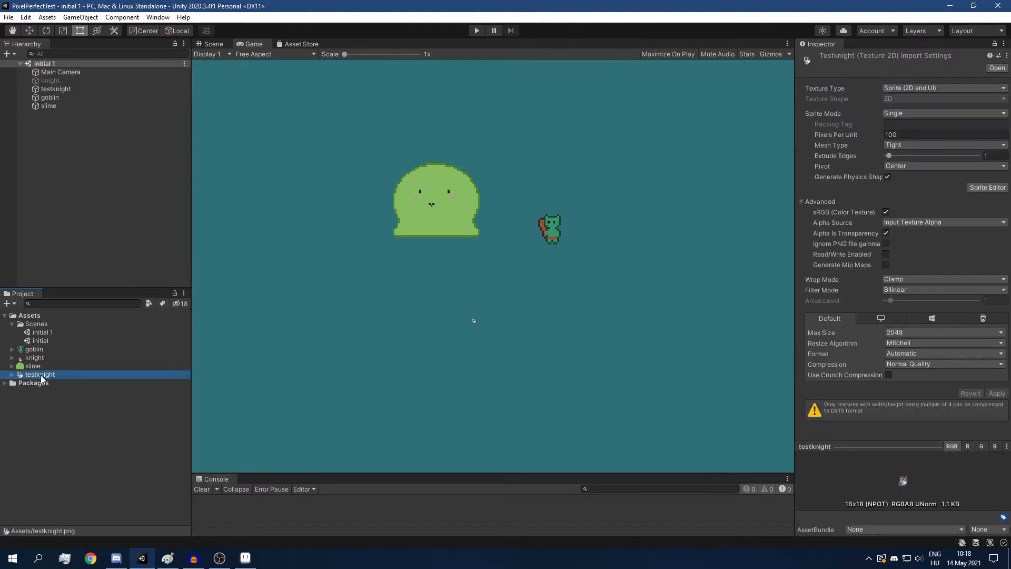
mouse_move(53, 354)
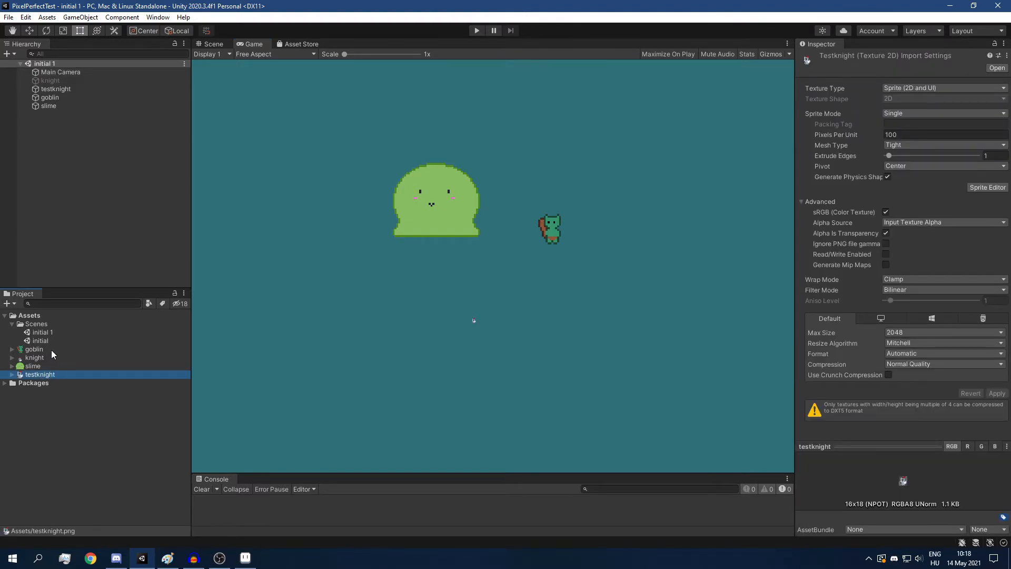
left_click(34, 348)
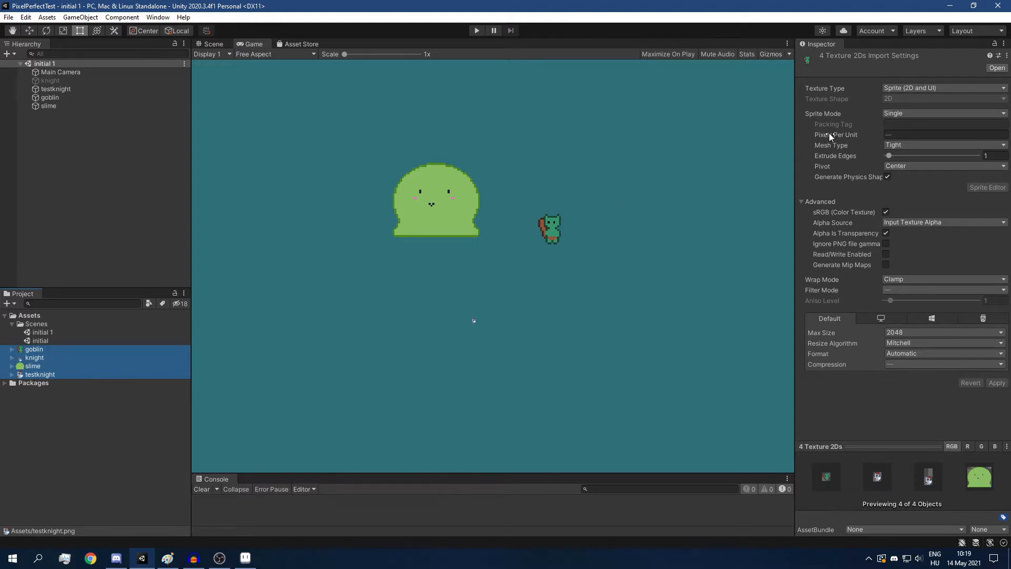
mouse_move(836, 134)
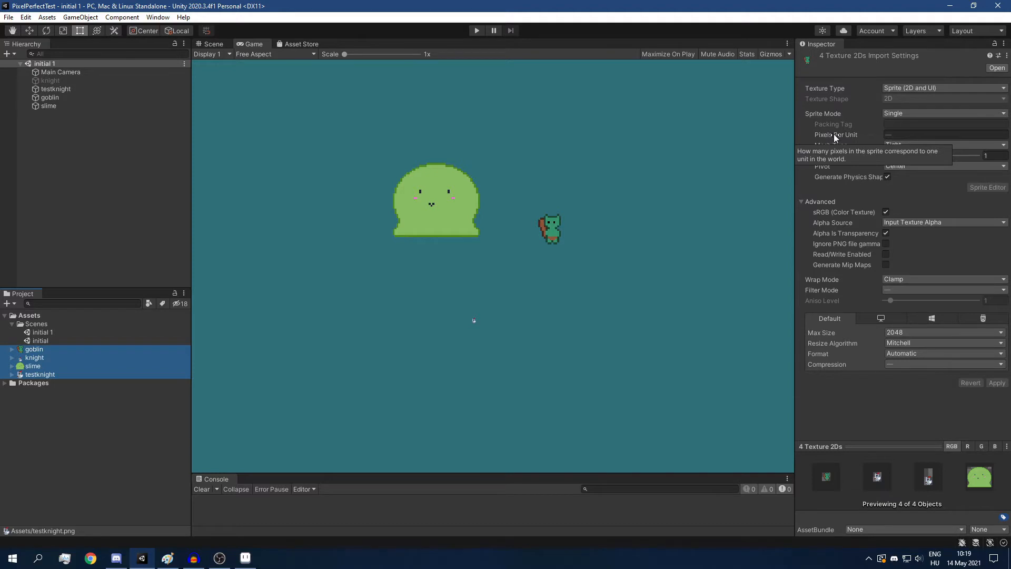
mouse_move(833, 136)
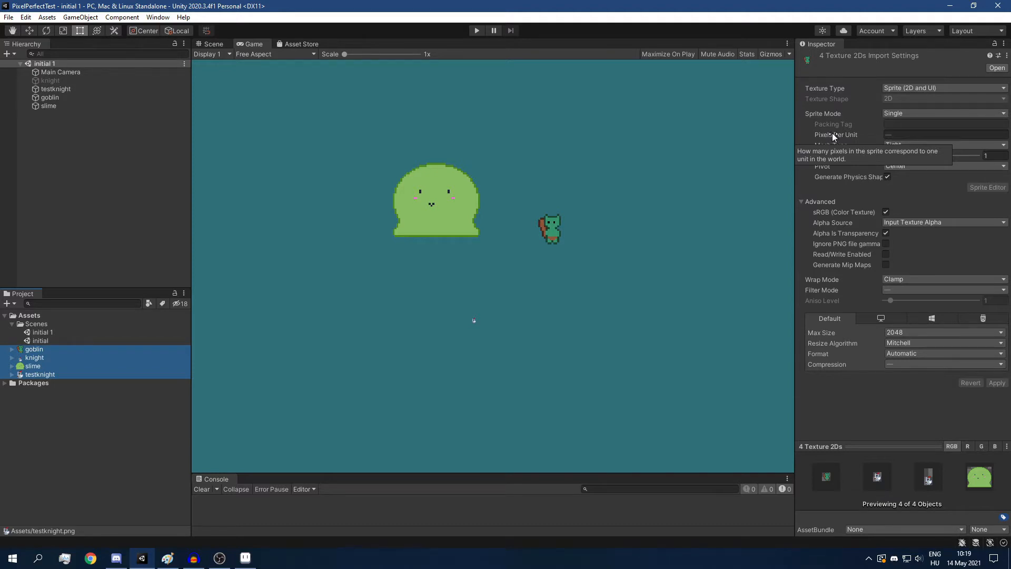
mouse_move(118, 375)
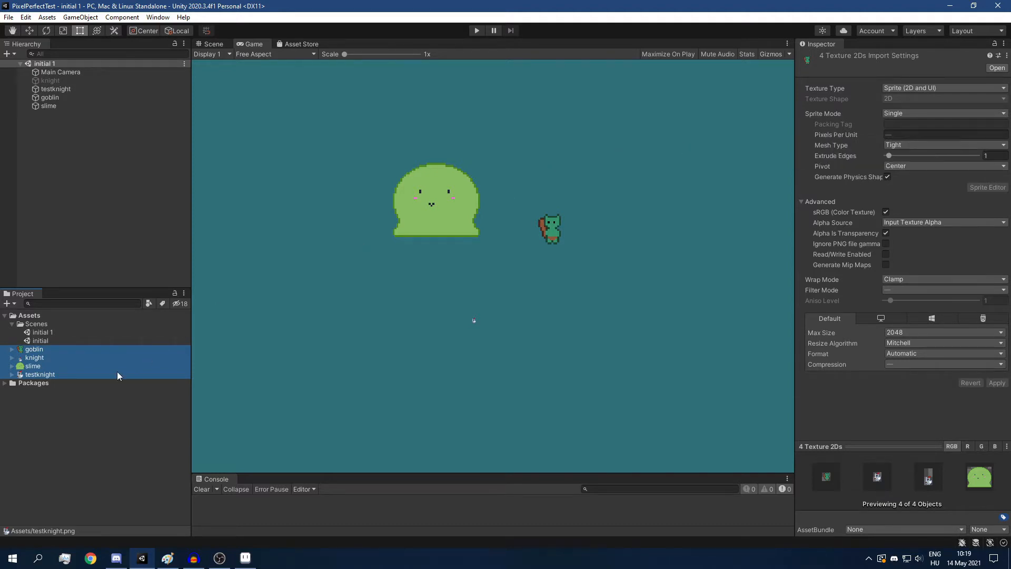
left_click(944, 134)
type("16")
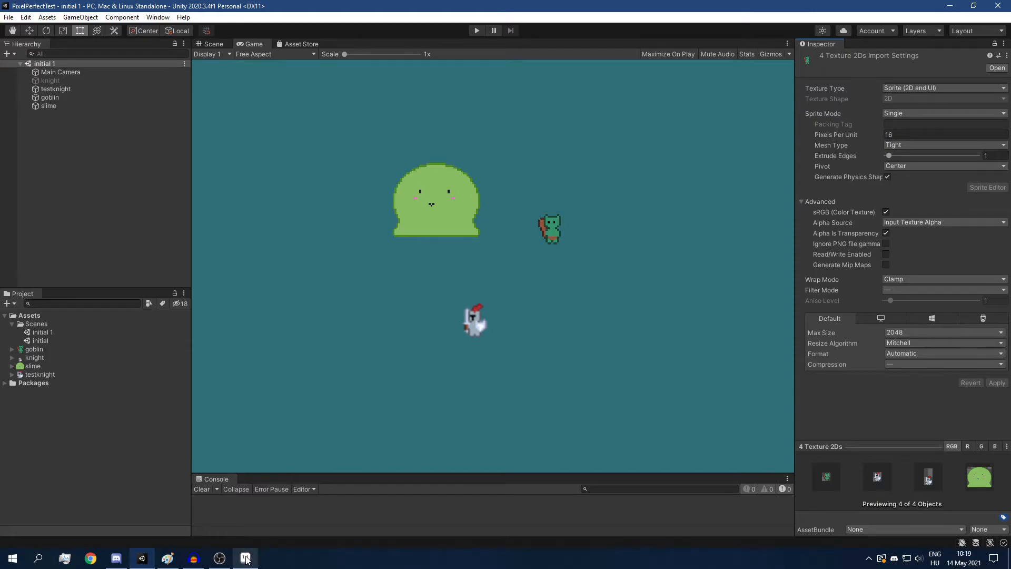
left_click(244, 558)
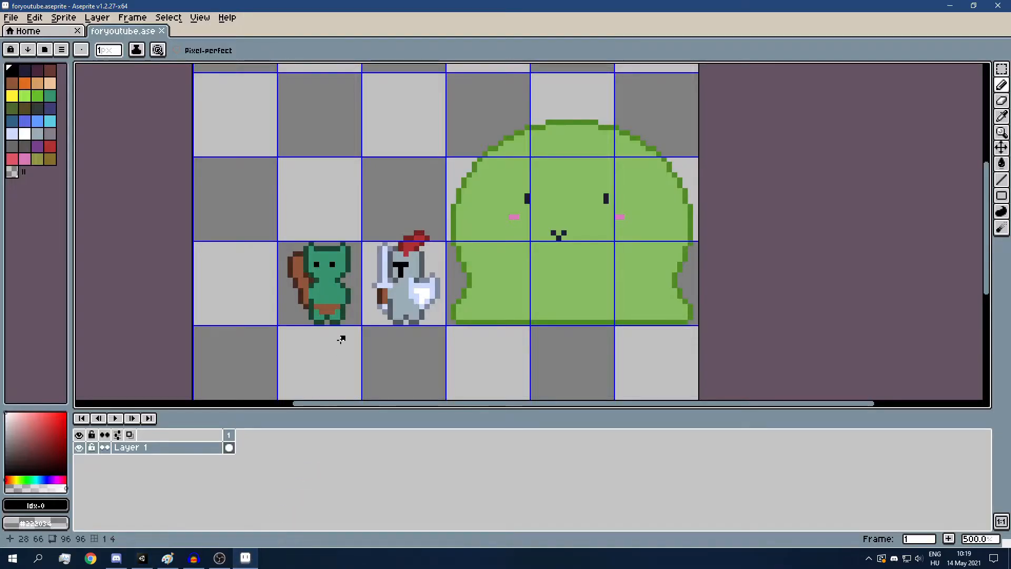
mouse_move(315, 326)
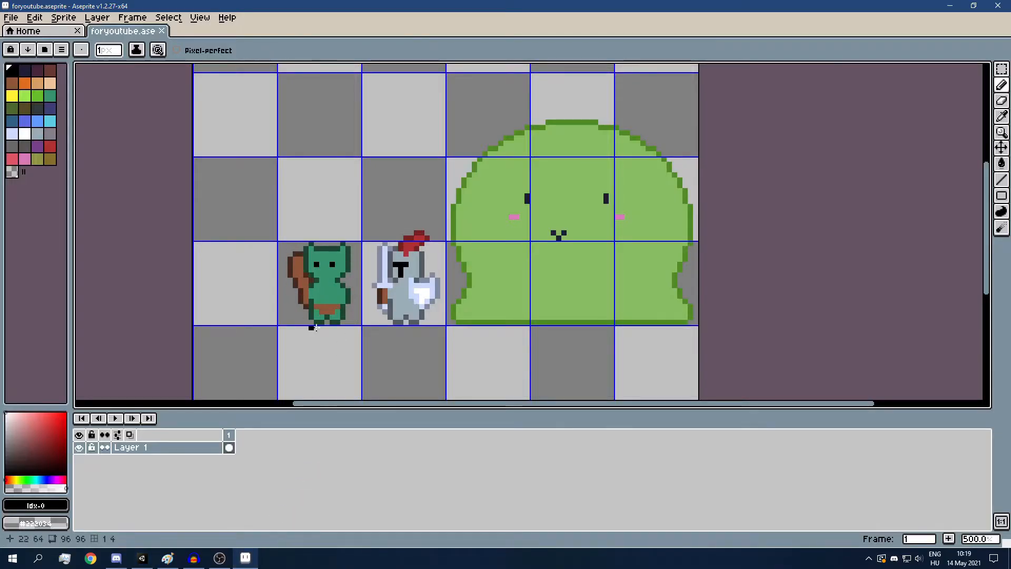
mouse_move(337, 325)
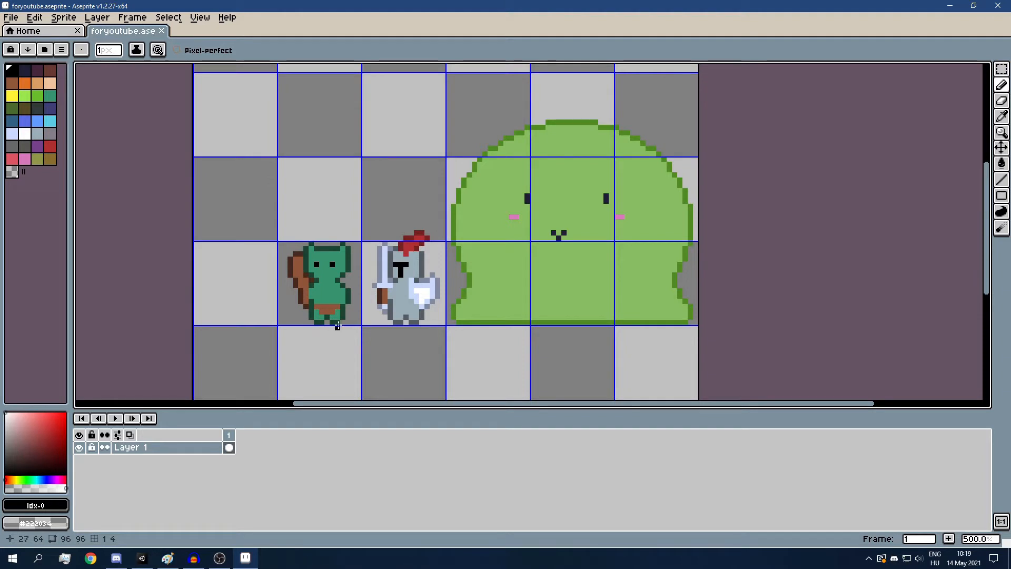
mouse_move(337, 247)
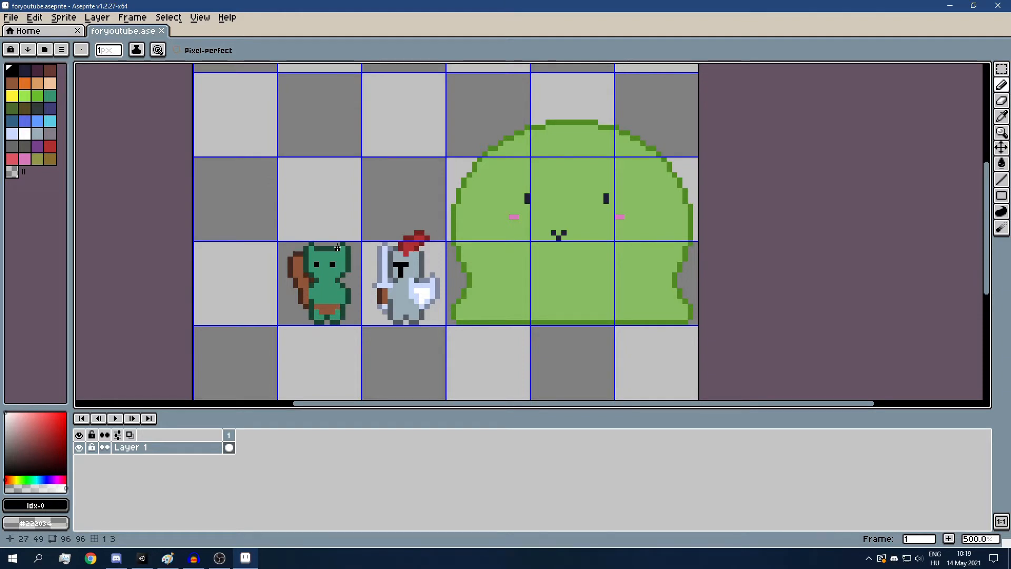
mouse_move(336, 245)
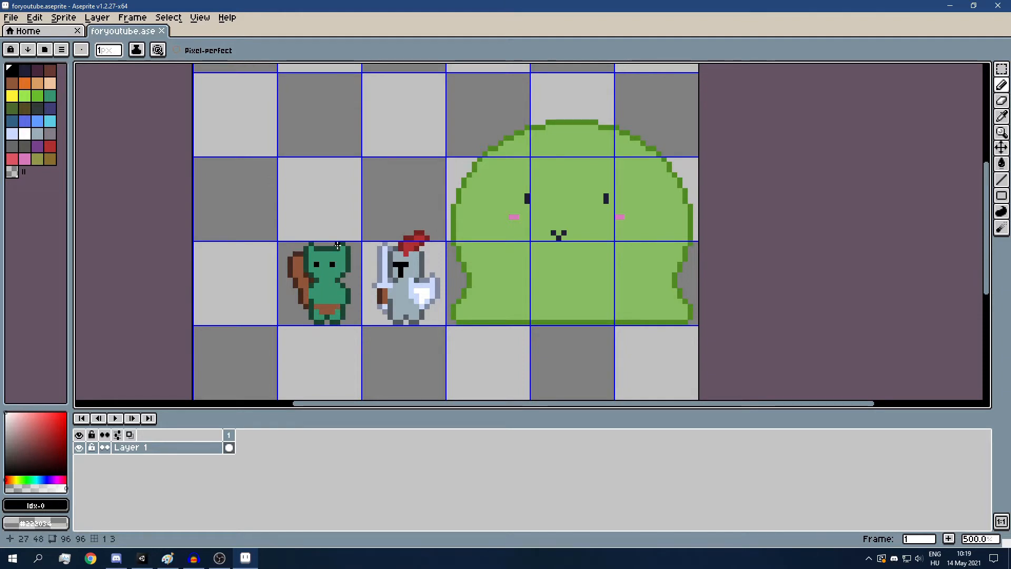
mouse_move(143, 558)
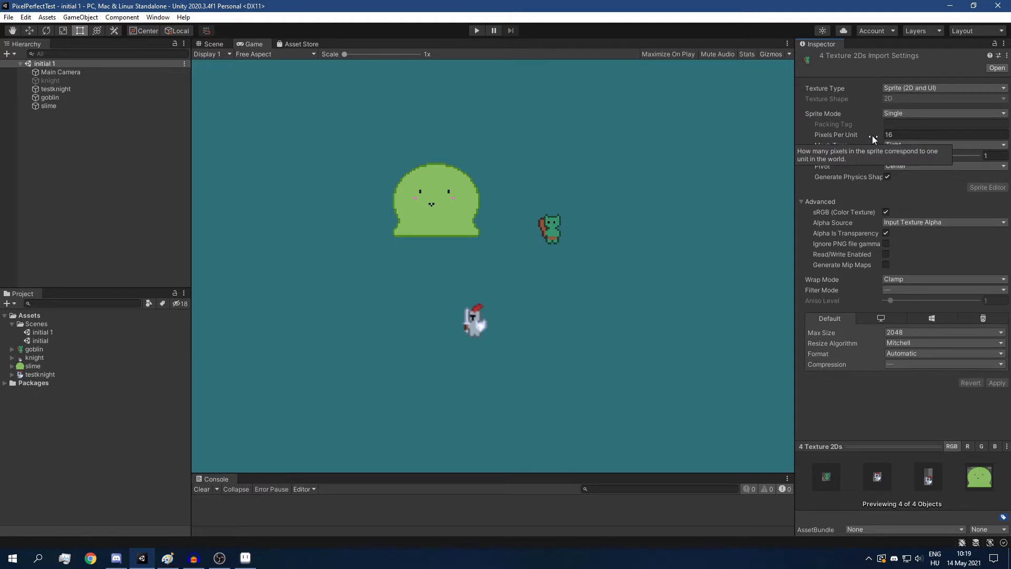
mouse_move(588, 223)
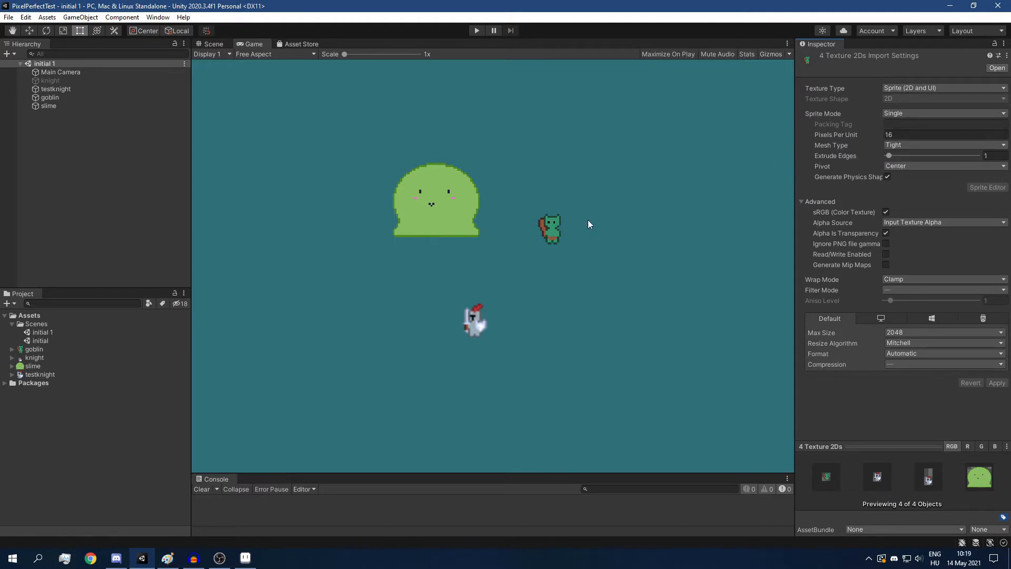
mouse_move(558, 242)
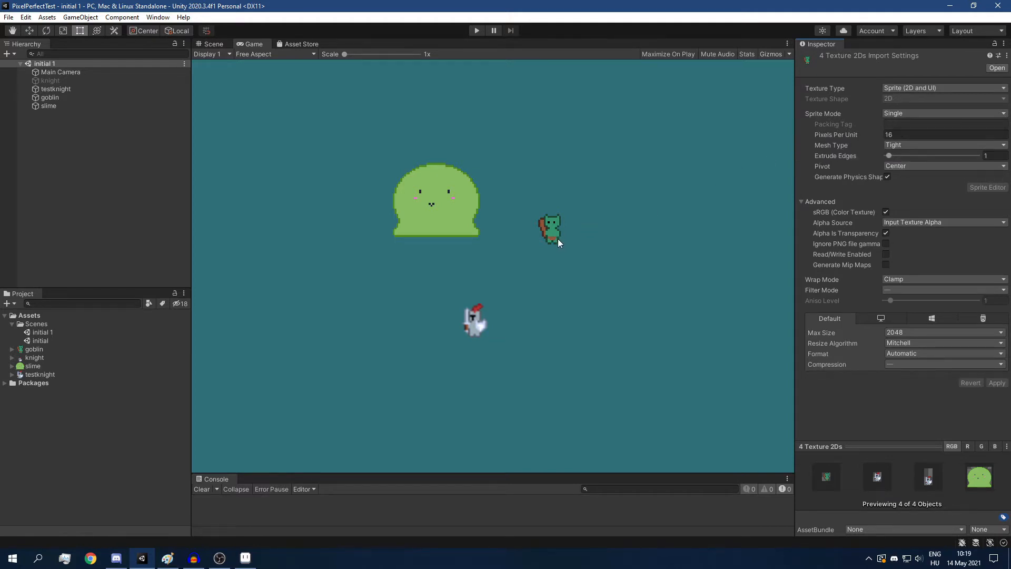
mouse_move(566, 222)
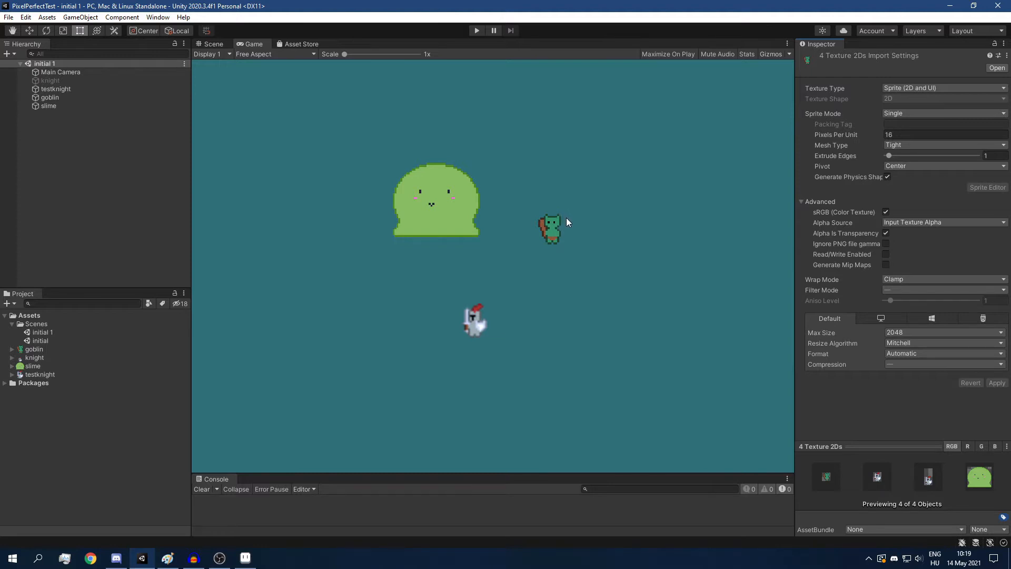
Set Filter Mode to Point (no filter) and Compression to None, then apply to all four sprites.
left_click(941, 290)
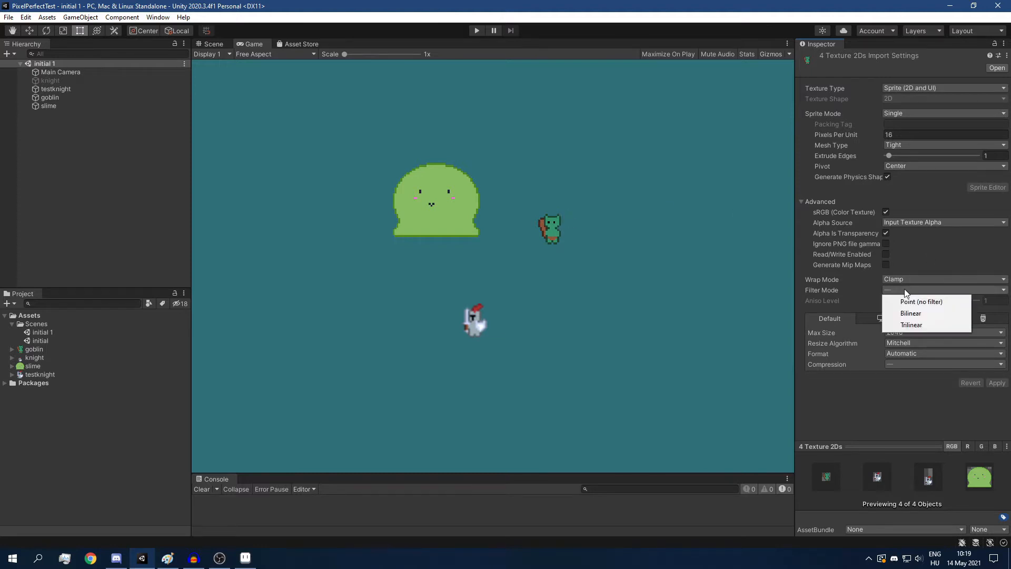
mouse_move(880, 305)
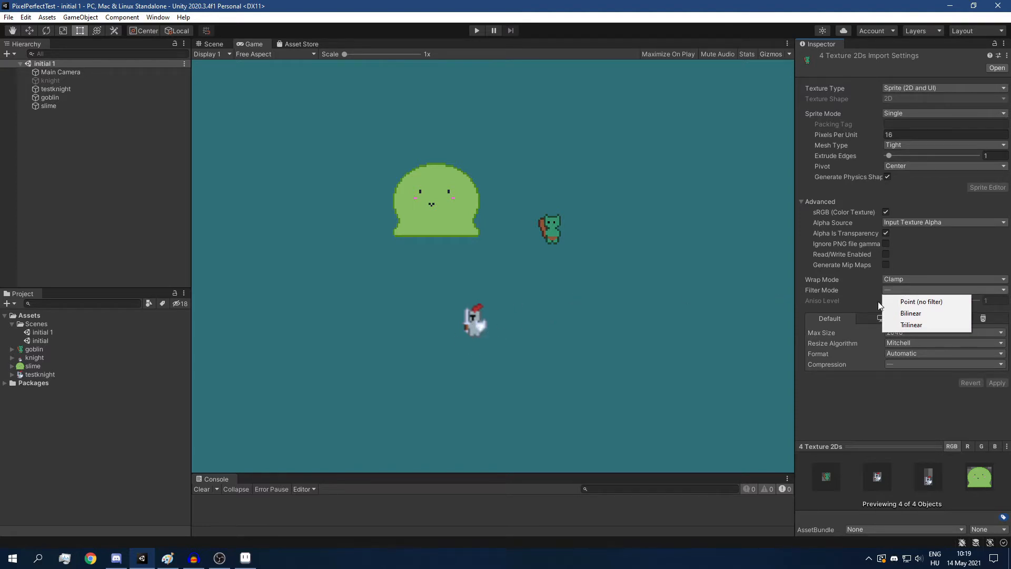
mouse_move(920, 302)
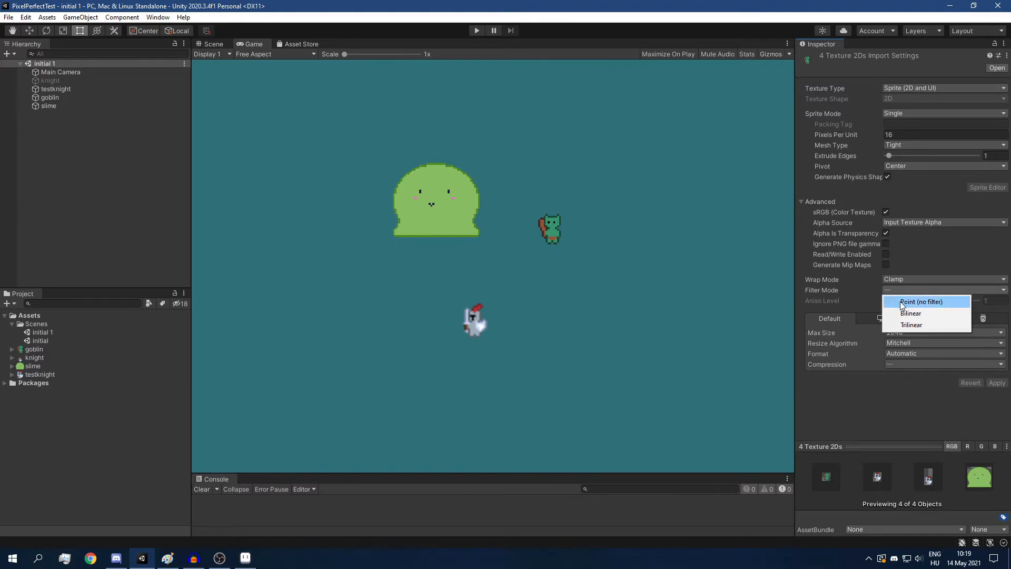
left_click(920, 302)
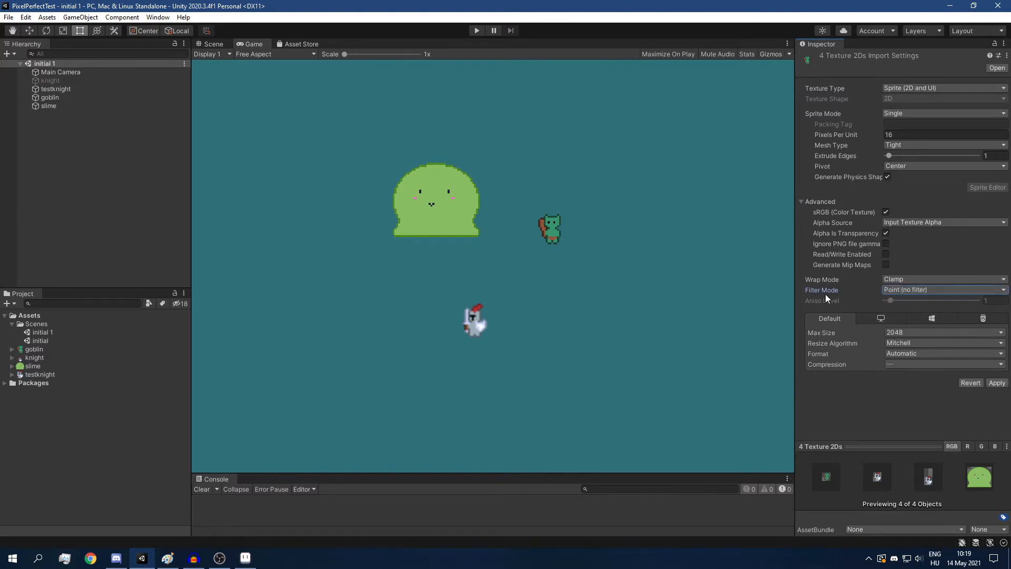
mouse_move(881, 368)
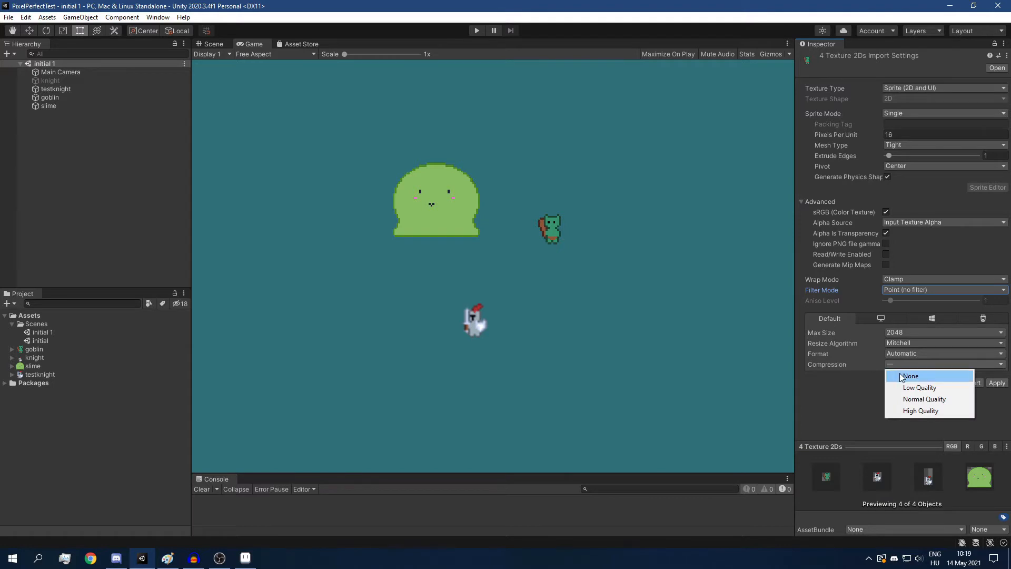
left_click(910, 376)
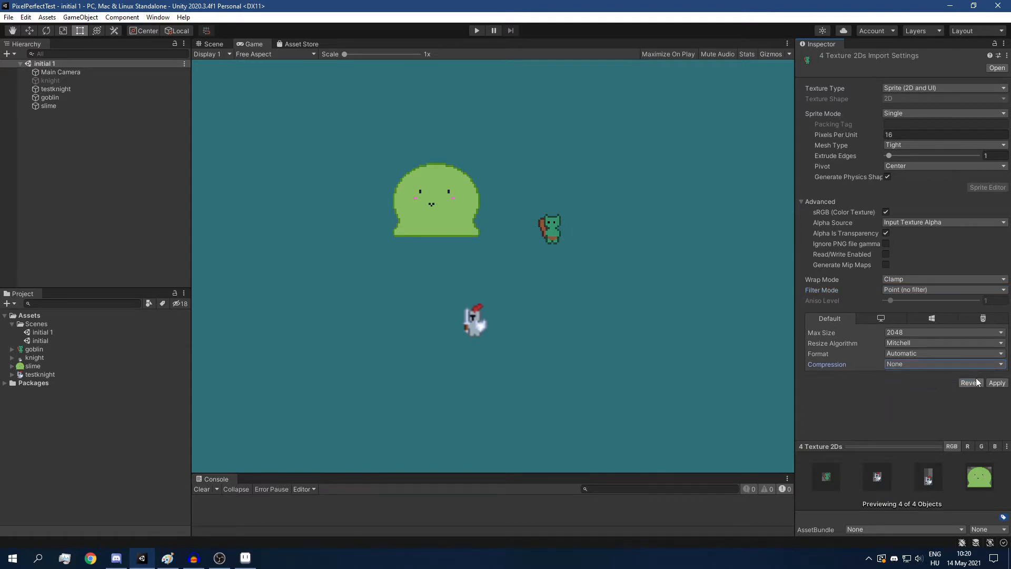
left_click(997, 381)
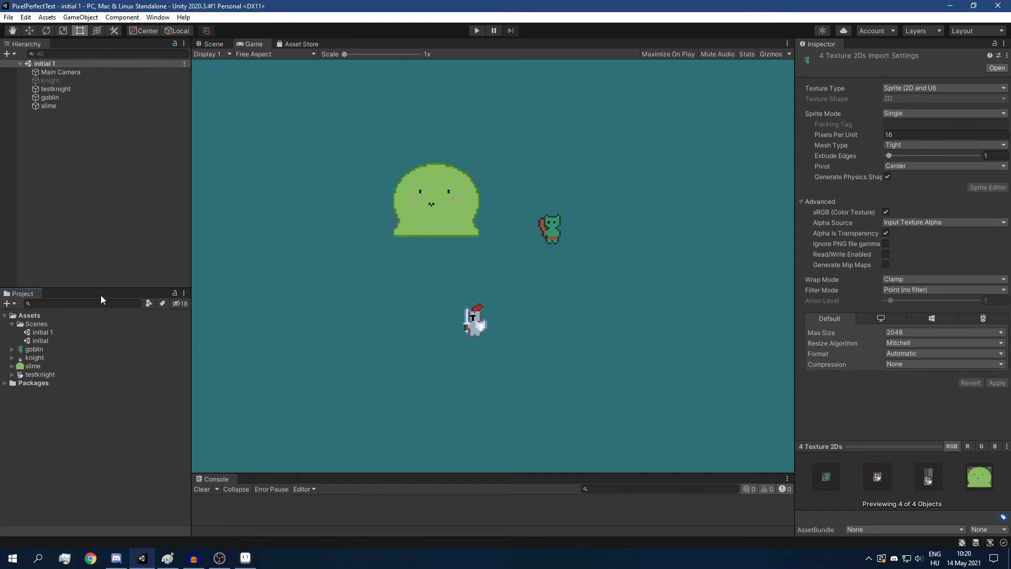
Select the slime object to show its Transform and Sprite Renderer.
left_click(48, 105)
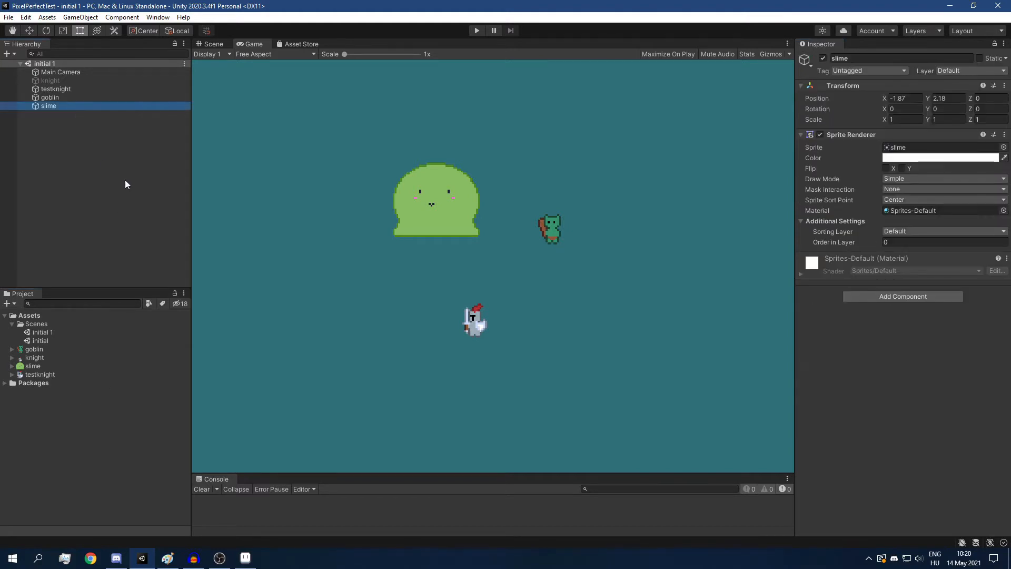
mouse_move(119, 138)
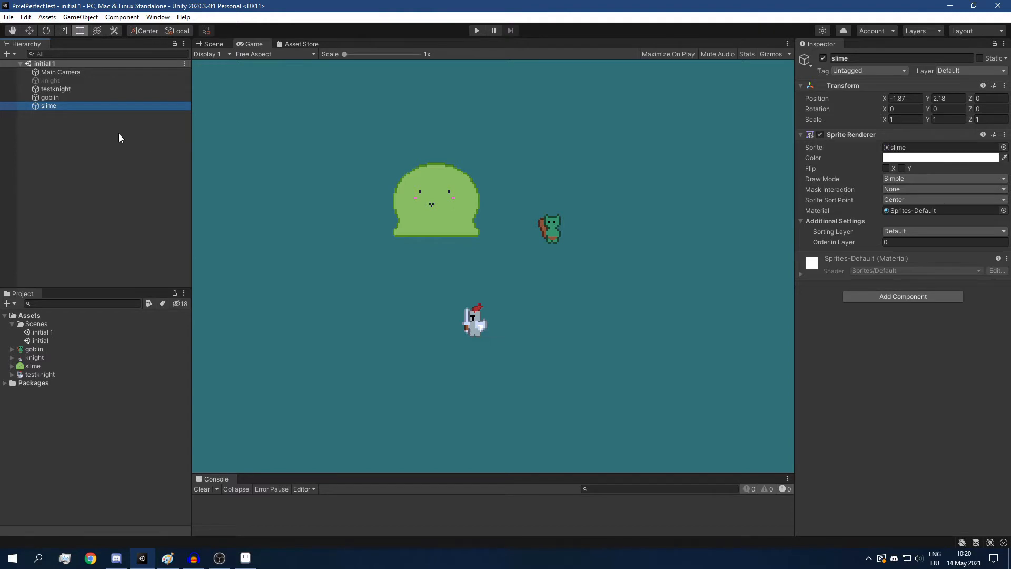
mouse_move(110, 89)
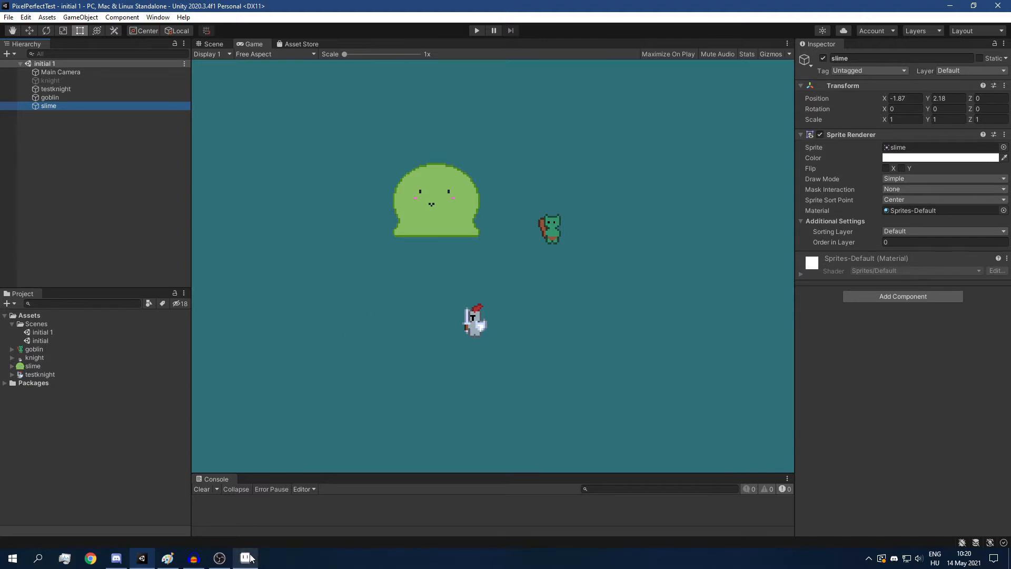
mouse_move(245, 557)
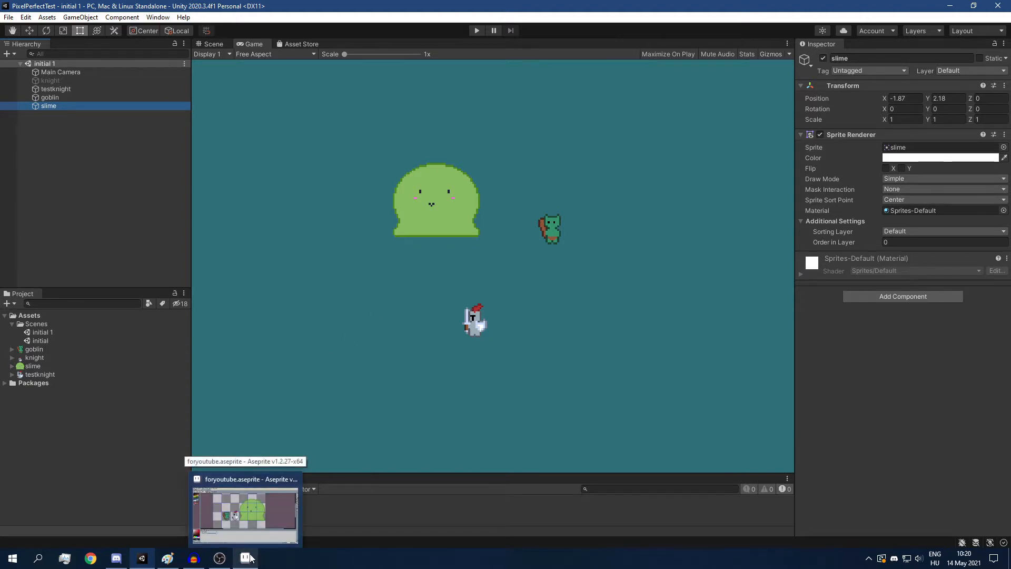
left_click(245, 509)
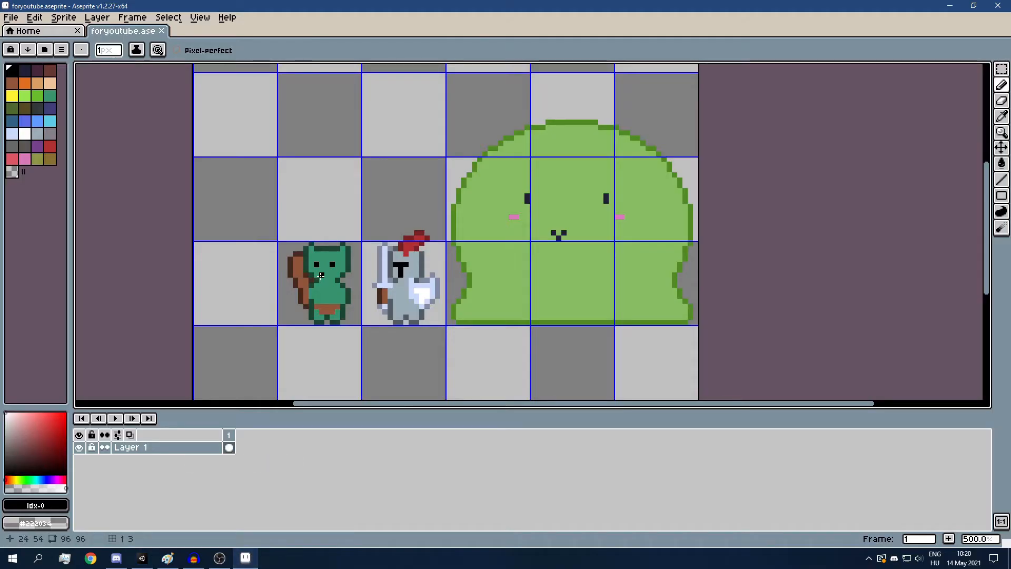
mouse_move(320, 208)
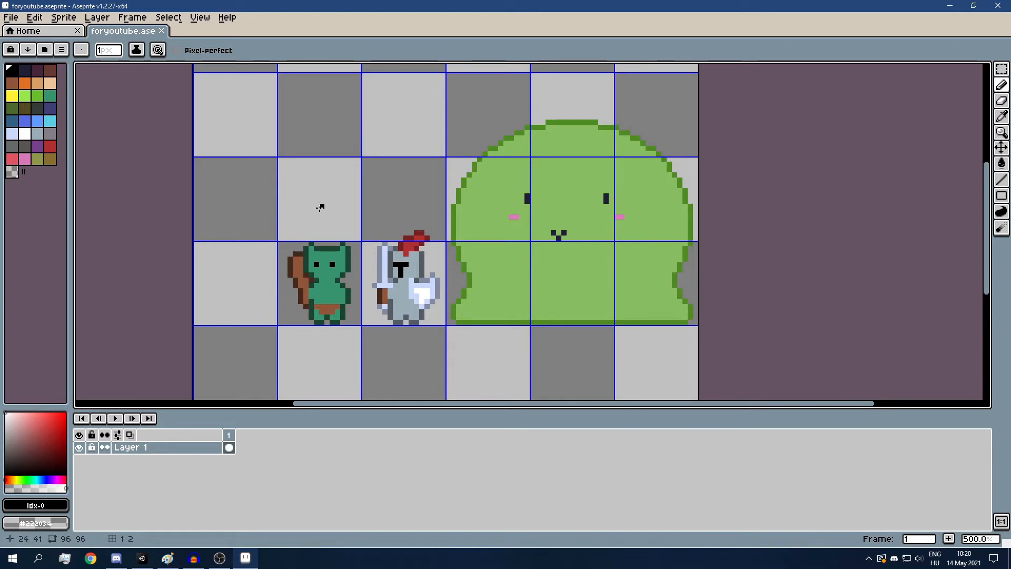
mouse_move(335, 235)
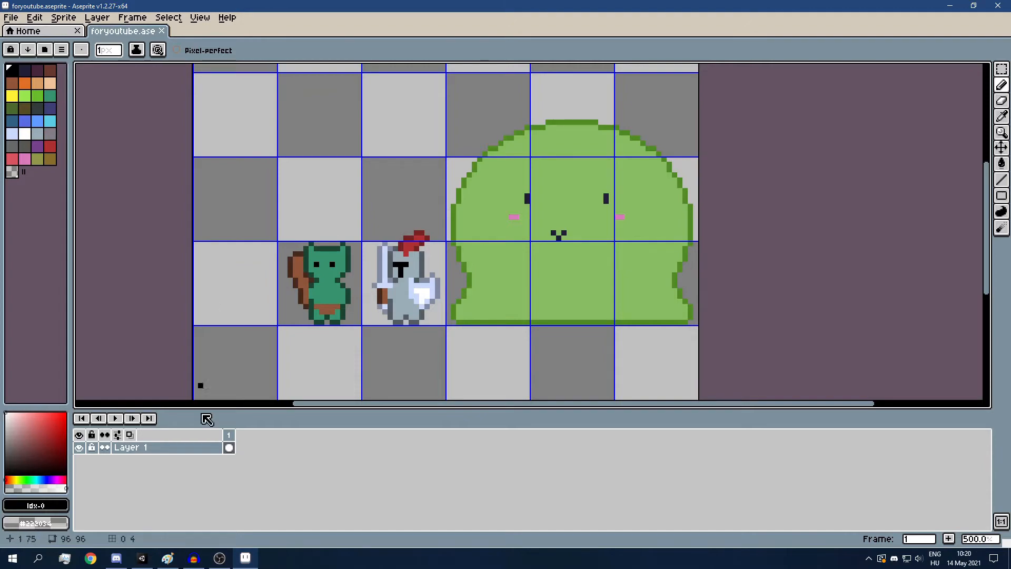
Return to Unity and select the goblin to set its Position X to 1.51.
left_click(141, 558)
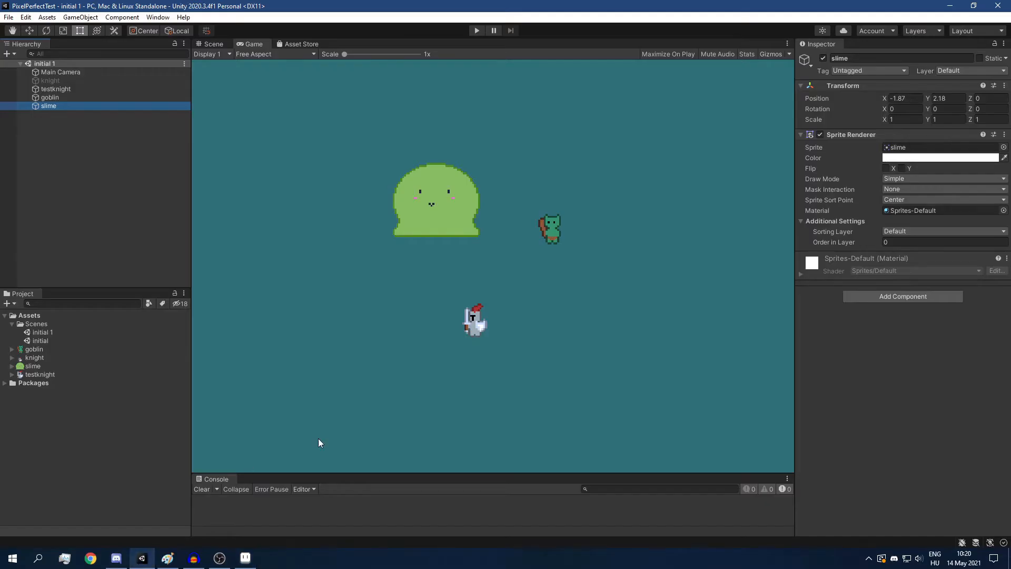
mouse_move(552, 228)
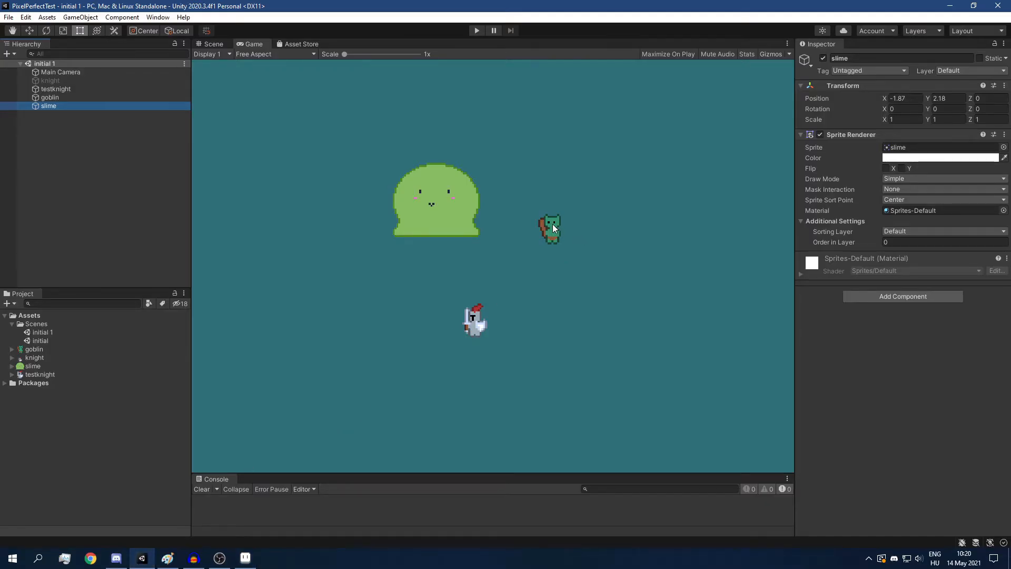
mouse_move(559, 228)
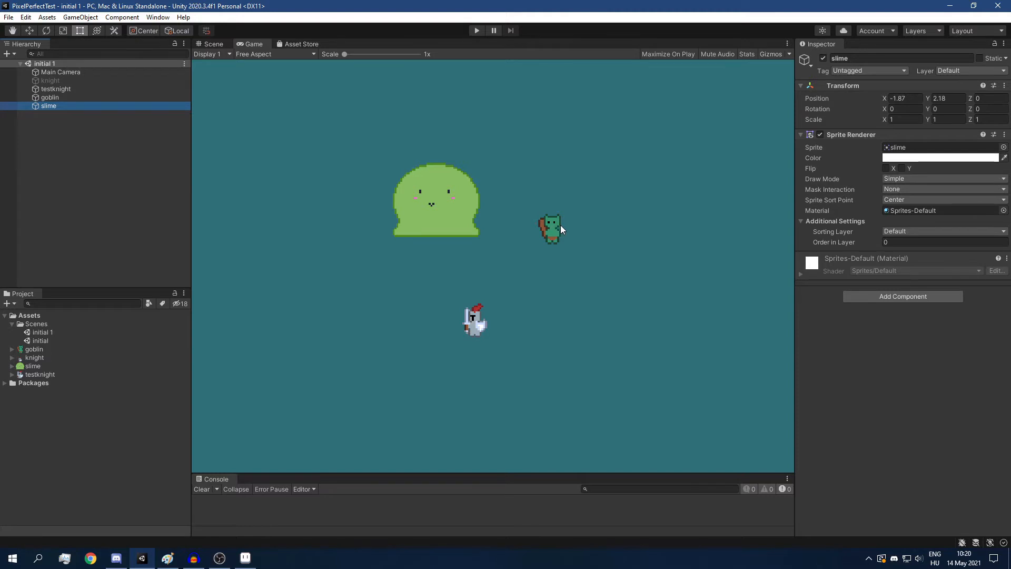
mouse_move(551, 227)
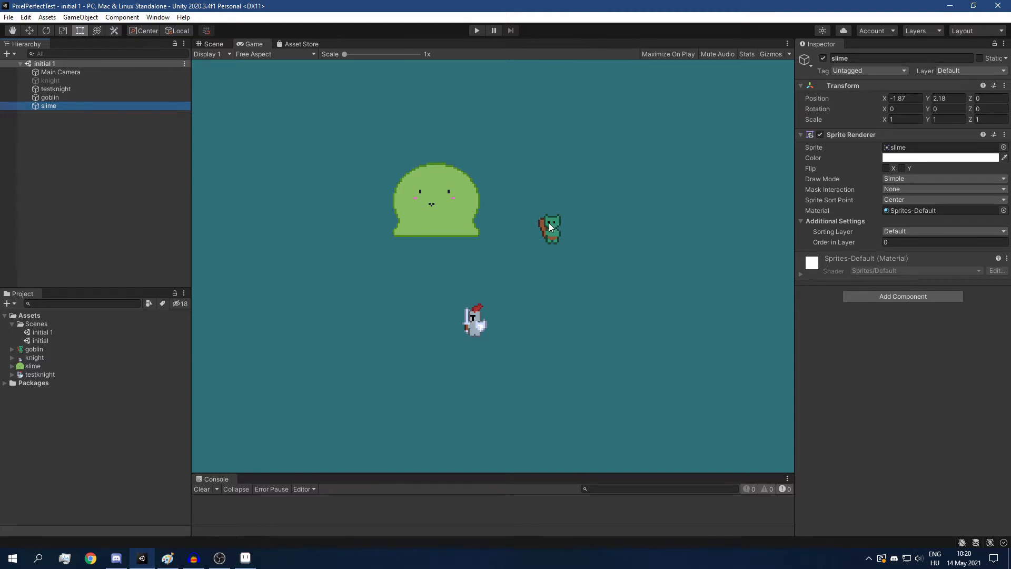
mouse_move(559, 245)
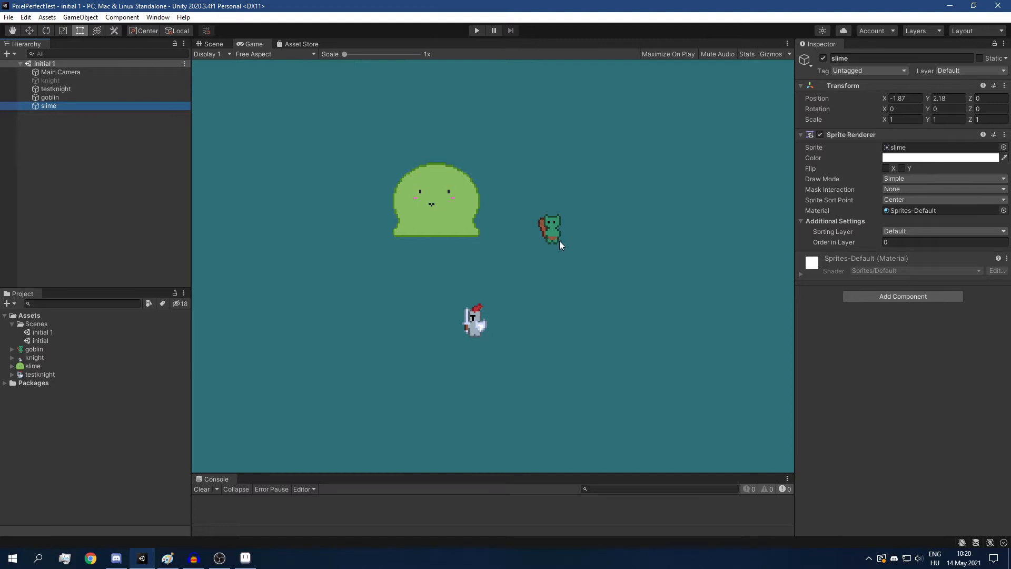
mouse_move(573, 254)
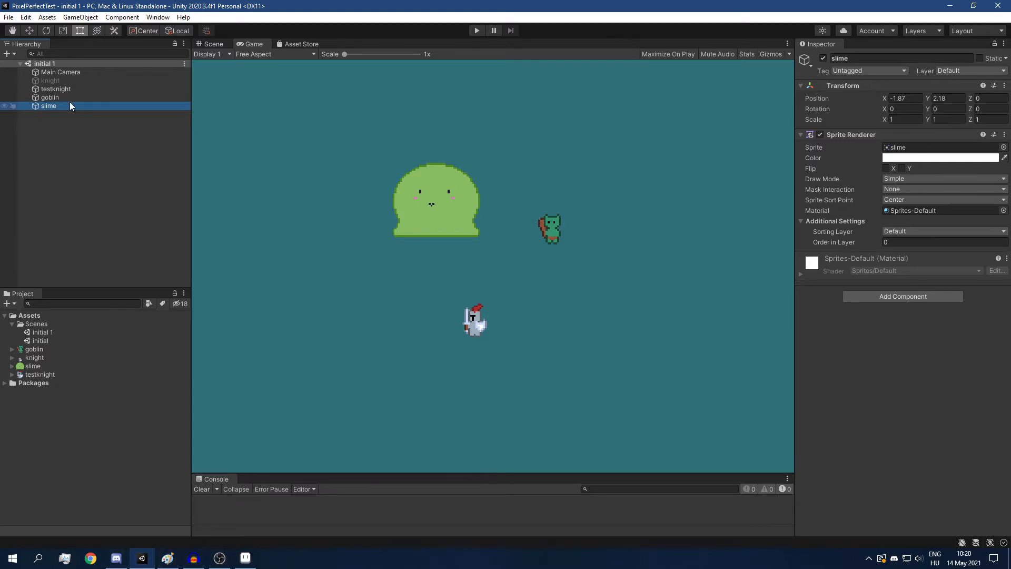
left_click(49, 96)
type("1.51")
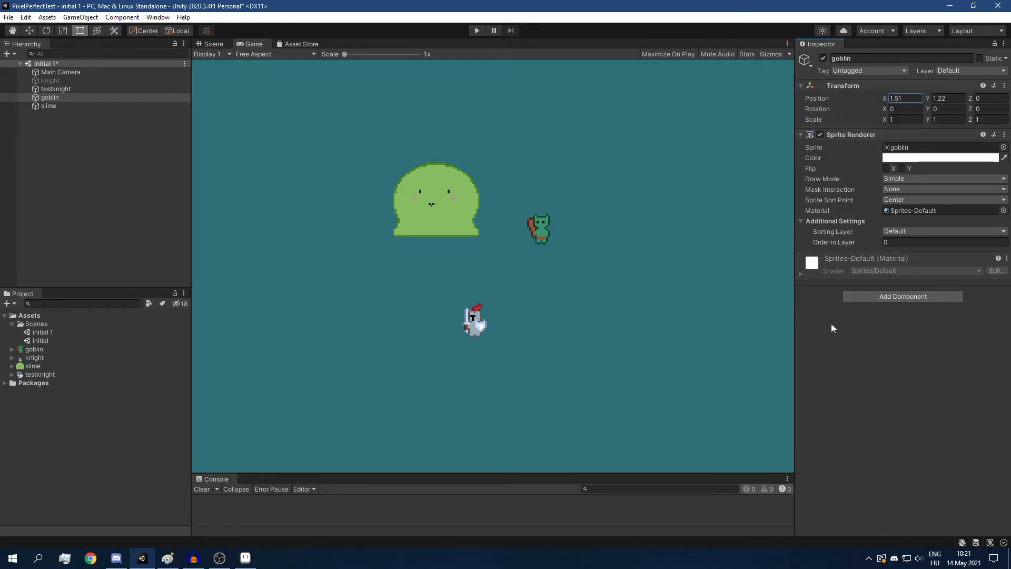
mouse_move(525, 249)
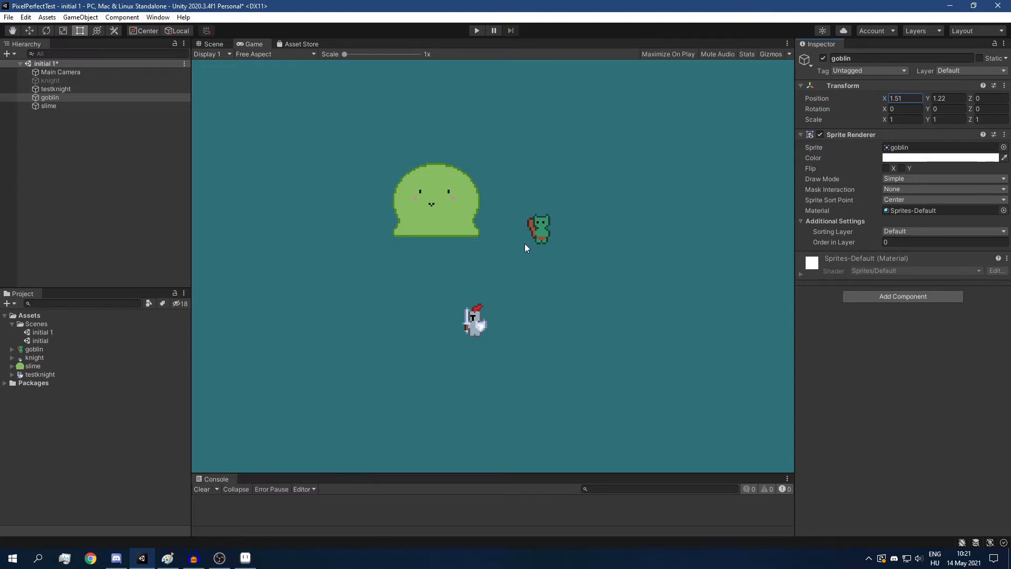
mouse_move(558, 248)
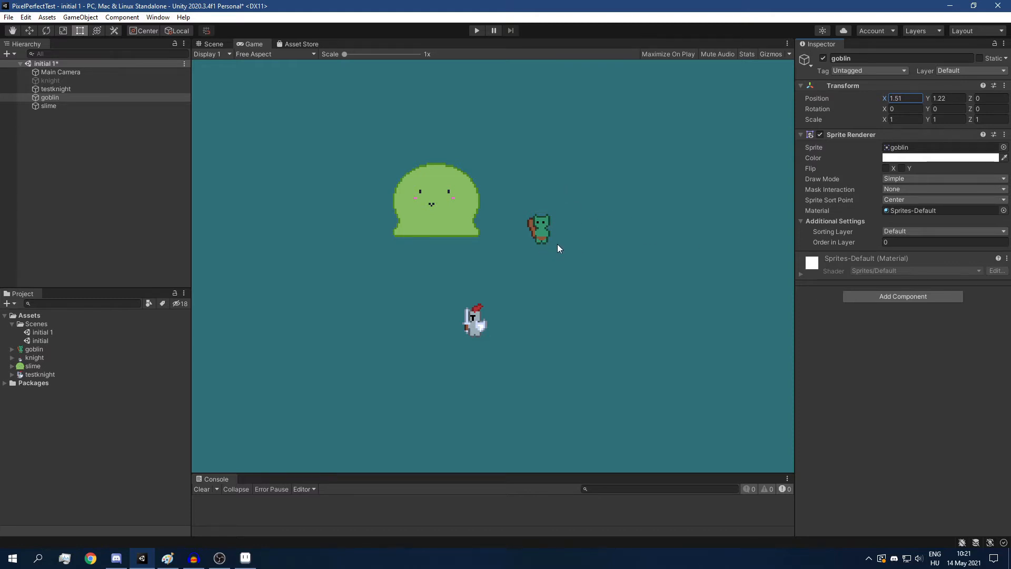
mouse_move(531, 187)
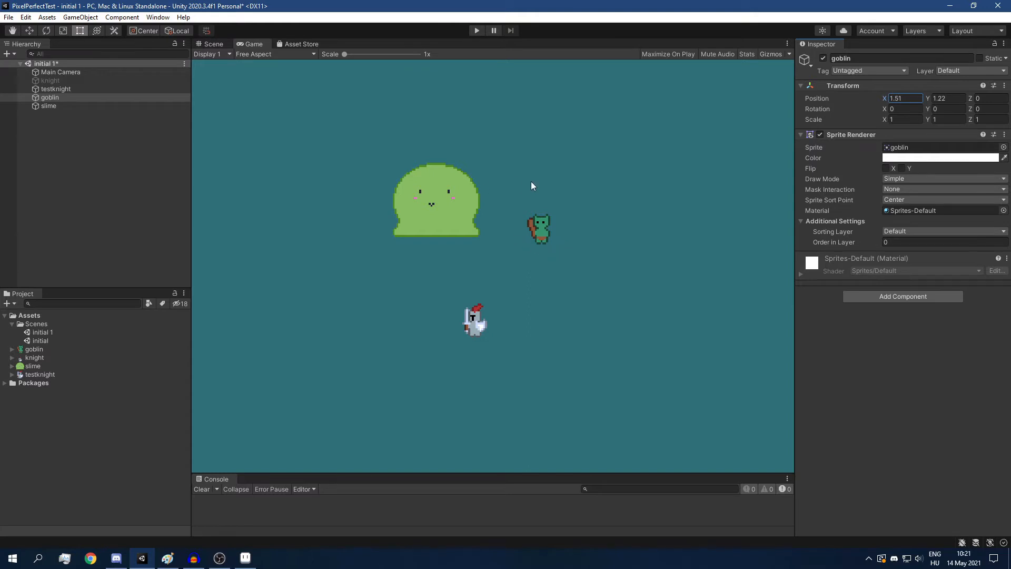
mouse_move(570, 214)
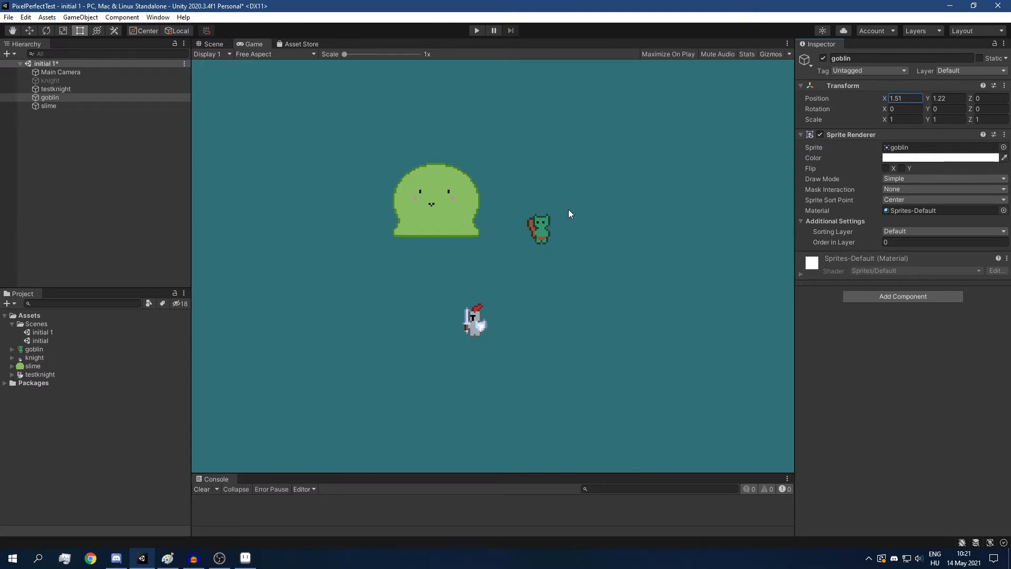
mouse_move(550, 275)
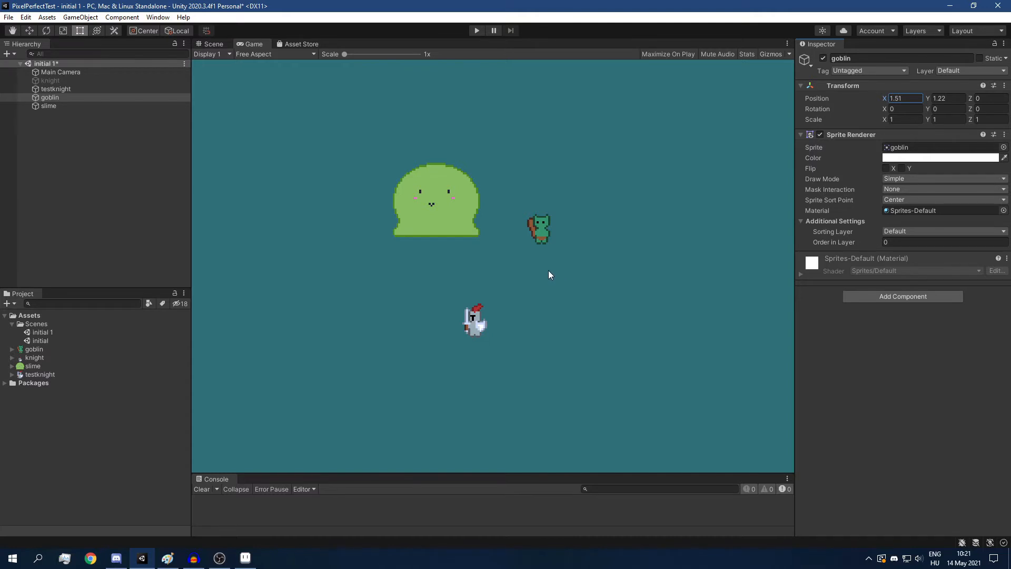
mouse_move(542, 251)
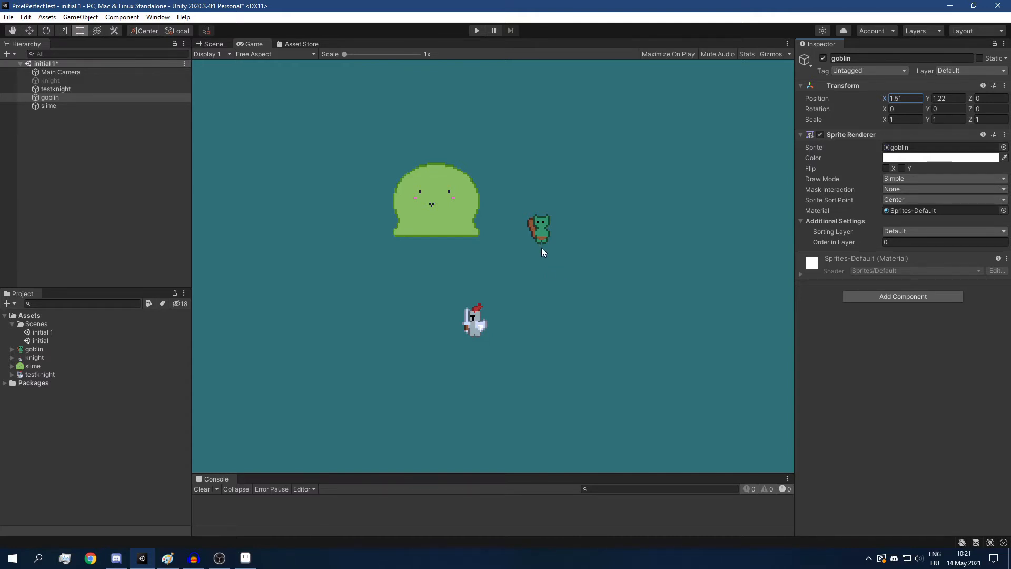
mouse_move(566, 269)
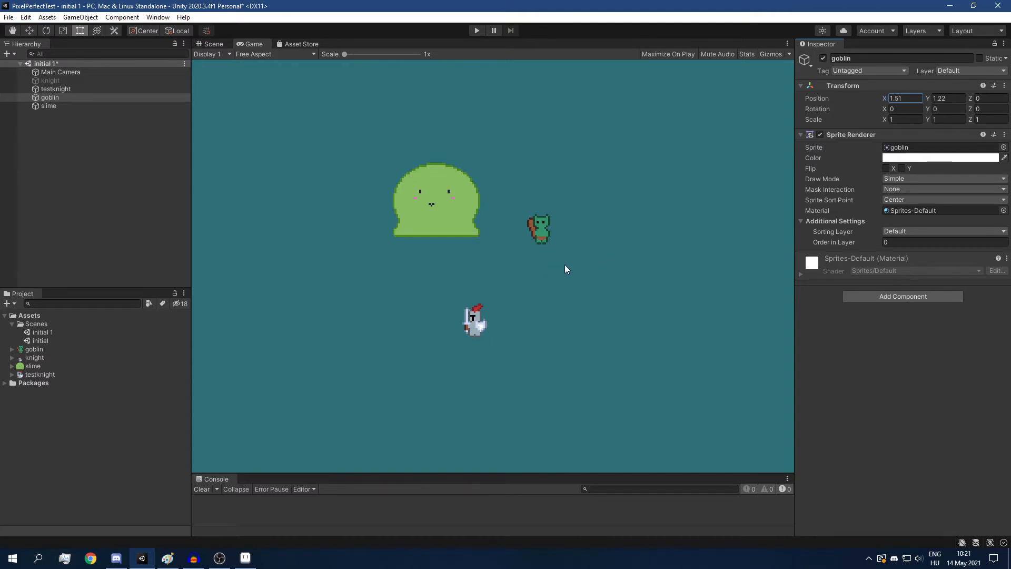
mouse_move(547, 253)
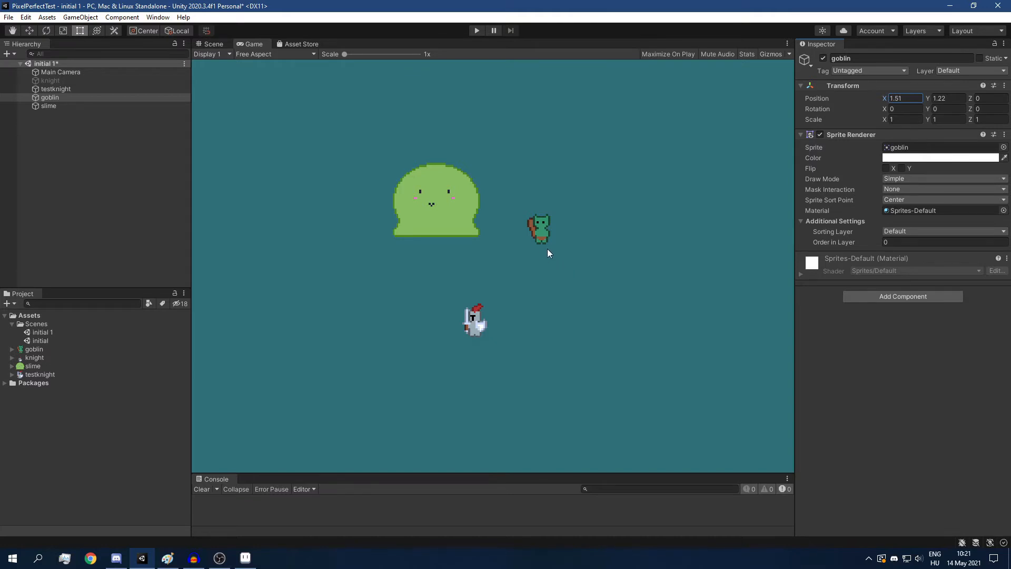
mouse_move(561, 252)
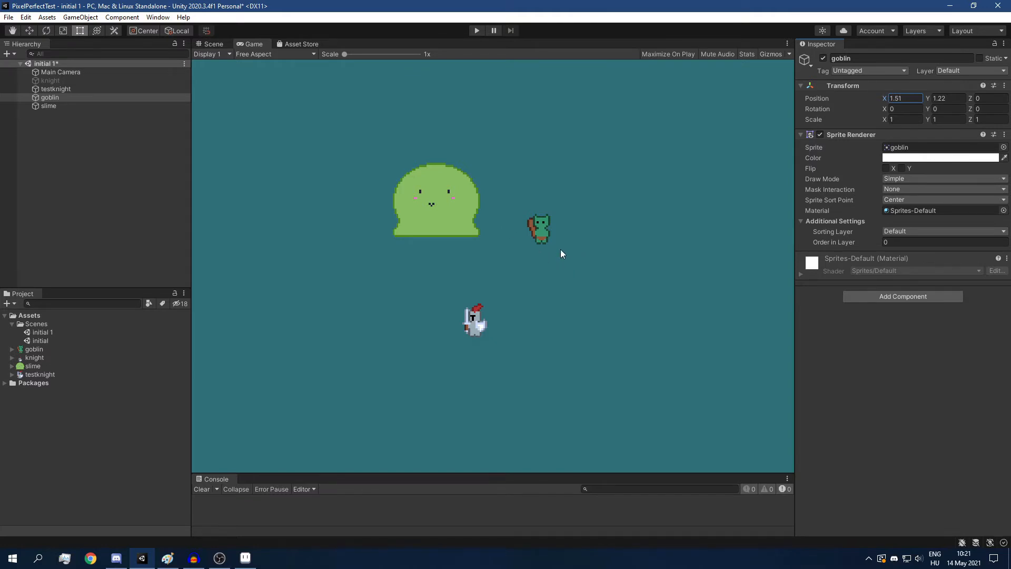
mouse_move(568, 250)
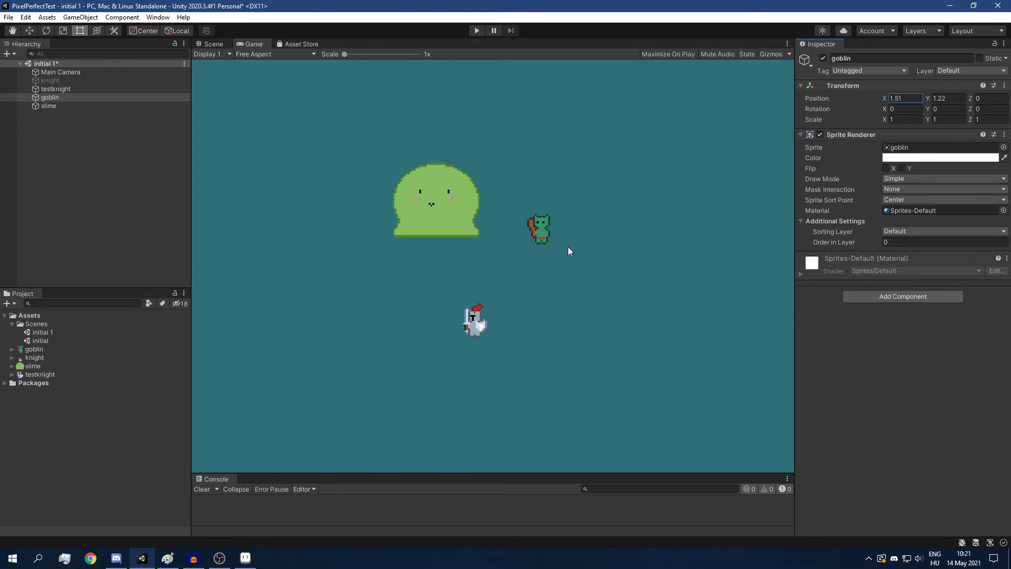
mouse_move(524, 248)
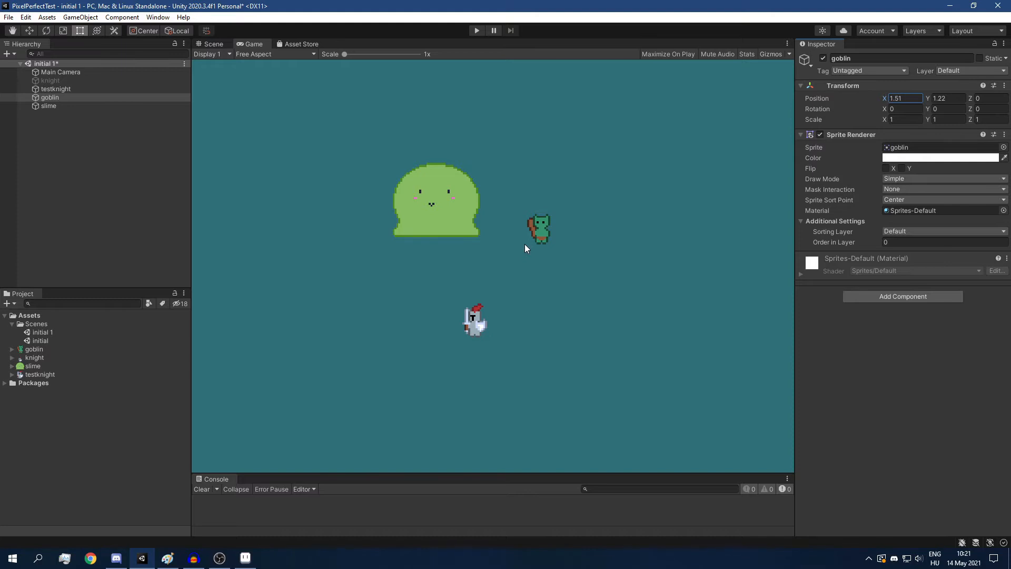
mouse_move(322, 155)
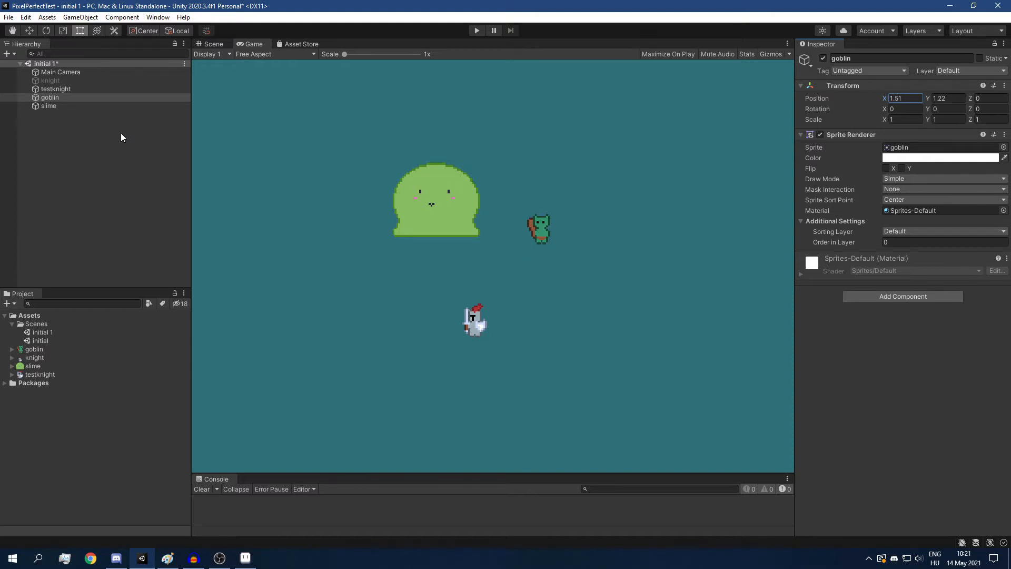
mouse_move(571, 136)
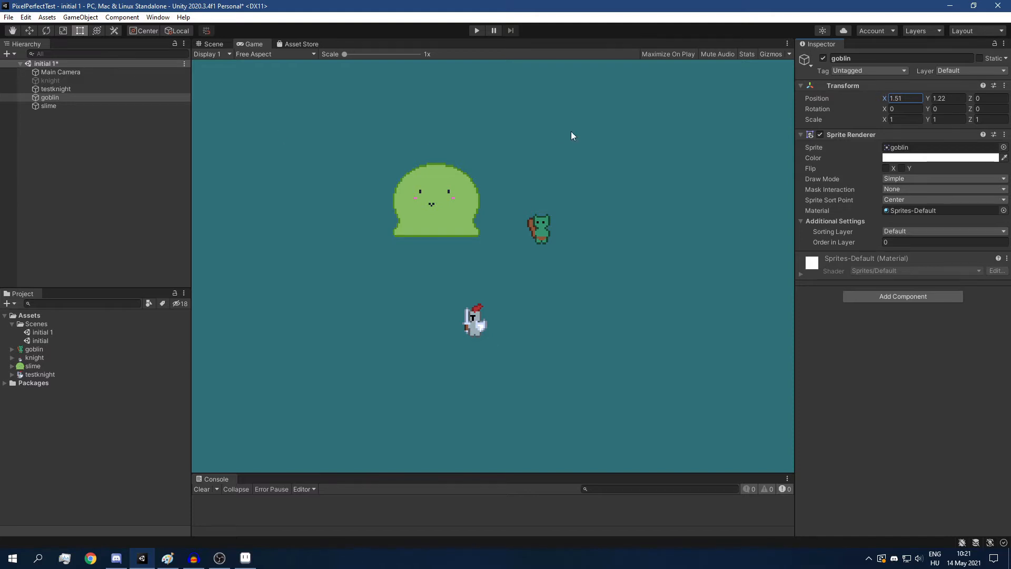
mouse_move(592, 240)
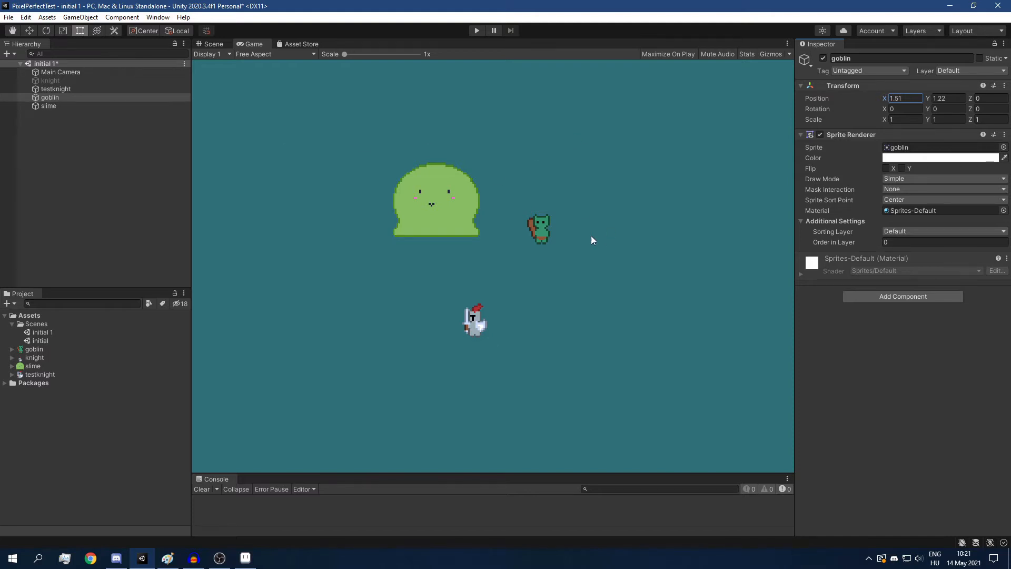
mouse_move(823, 121)
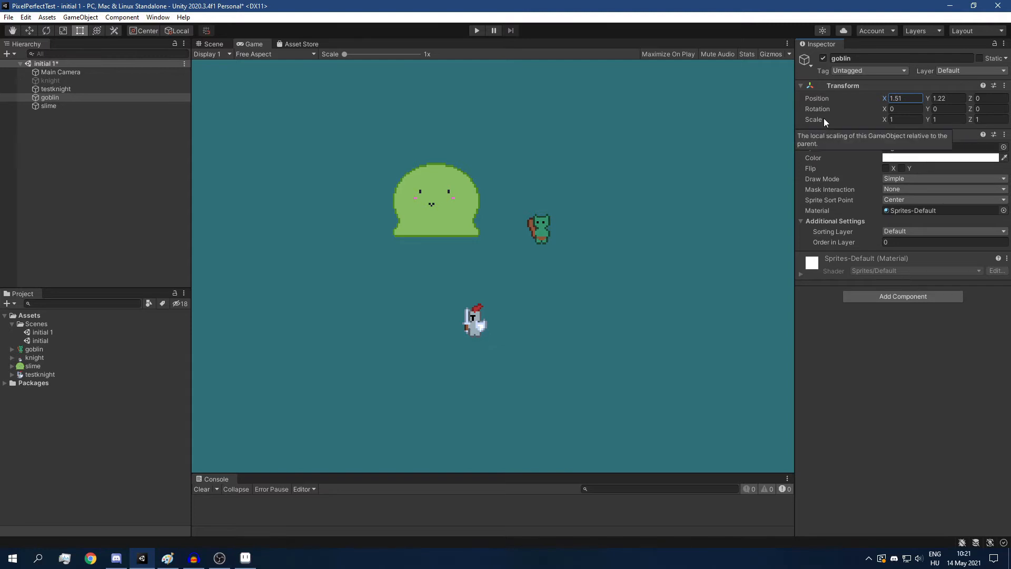
mouse_move(815, 124)
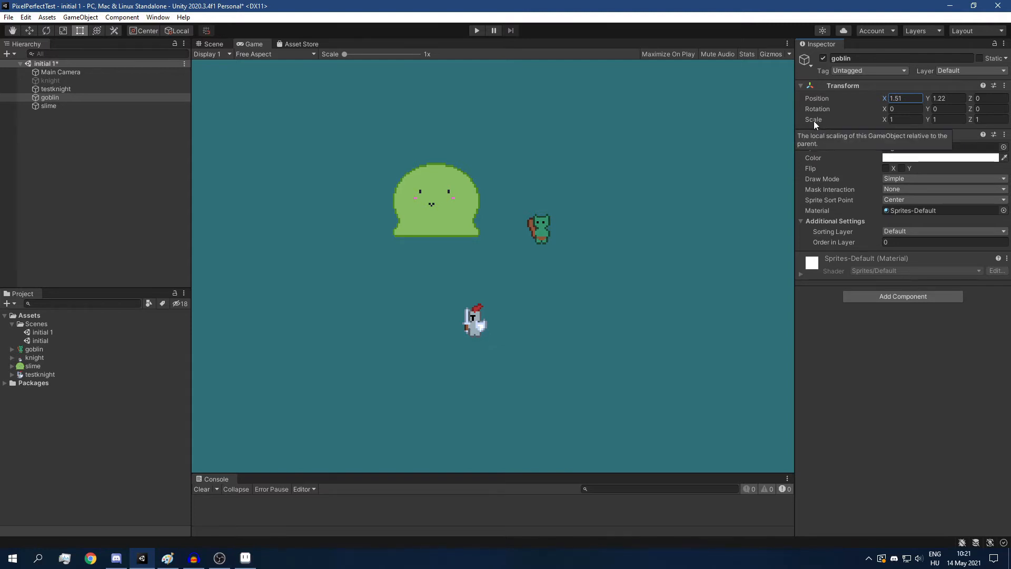
mouse_move(660, 147)
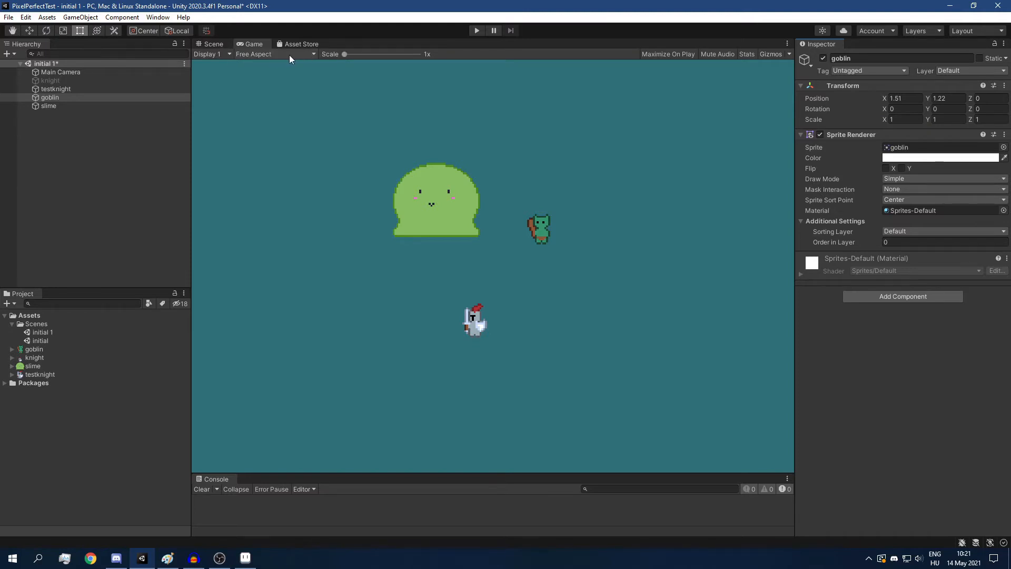
mouse_move(365, 54)
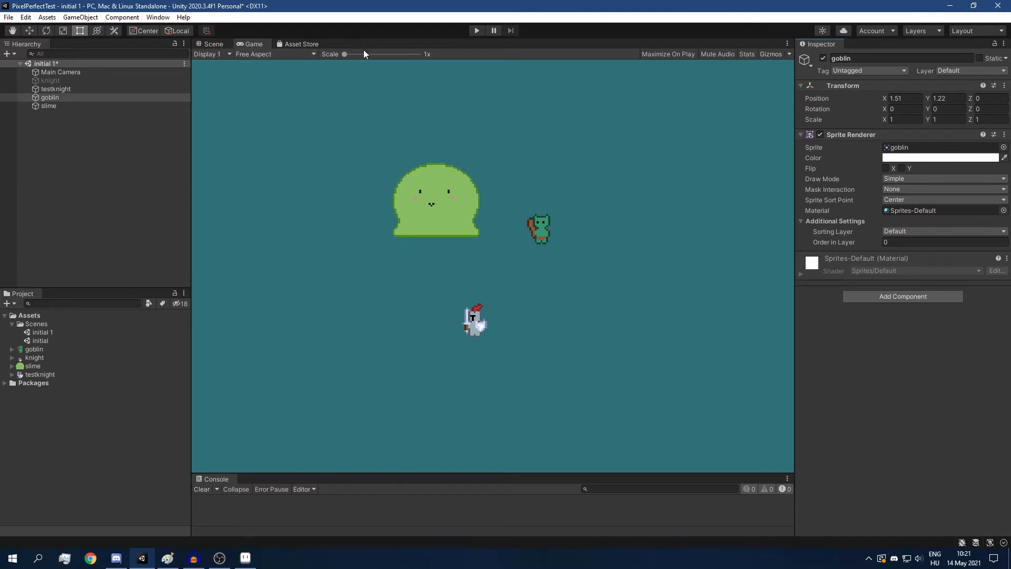
mouse_move(334, 54)
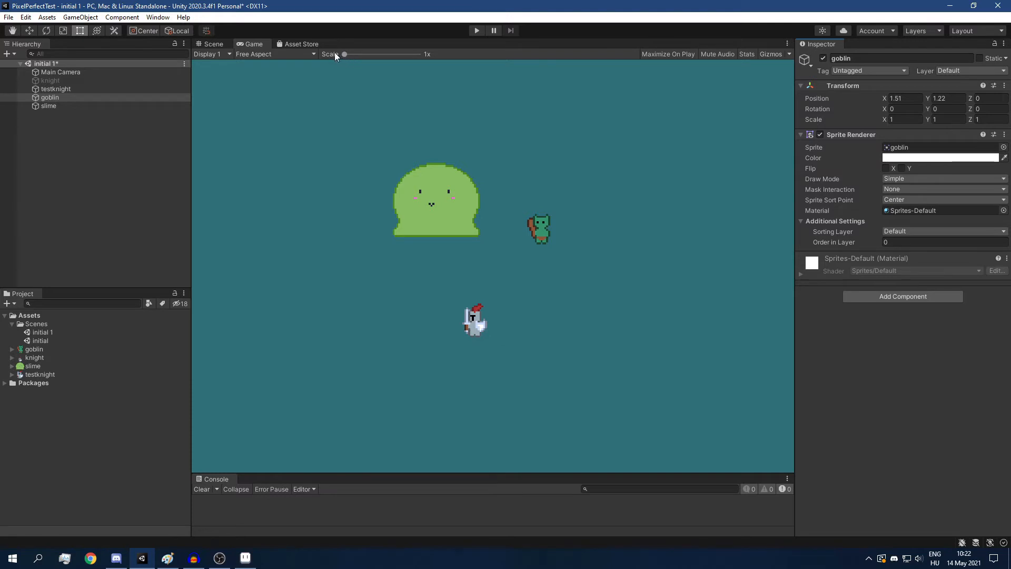
mouse_move(429, 59)
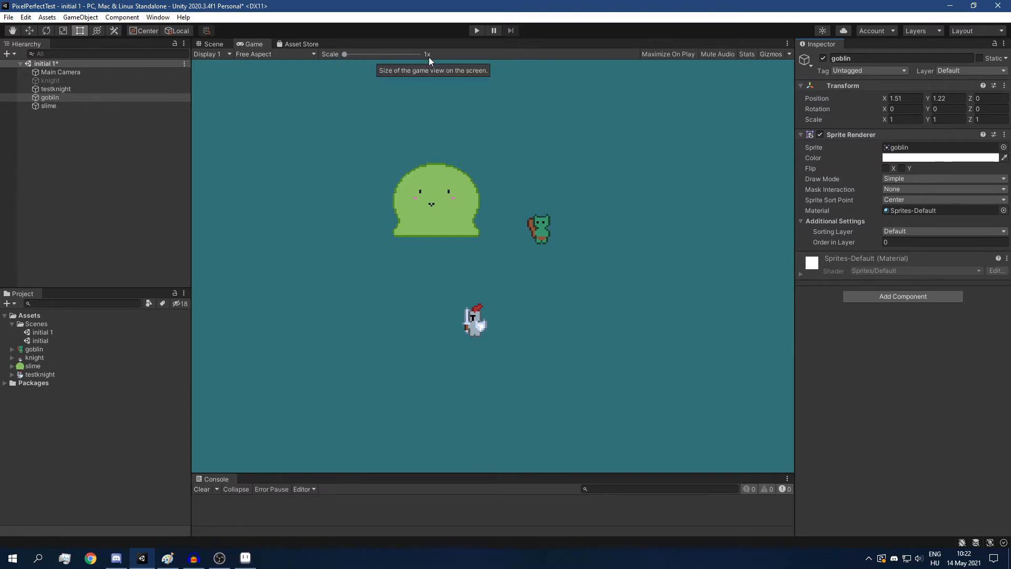
left_click(274, 54)
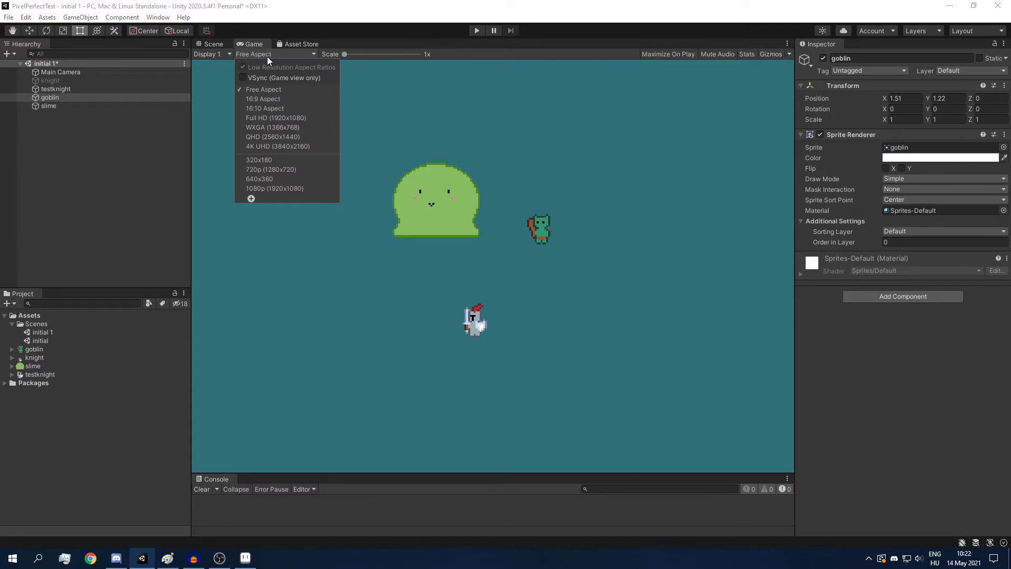
mouse_move(270, 169)
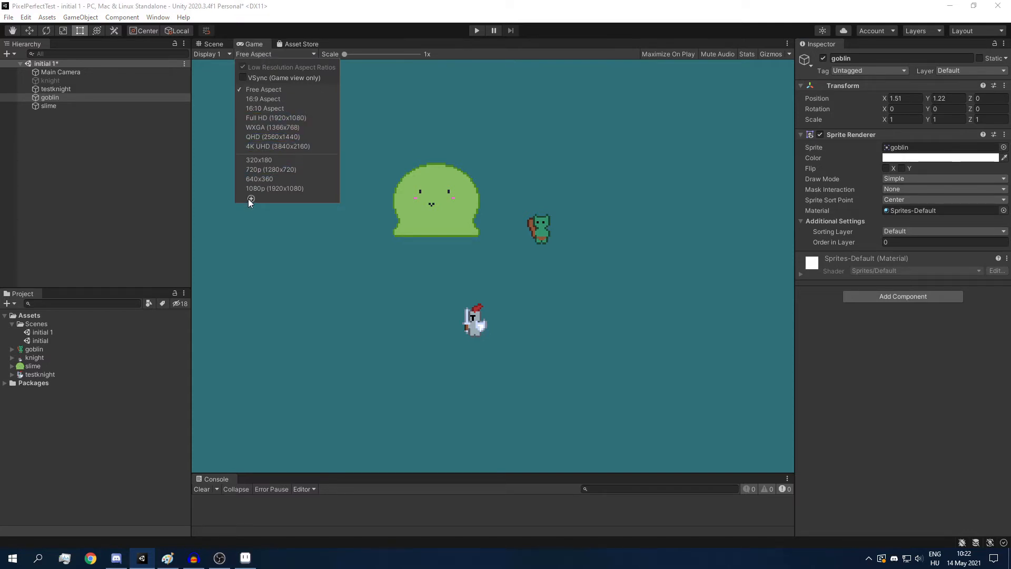
mouse_move(250, 199)
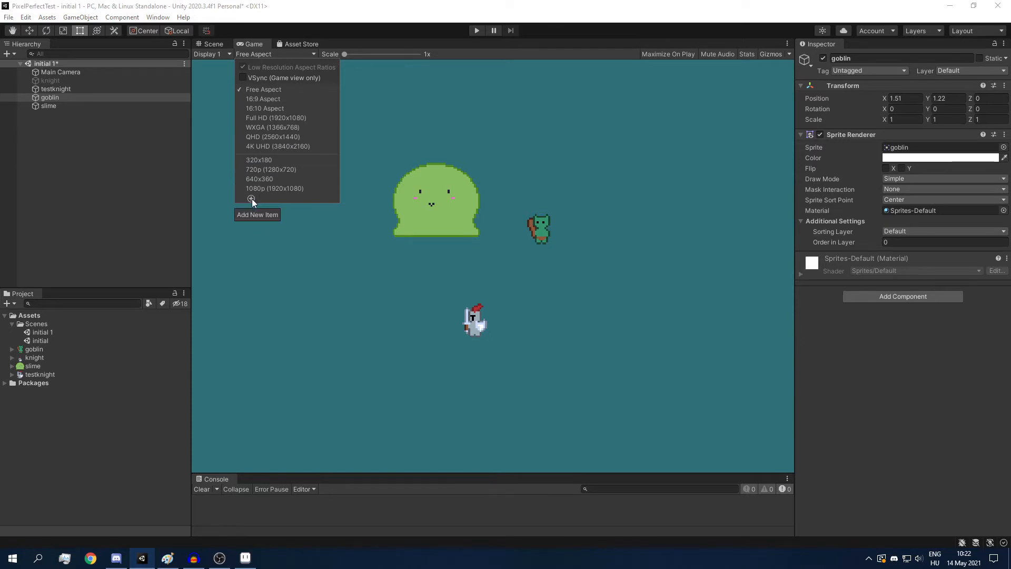
Cancel the custom resolution dialog and set the Game view to 720p (1280x720).
left_click(257, 213)
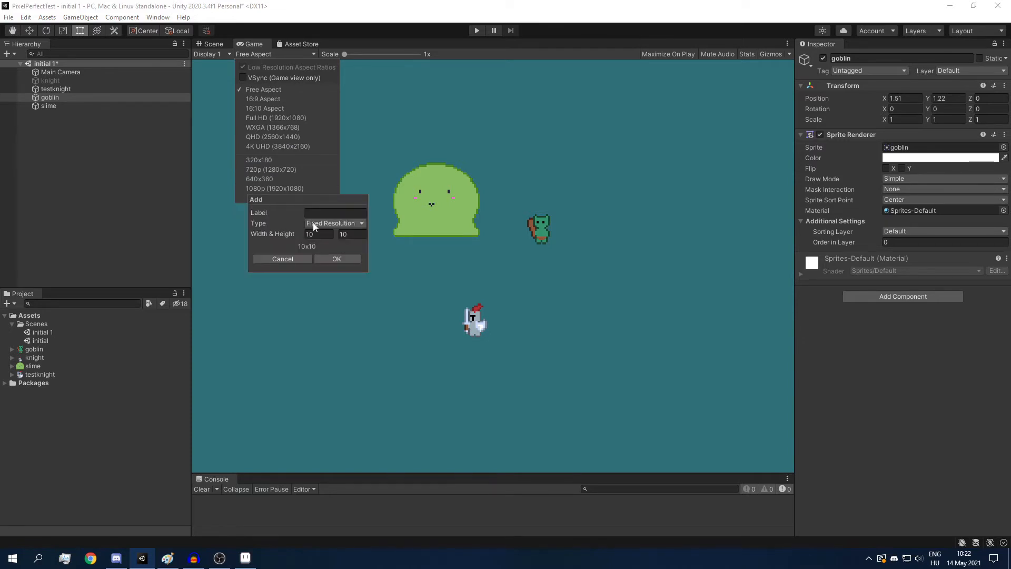
left_click(334, 223)
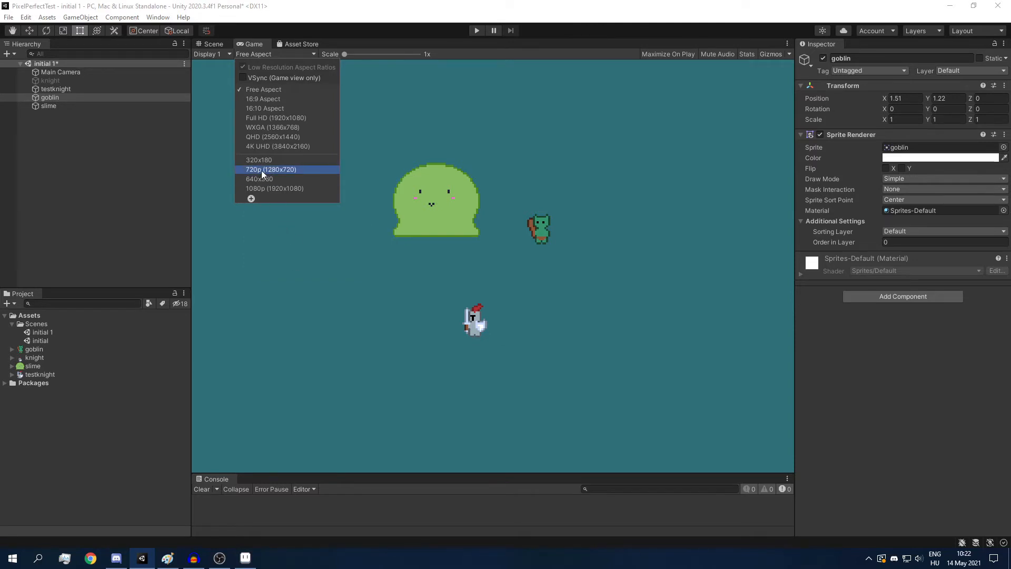
left_click(270, 168)
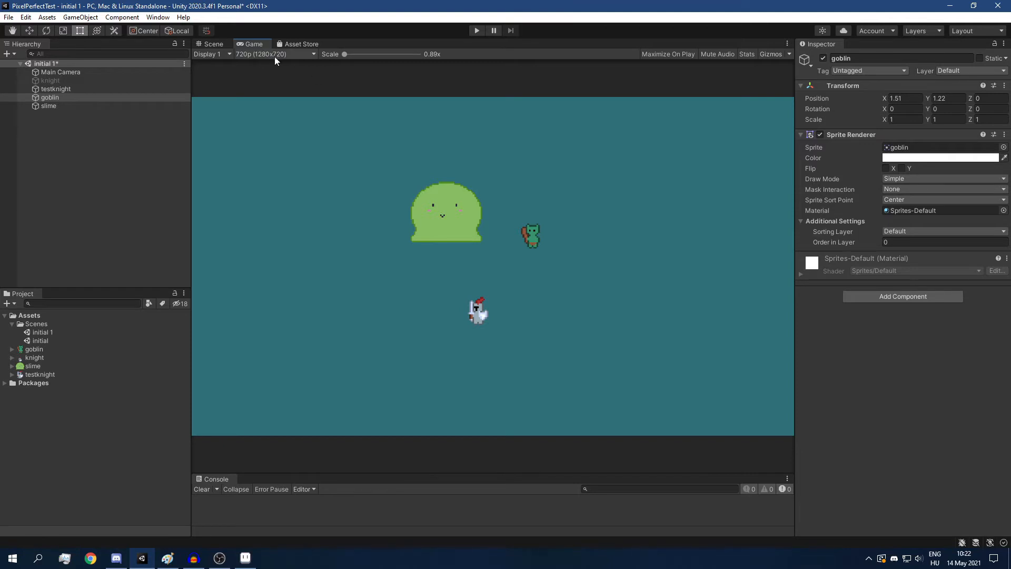
mouse_move(346, 53)
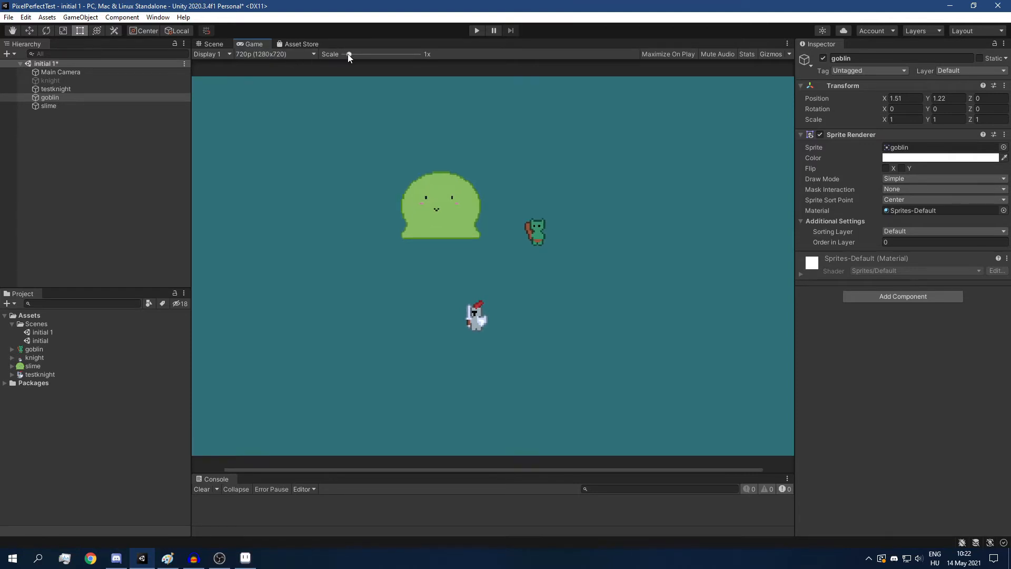
mouse_move(353, 223)
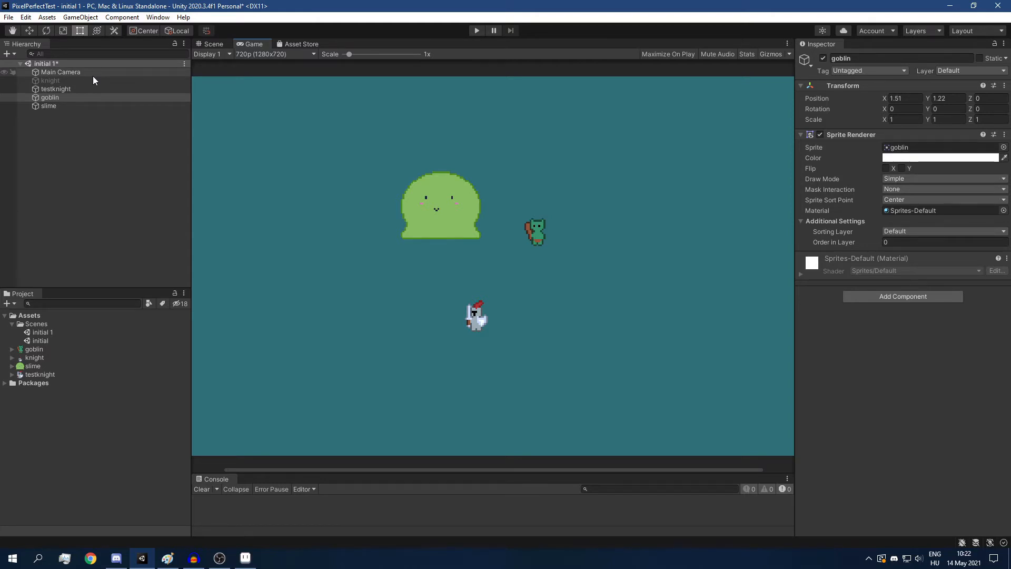
Select Main Camera to show its orthographic Camera component at size 6.81.
left_click(60, 72)
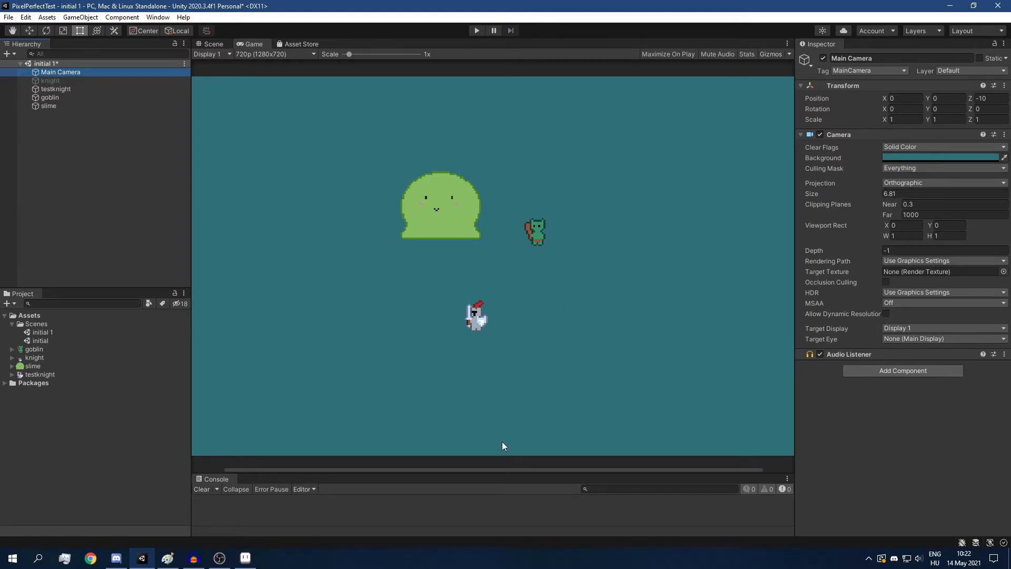
mouse_move(511, 91)
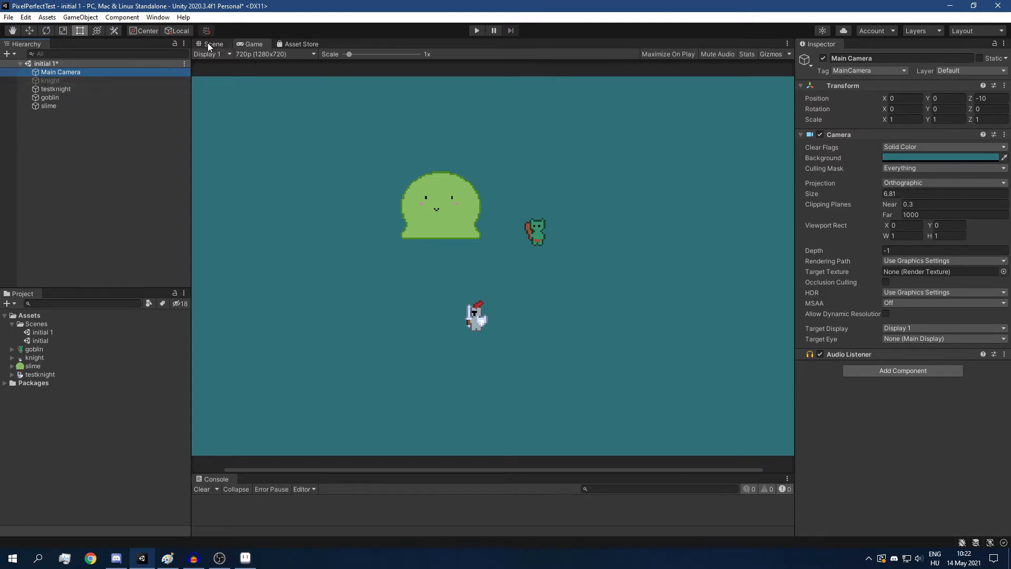
In the Scene view, change the Main Camera's orthographic size from 6.81 to 5.
left_click(213, 44)
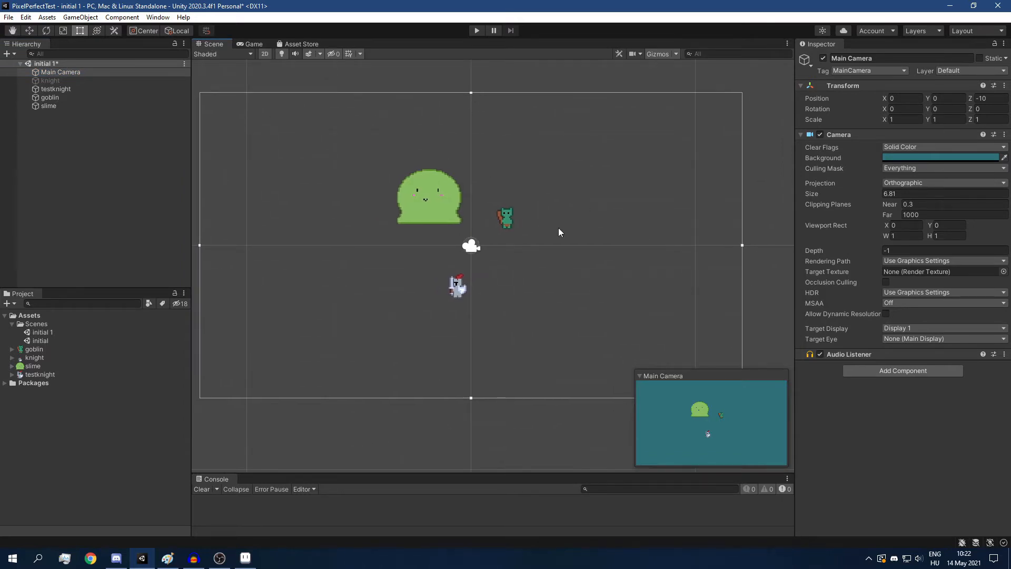
mouse_move(547, 215)
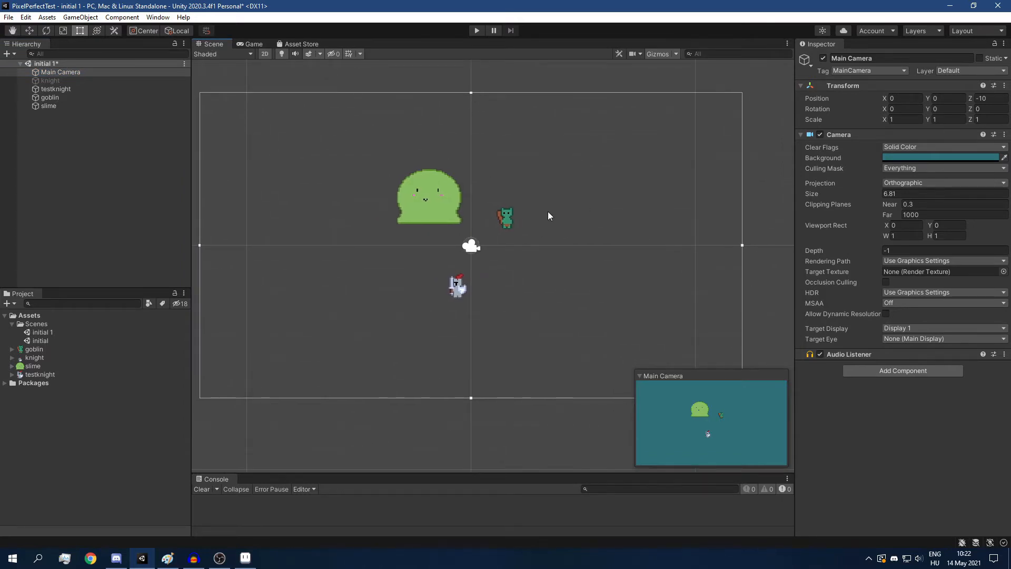
mouse_move(556, 218)
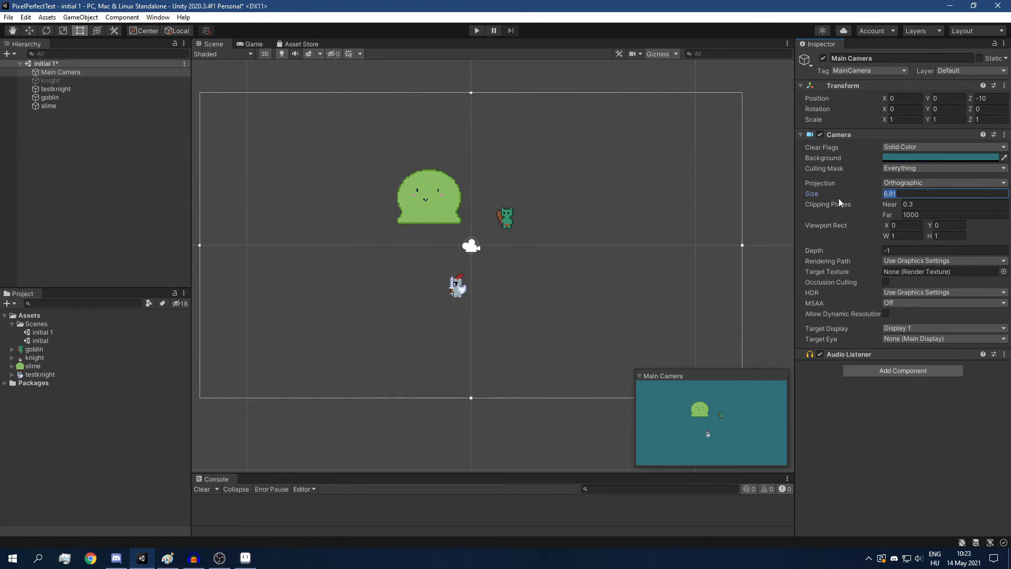
type("5")
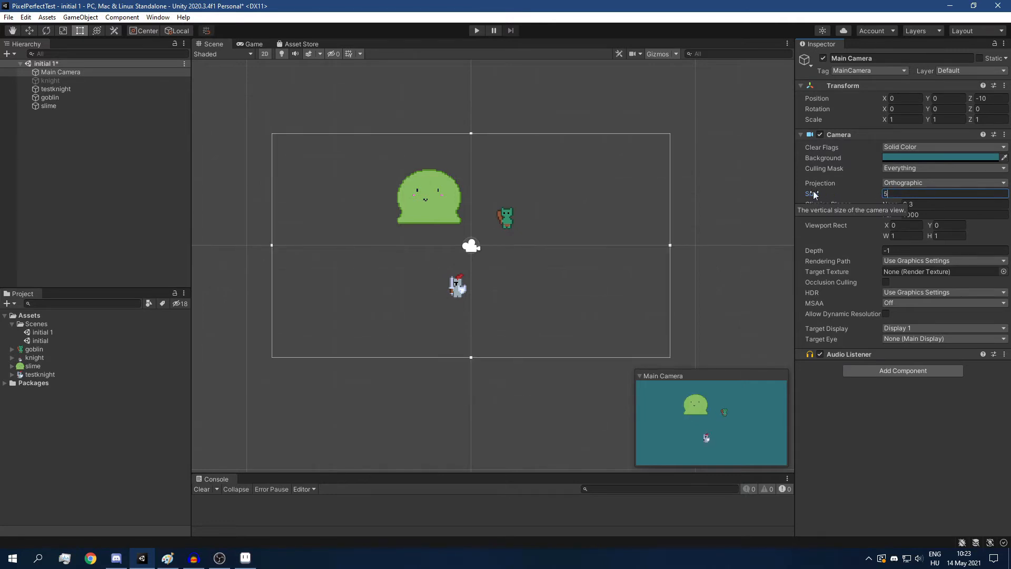
mouse_move(762, 209)
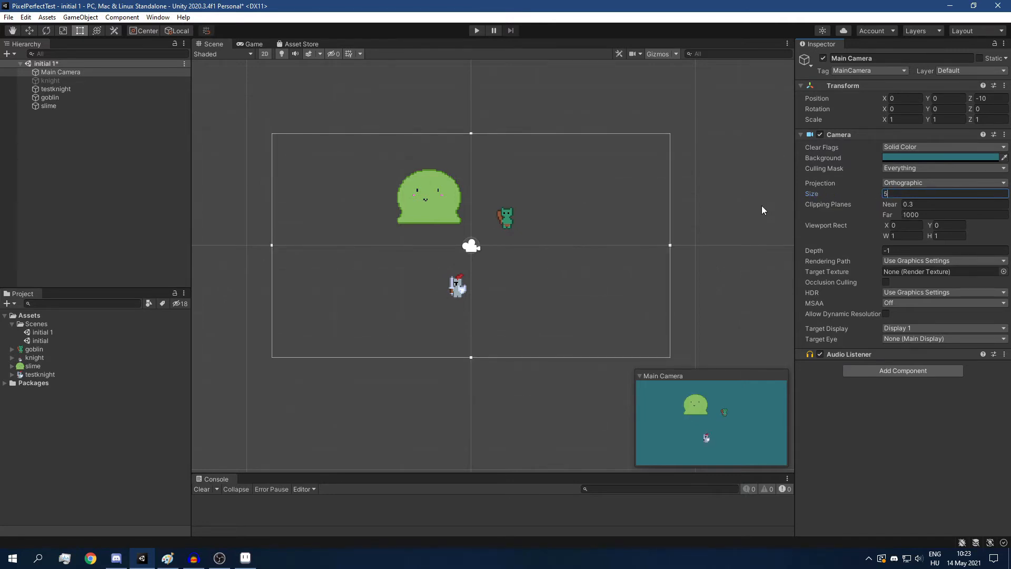
mouse_move(520, 342)
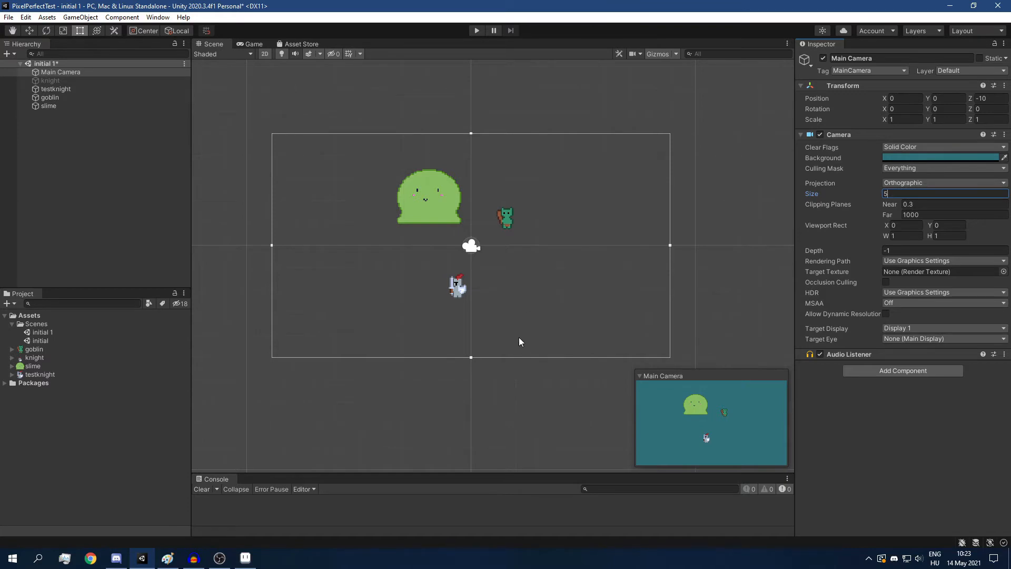
mouse_move(528, 257)
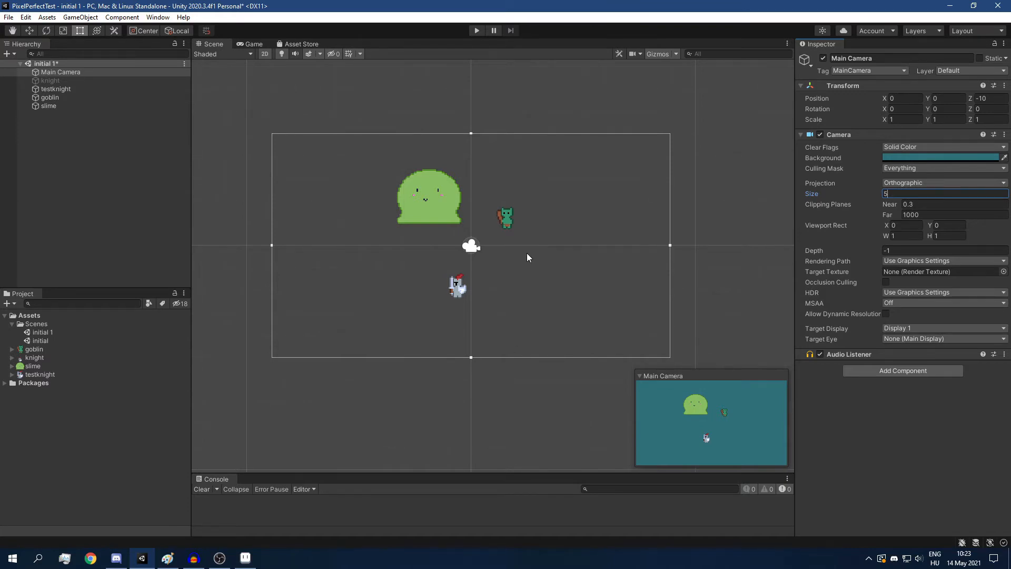
mouse_move(356, 142)
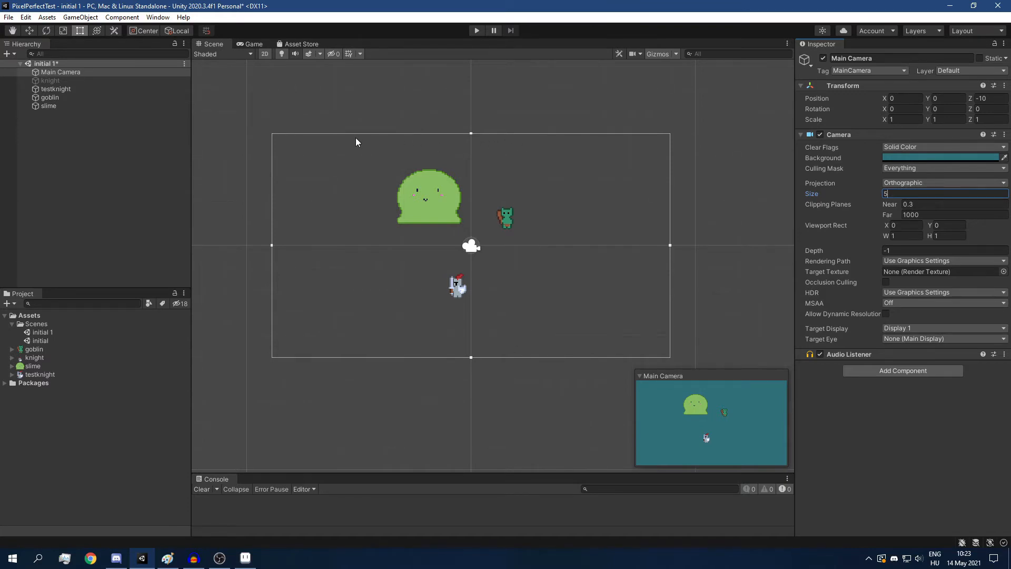
mouse_move(659, 149)
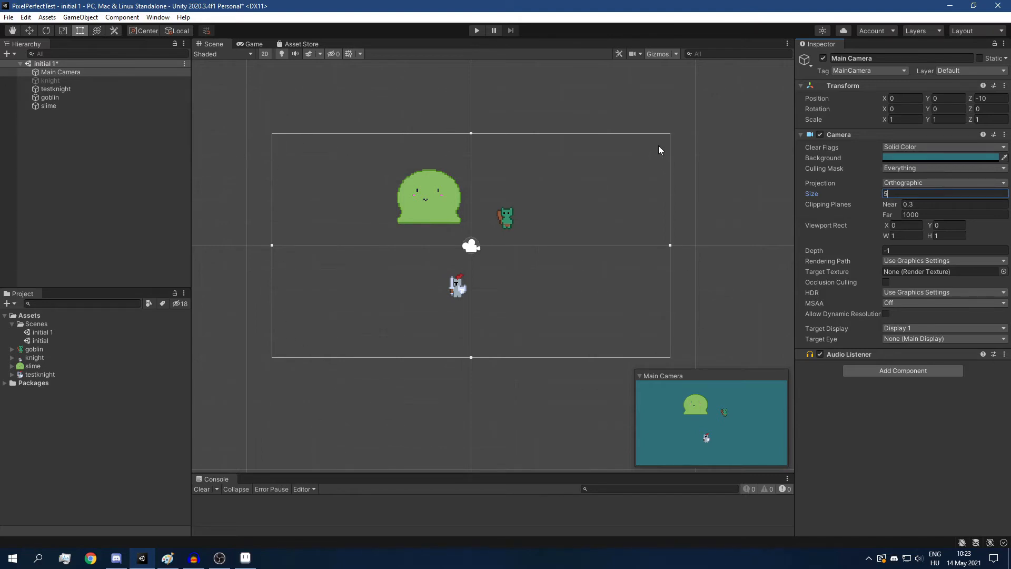
mouse_move(665, 341)
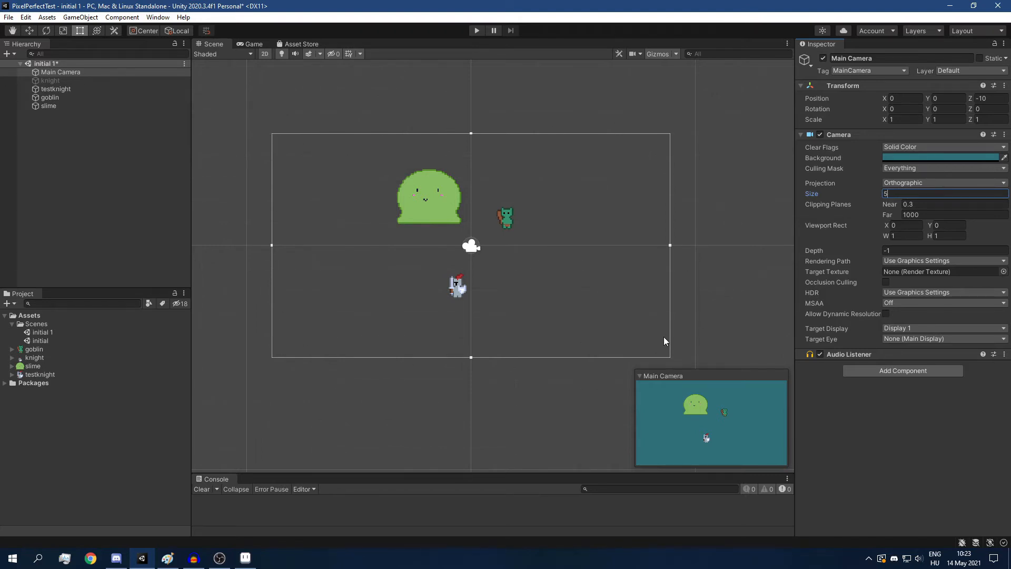
mouse_move(683, 285)
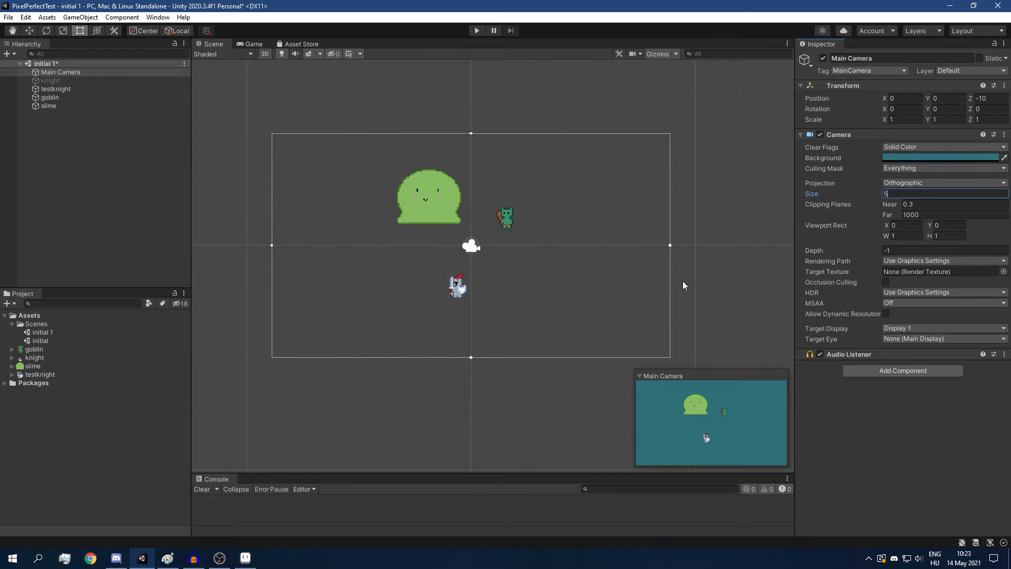
mouse_move(673, 285)
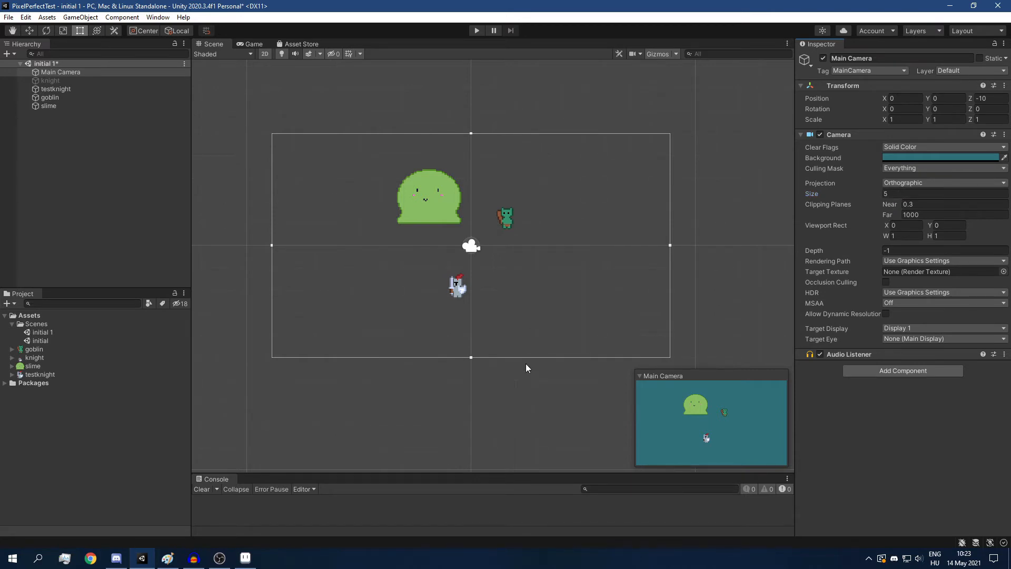
Switch to the Game view to preview the larger sprites through the size-5 camera.
left_click(254, 44)
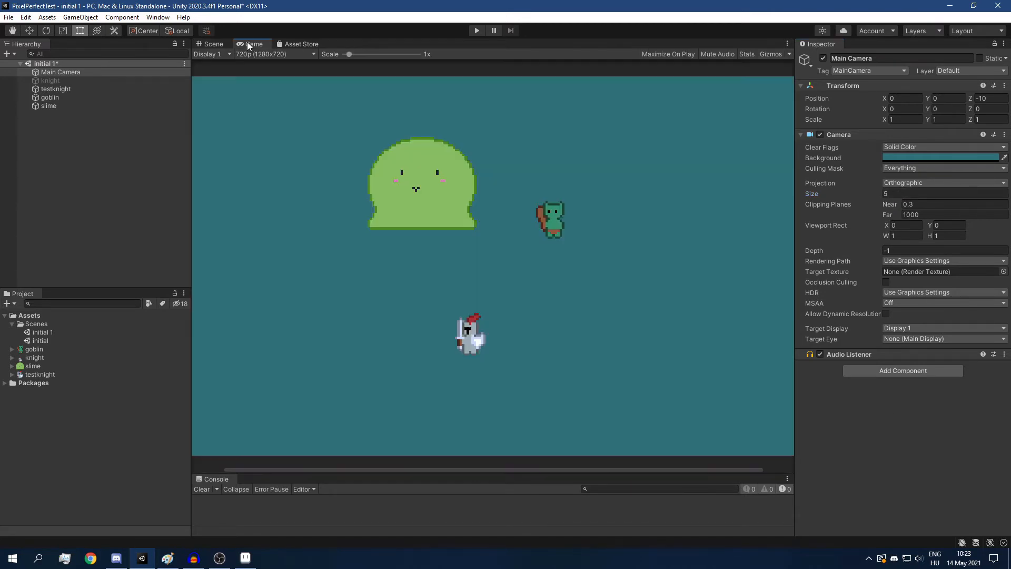
mouse_move(277, 59)
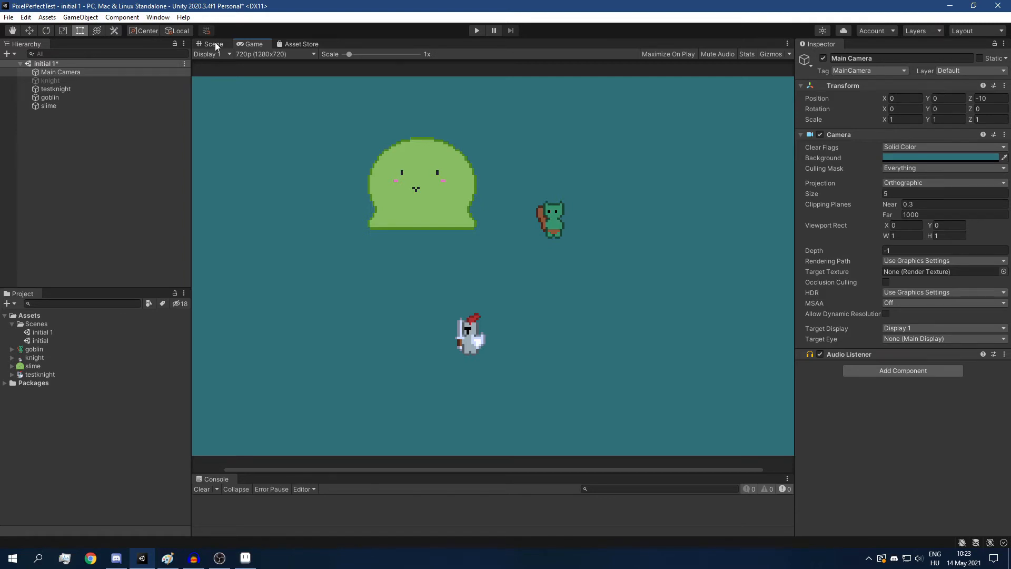
Switch back to the Scene view showing the size-5 camera frame.
left_click(213, 43)
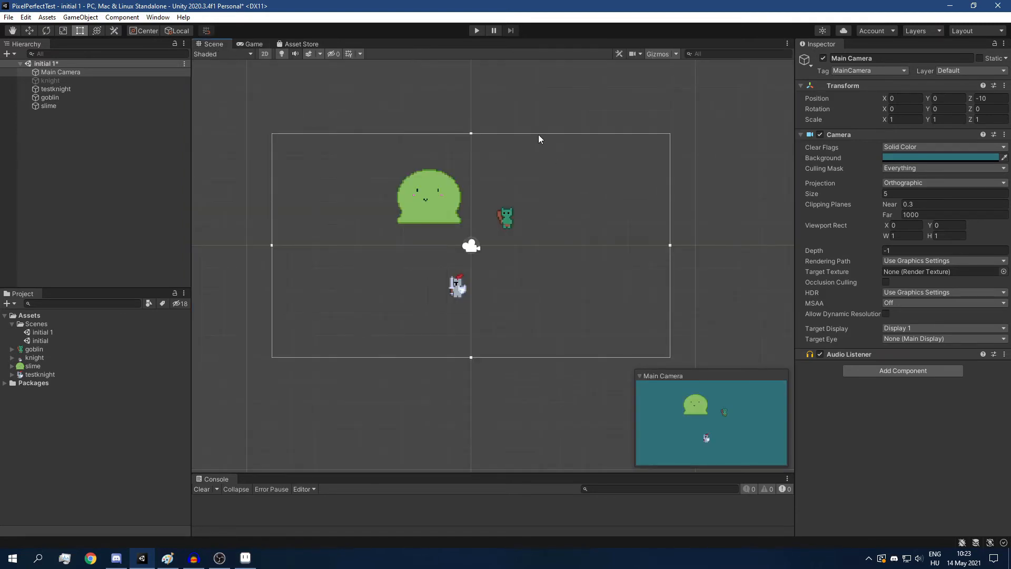
mouse_move(546, 369)
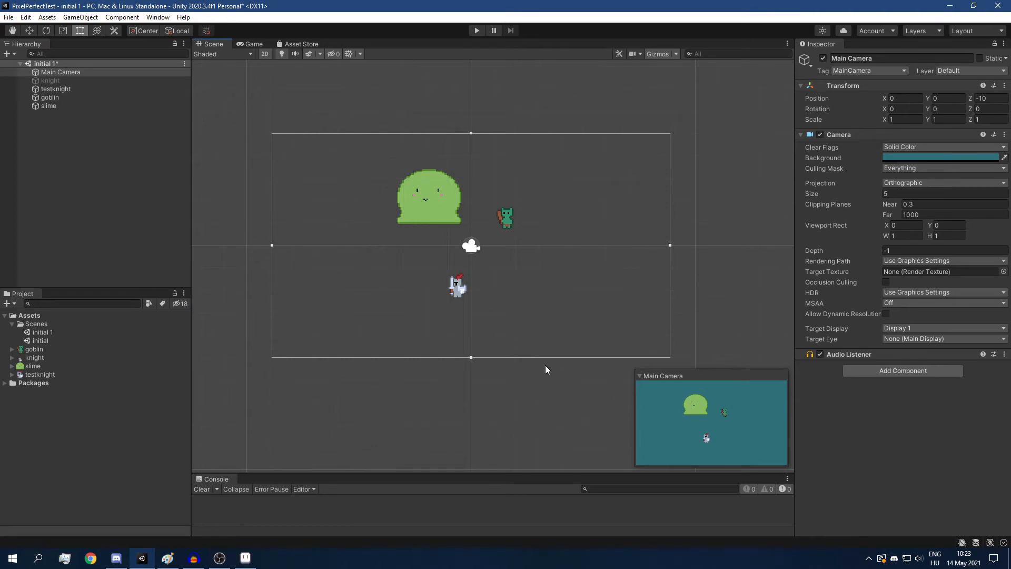
mouse_move(603, 264)
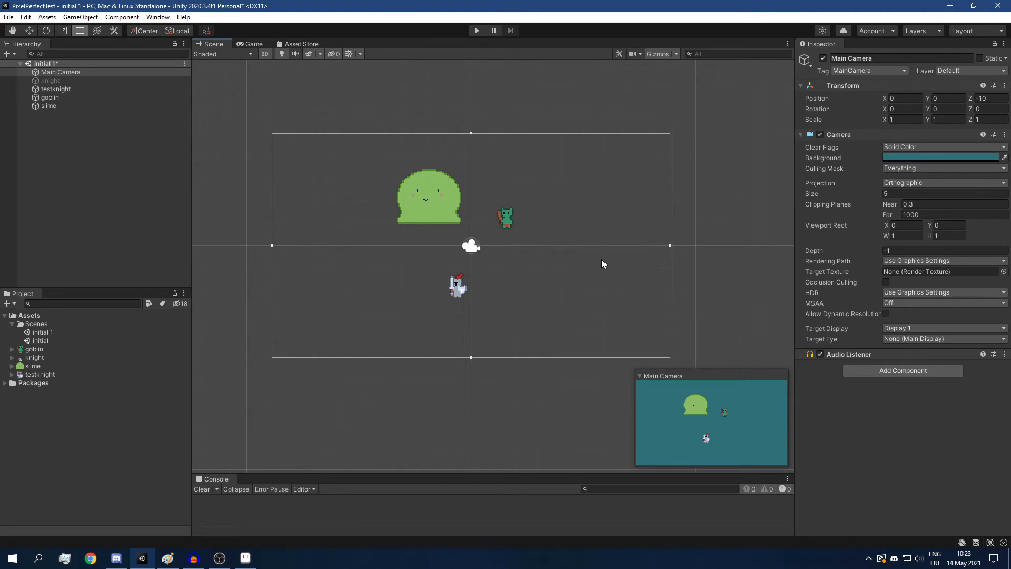
mouse_move(551, 354)
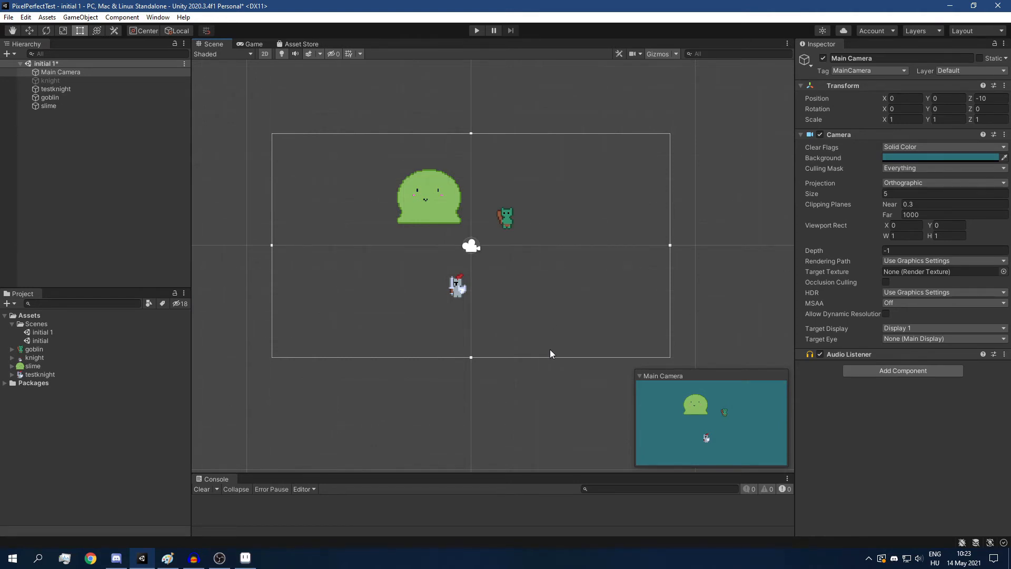
mouse_move(545, 351)
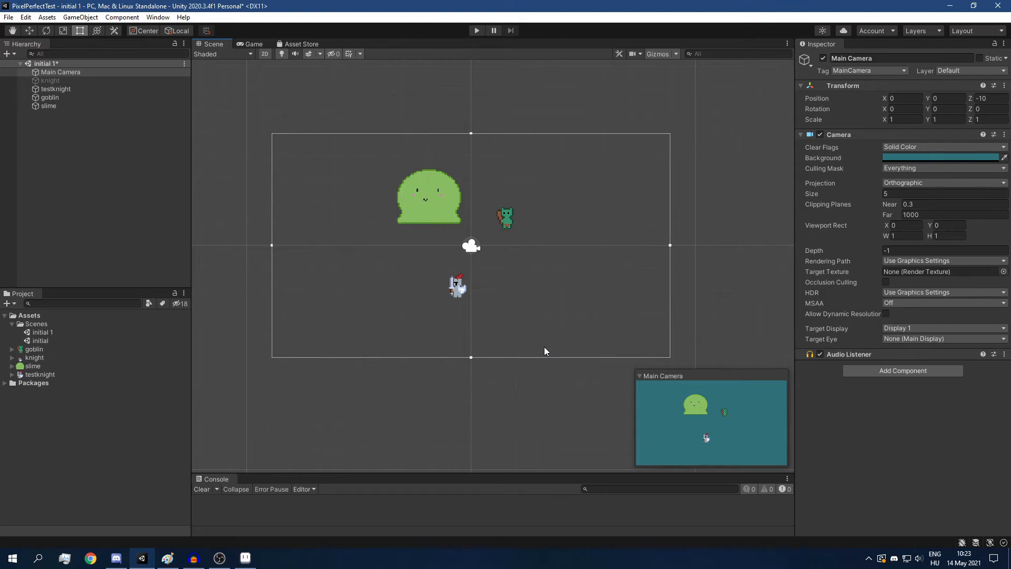
mouse_move(559, 144)
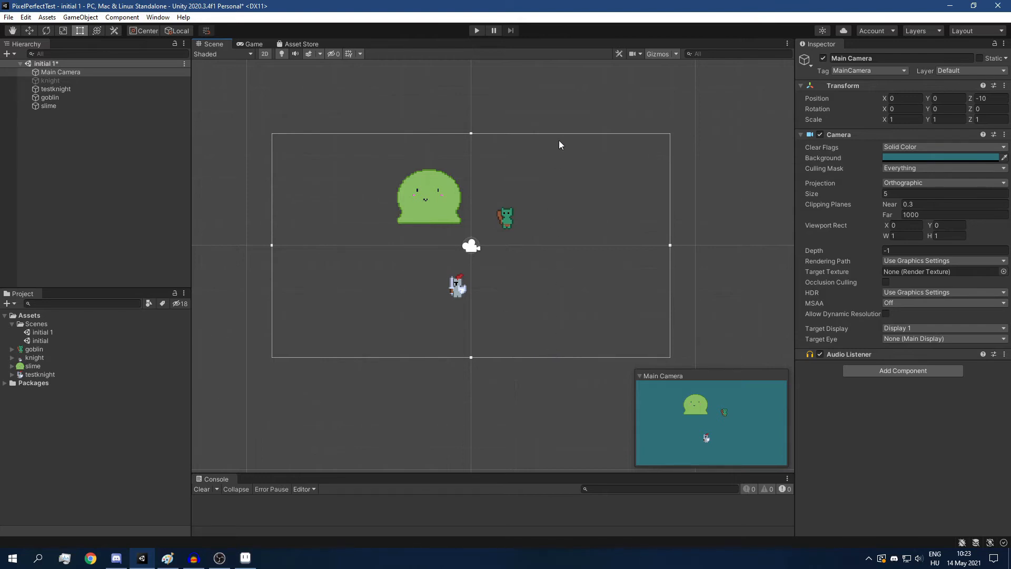
mouse_move(370, 363)
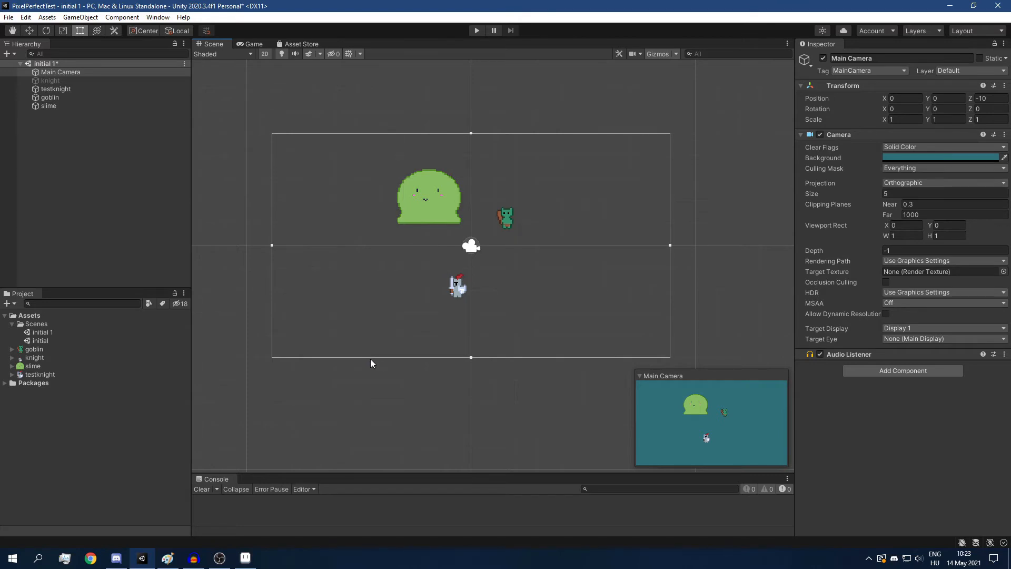
Launch Windows Calculator and compute 720 ÷ 10 = 72.
type("cal")
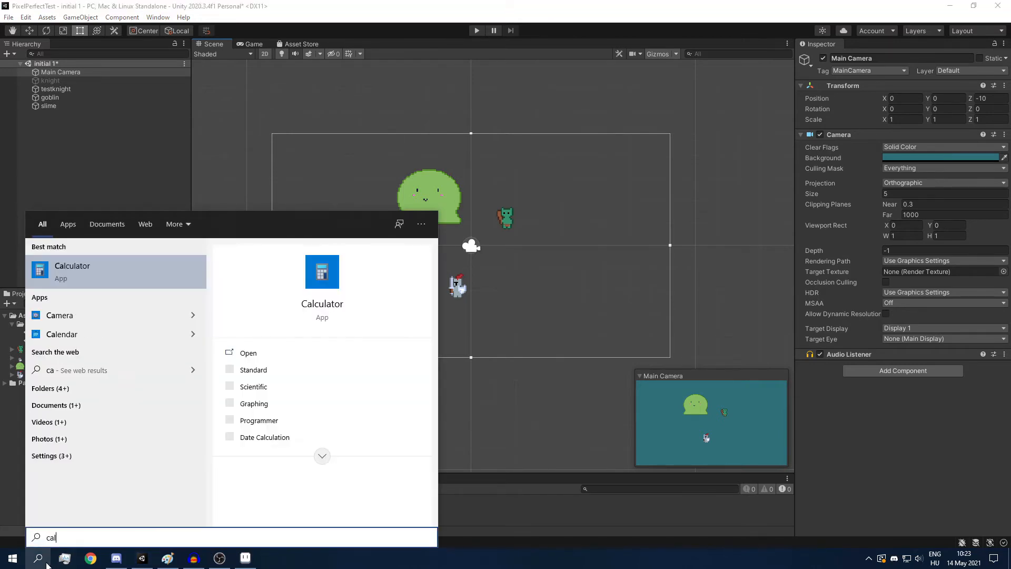
left_click(247, 352)
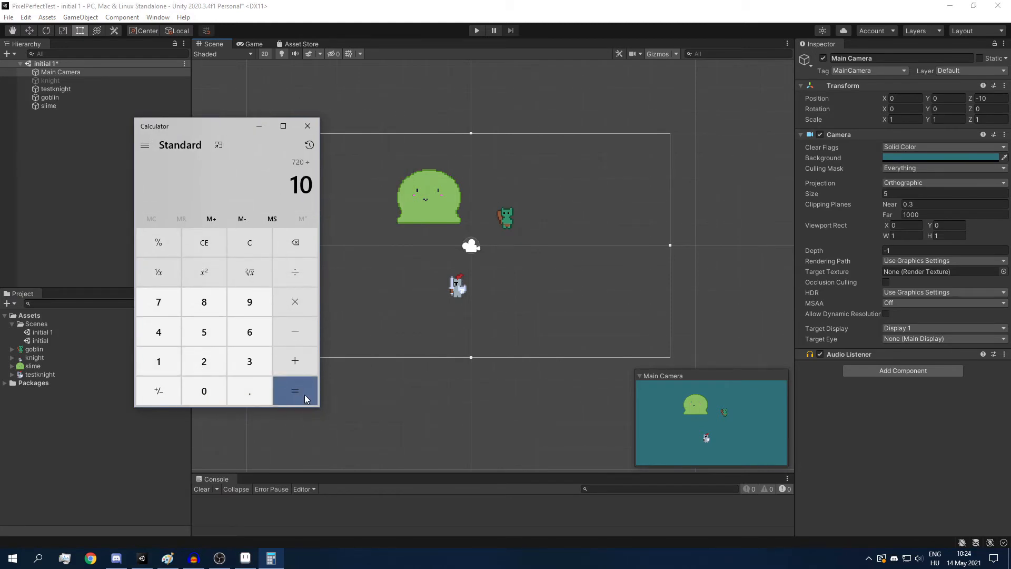
mouse_move(286, 201)
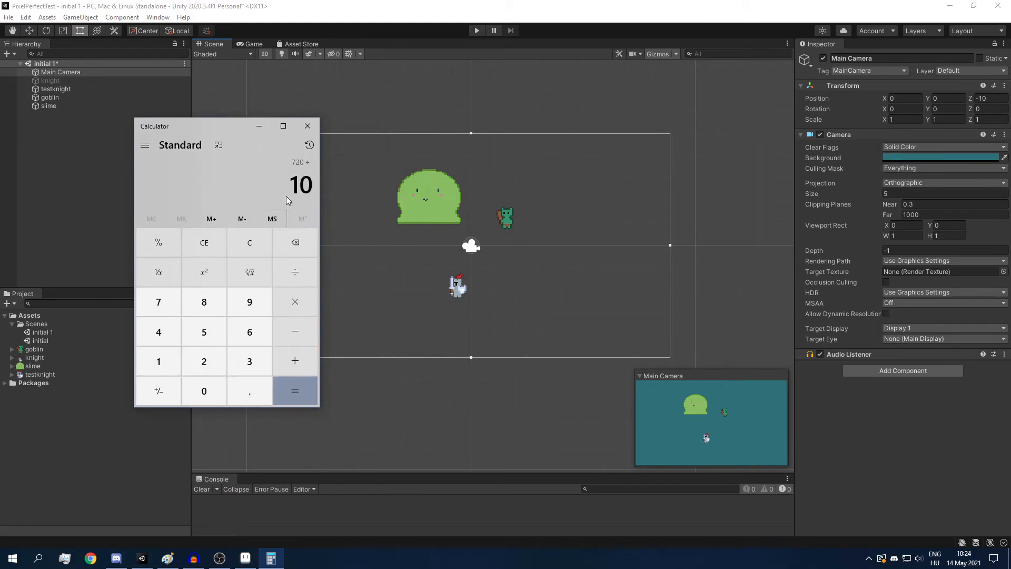
left_click(295, 390)
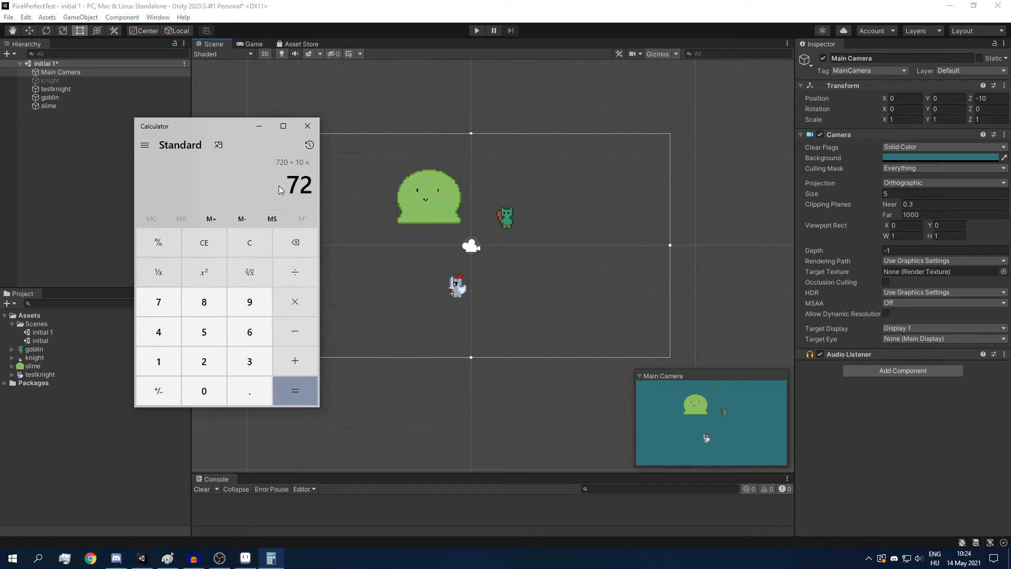
mouse_move(259, 125)
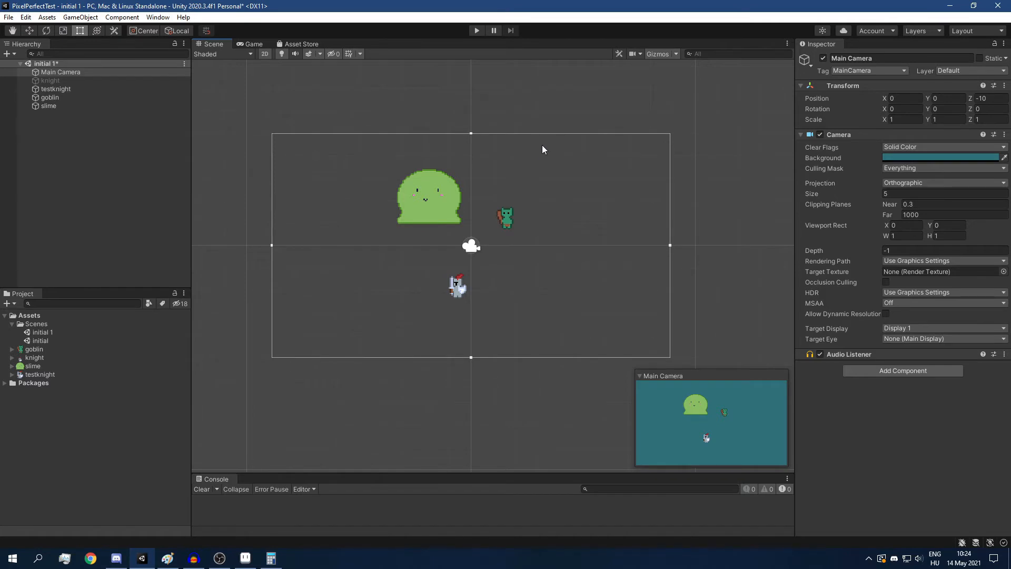
mouse_move(550, 350)
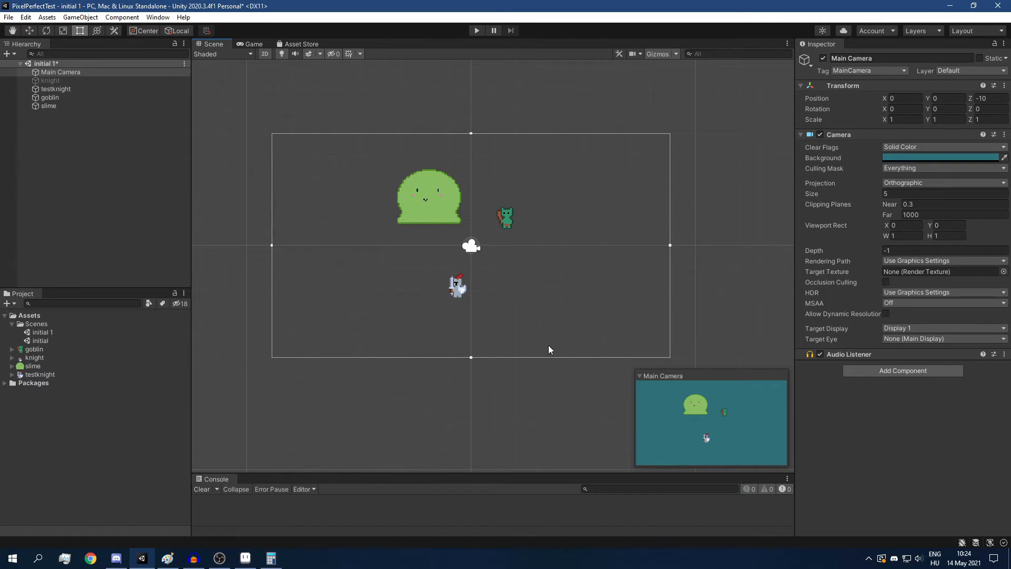
mouse_move(551, 342)
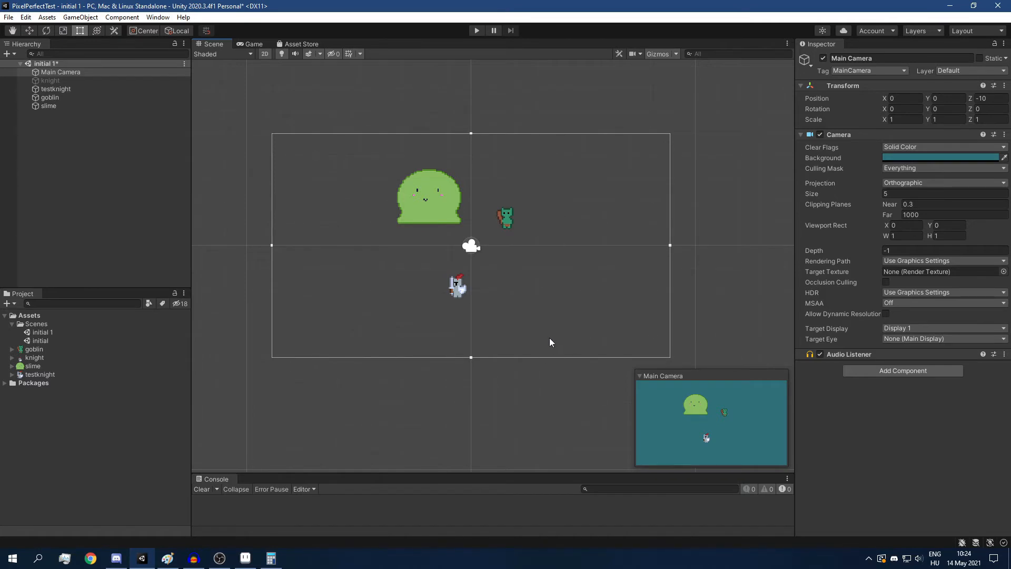
mouse_move(547, 355)
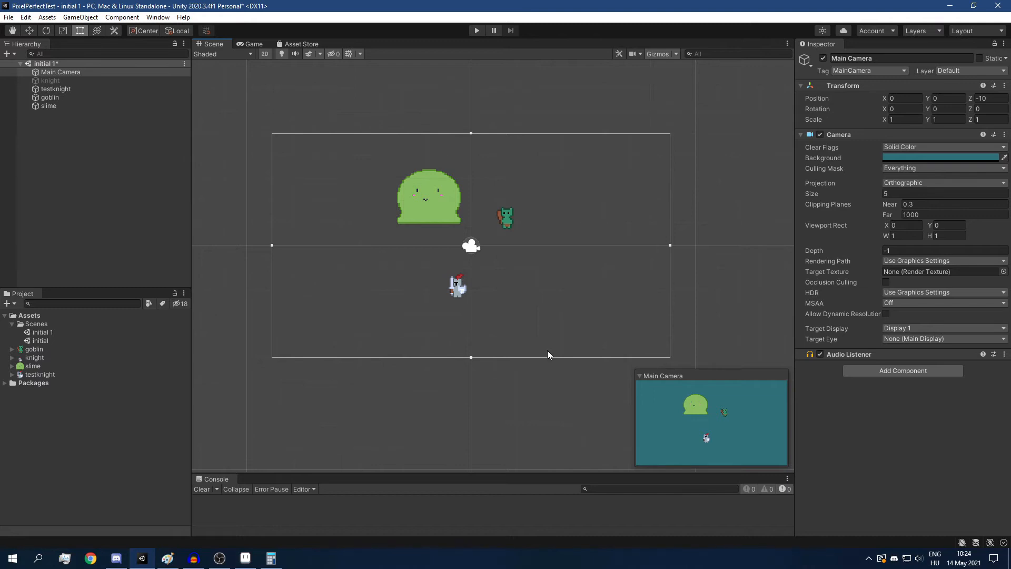
mouse_move(543, 138)
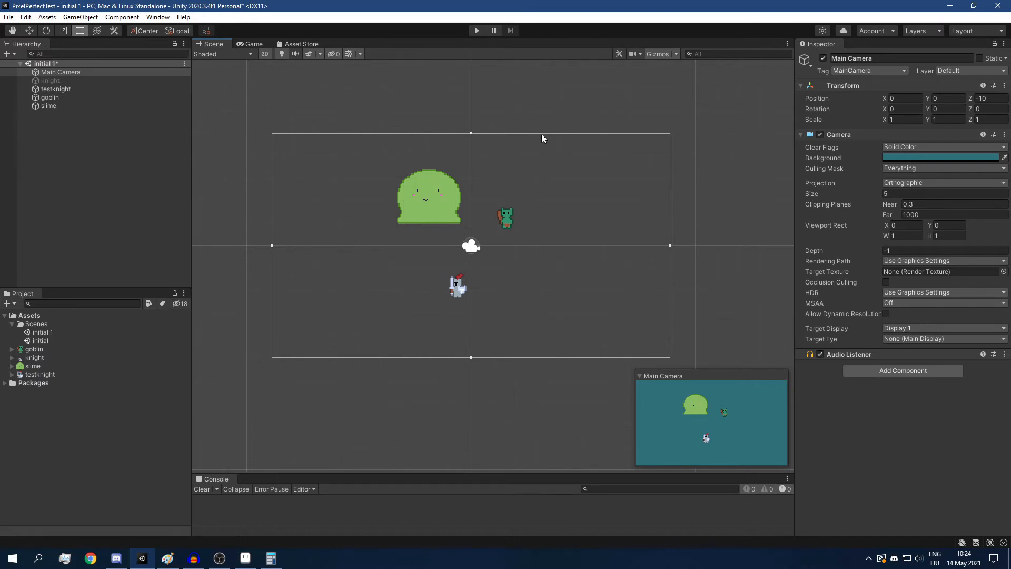
mouse_move(441, 188)
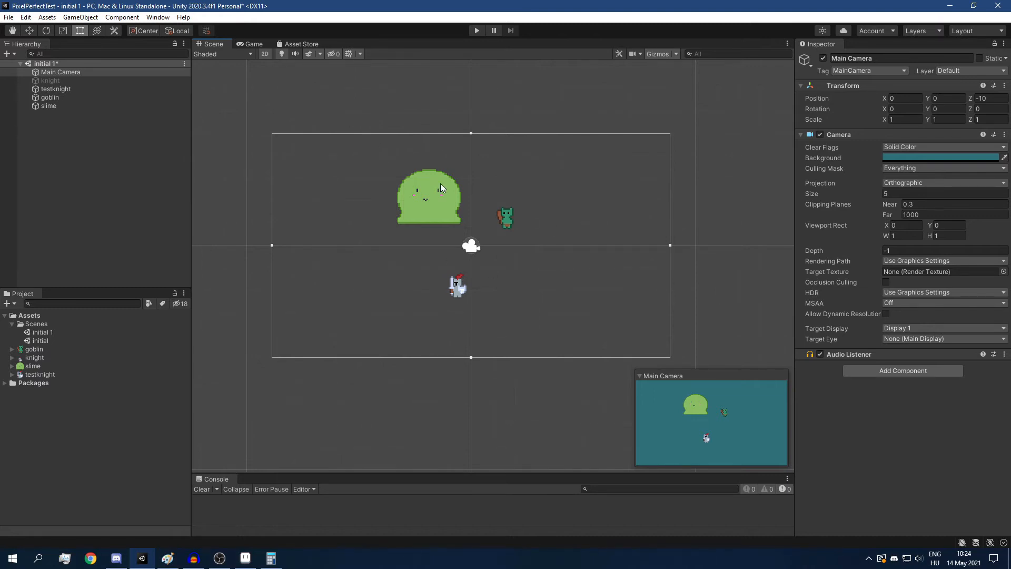
mouse_move(492, 214)
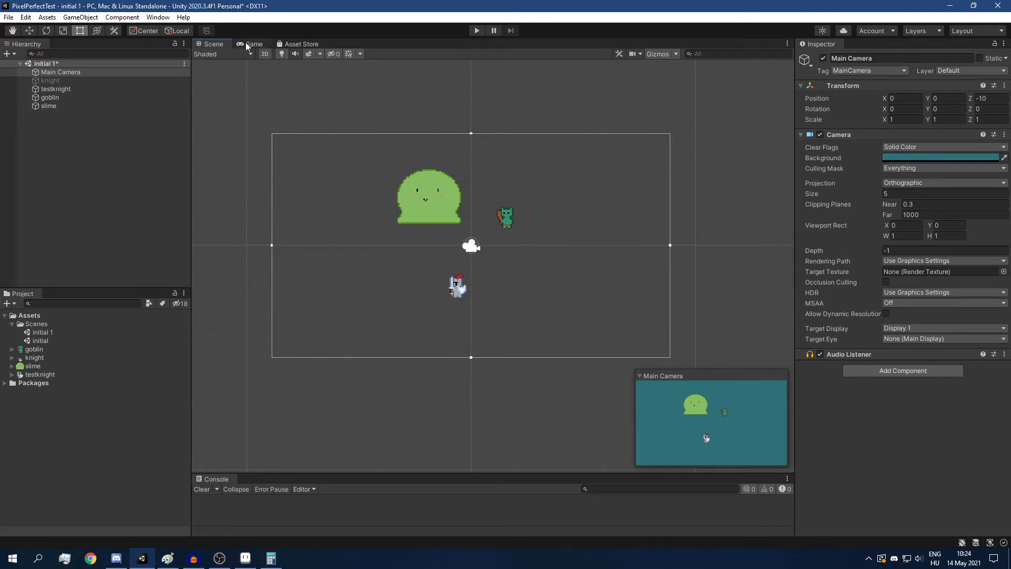
mouse_move(530, 230)
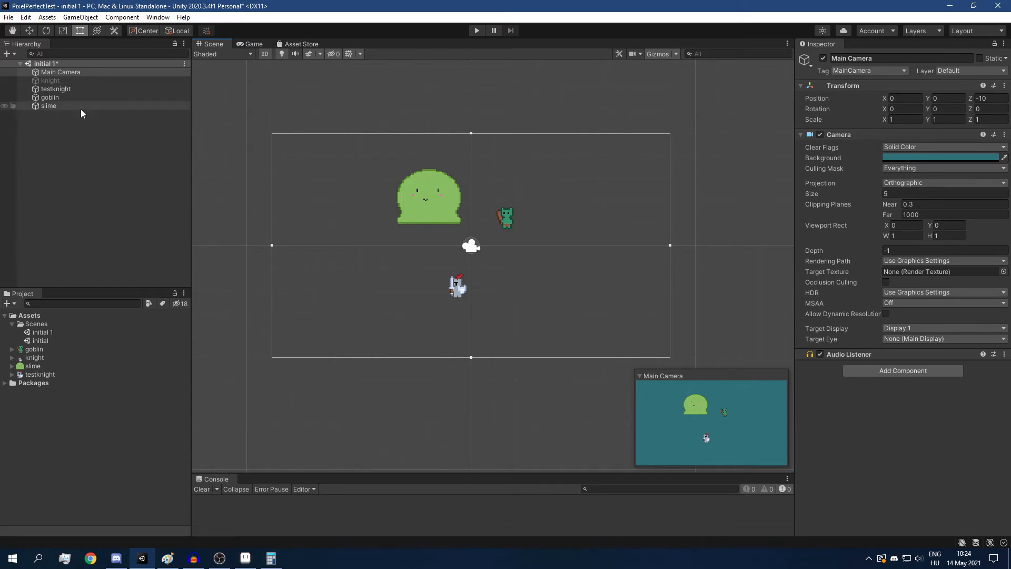
mouse_move(73, 97)
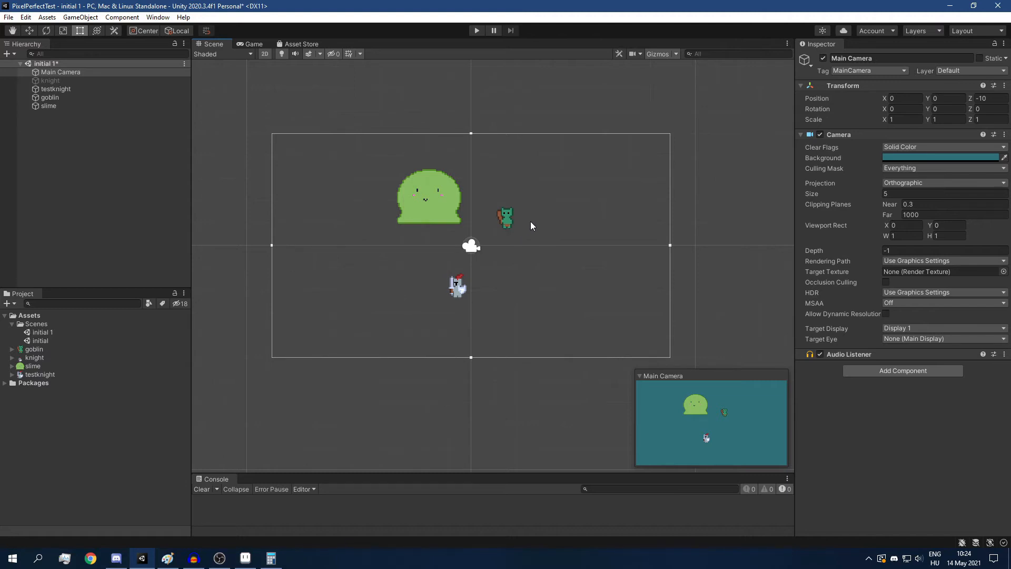
mouse_move(531, 207)
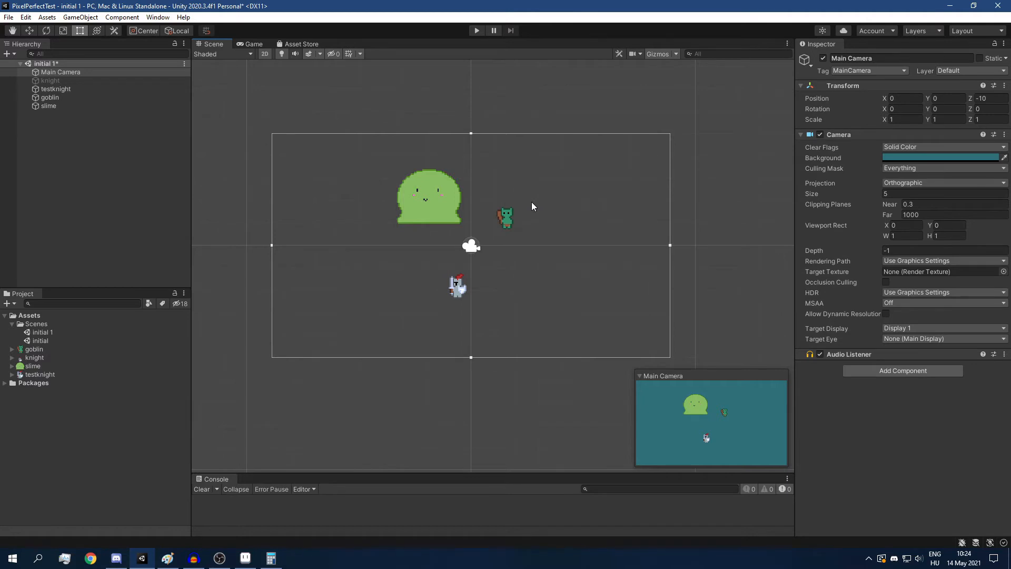
mouse_move(533, 232)
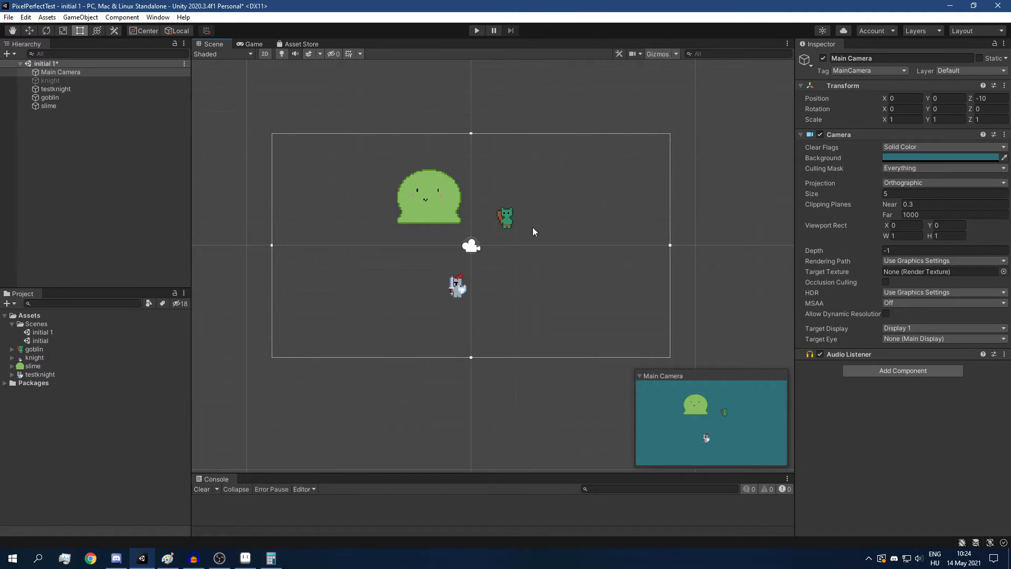
mouse_move(495, 225)
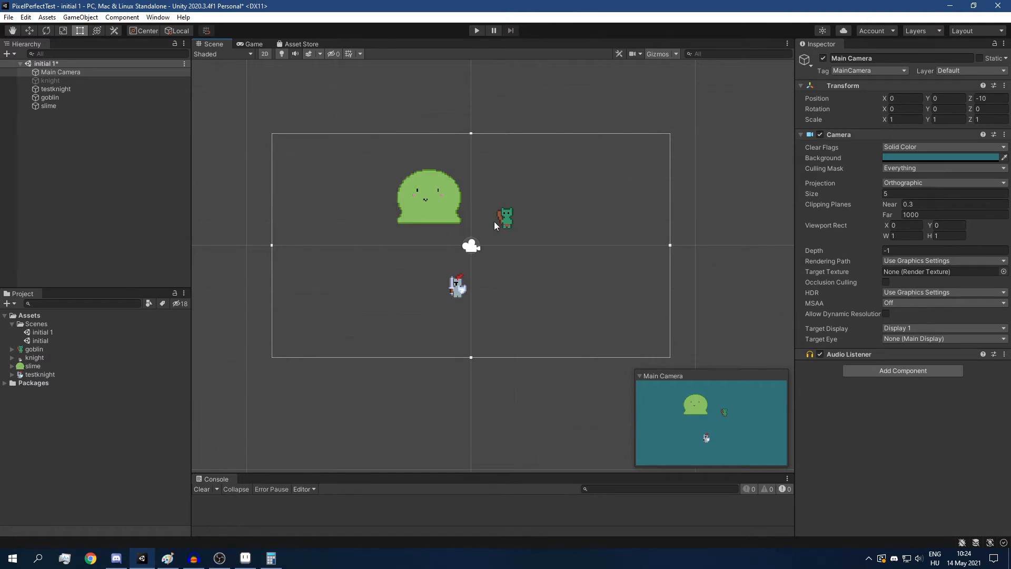
mouse_move(513, 232)
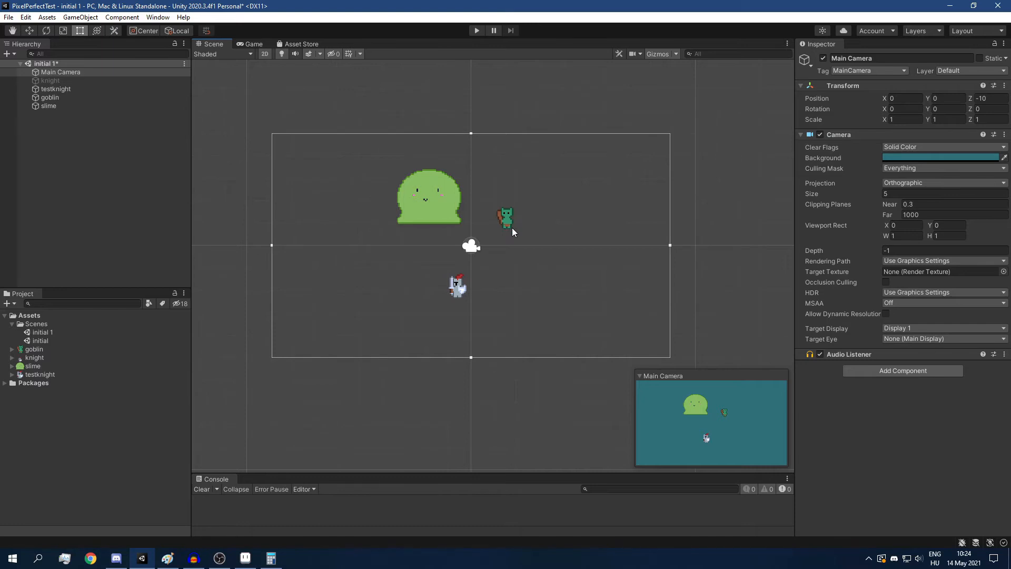
mouse_move(448, 295)
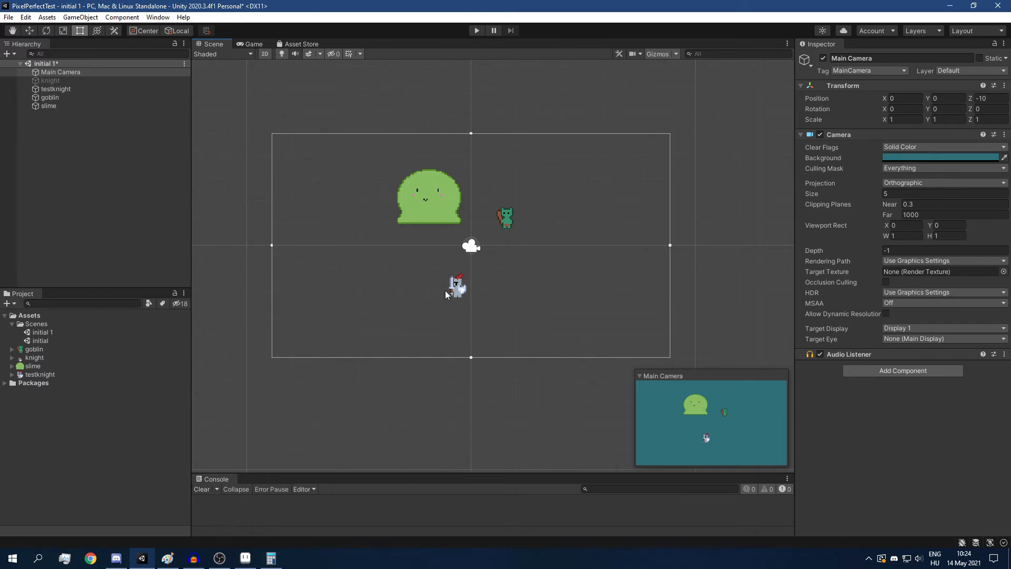
Bring Calculator back and compute 72 ÷ 16 to get 4.5.
left_click(270, 558)
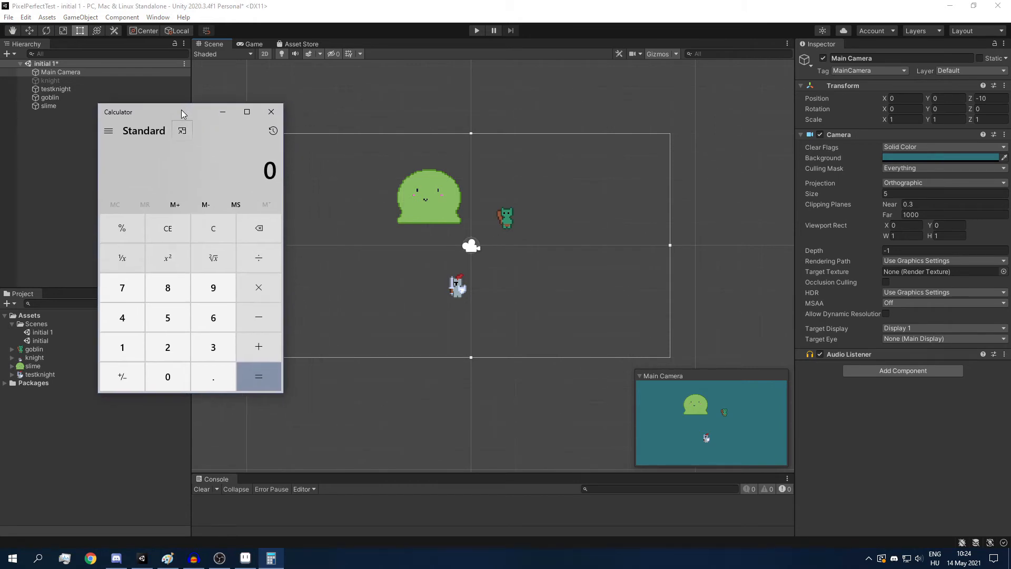
left_click(122, 287)
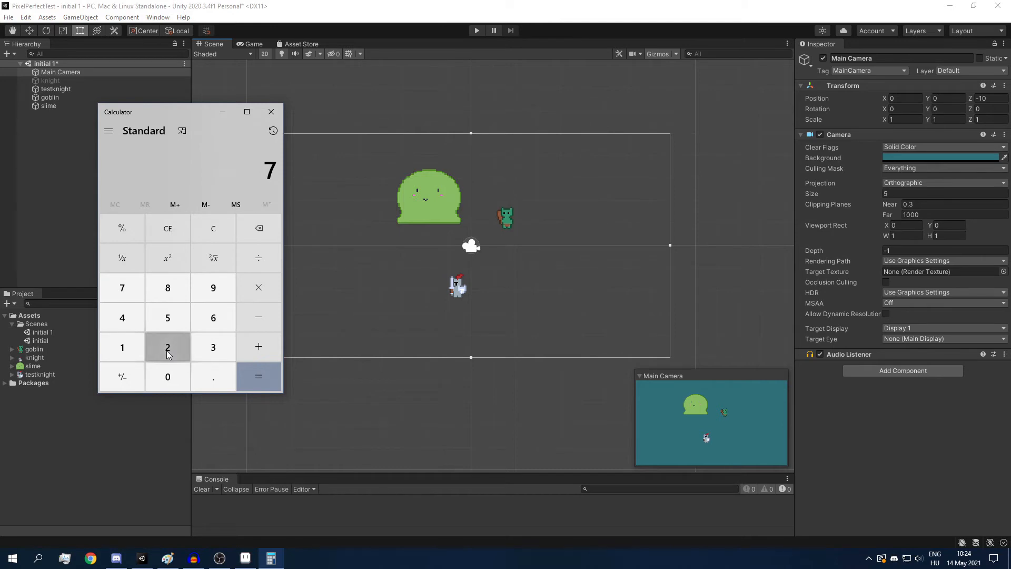
left_click(168, 346)
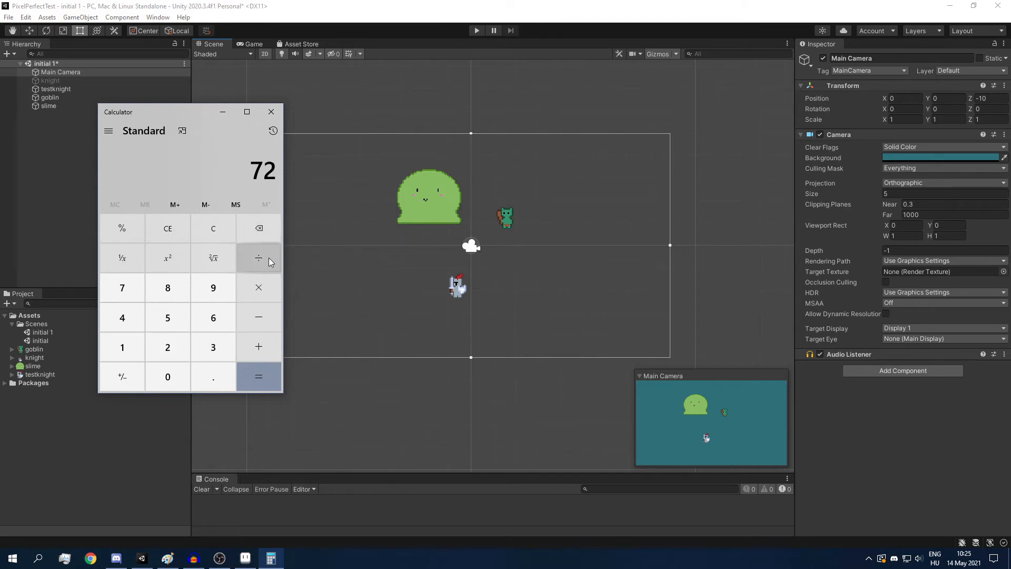
left_click(259, 257)
type("1")
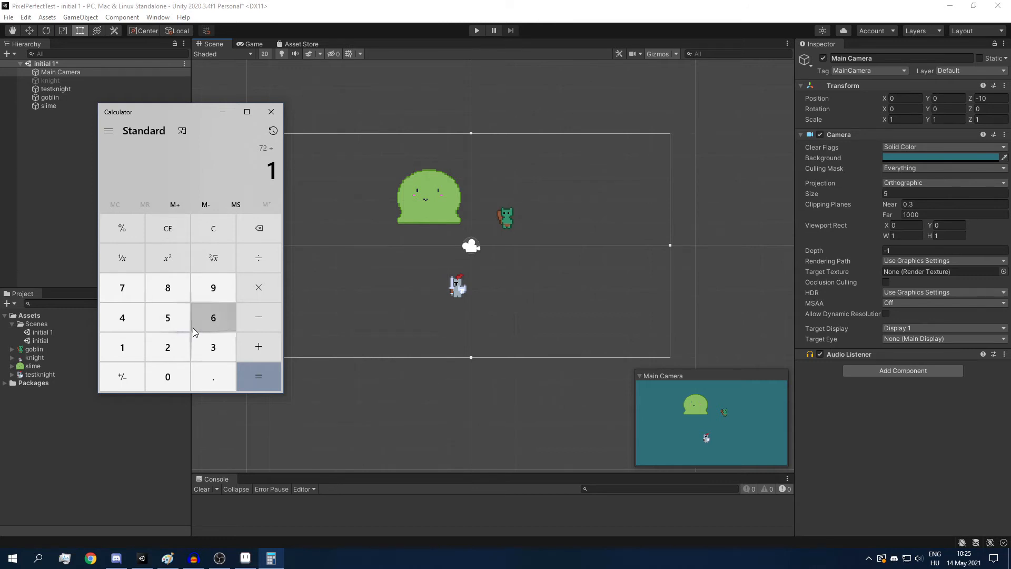
mouse_move(213, 317)
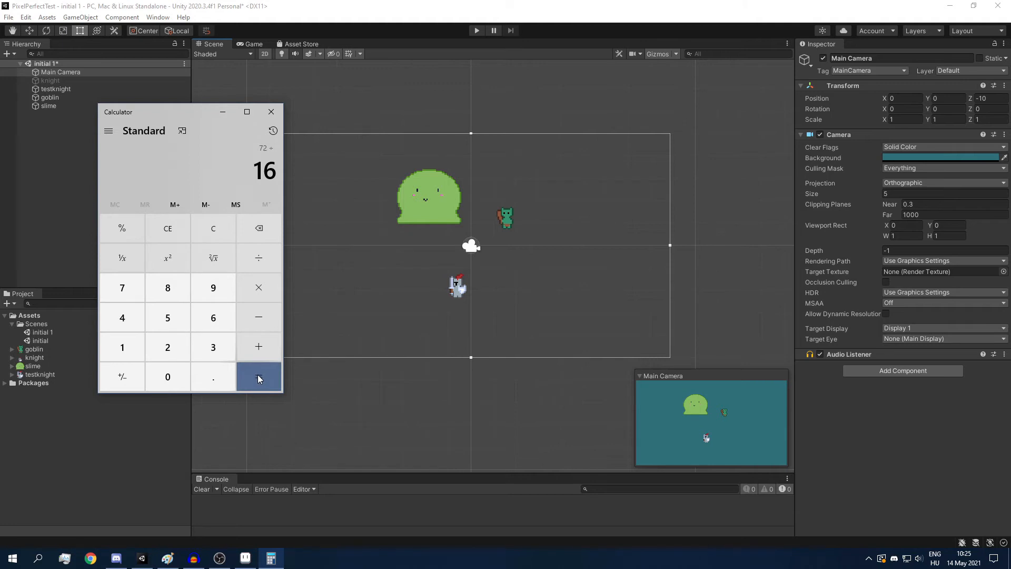
left_click(259, 377)
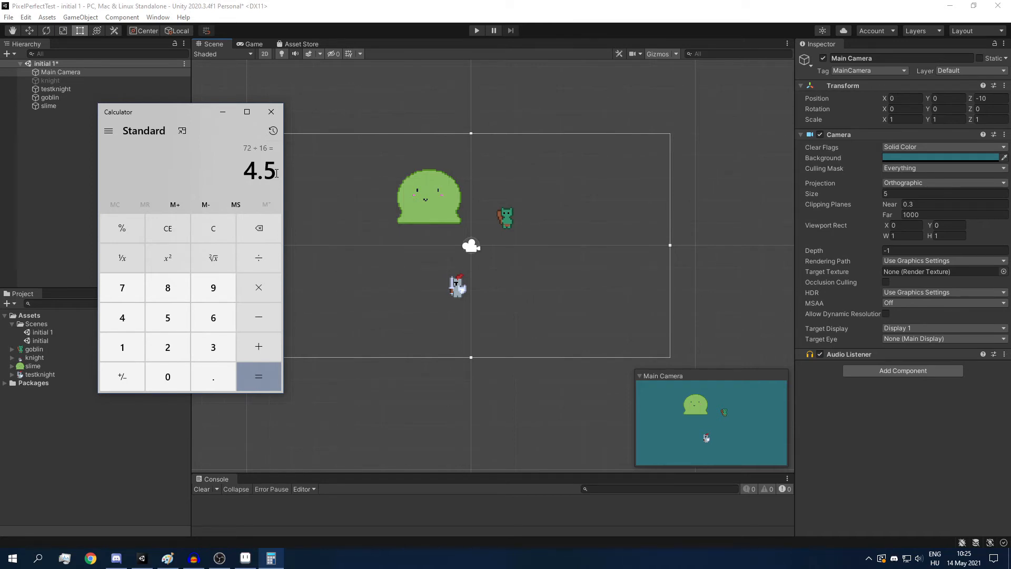
mouse_move(222, 112)
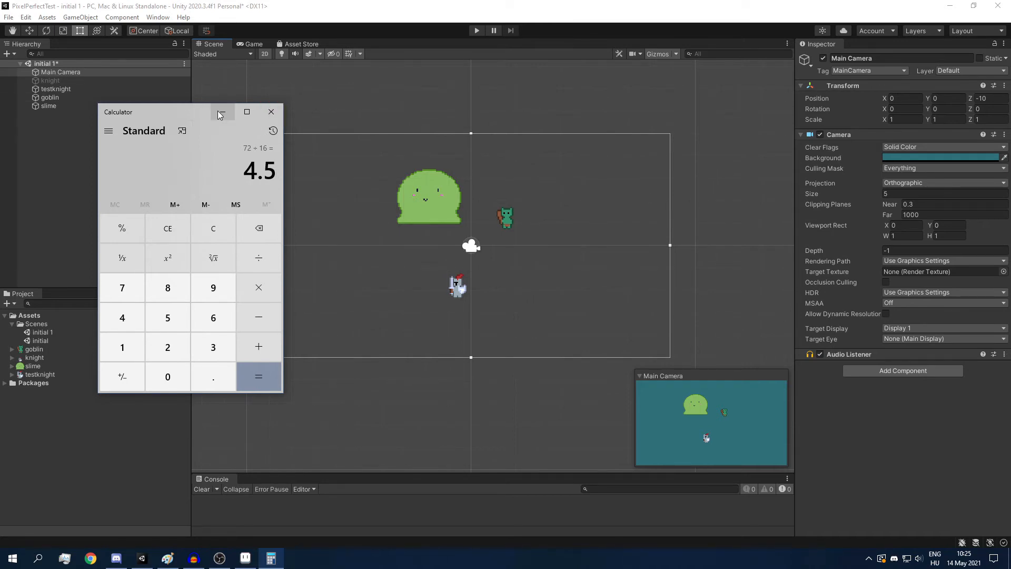
mouse_move(221, 113)
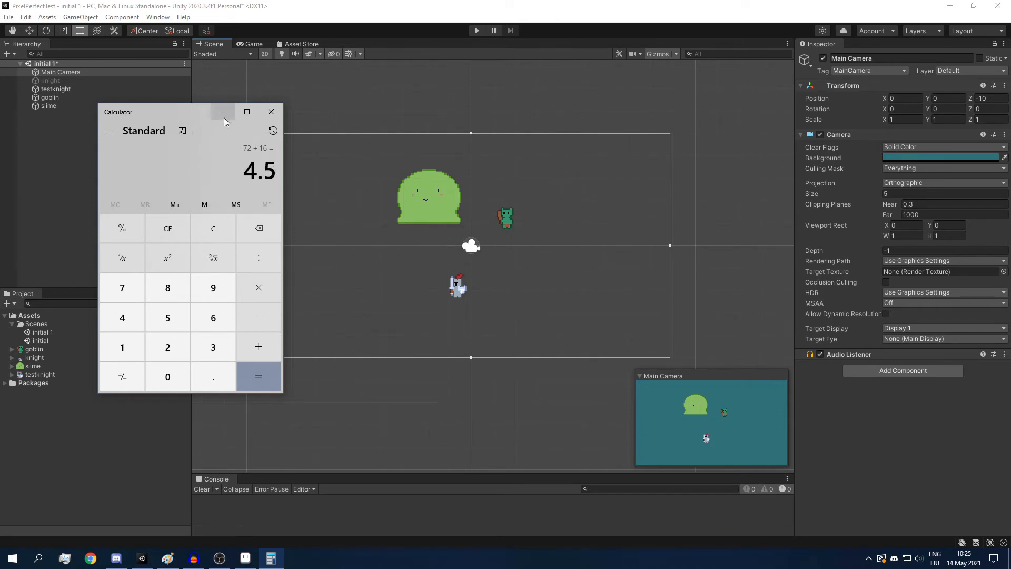
mouse_move(222, 112)
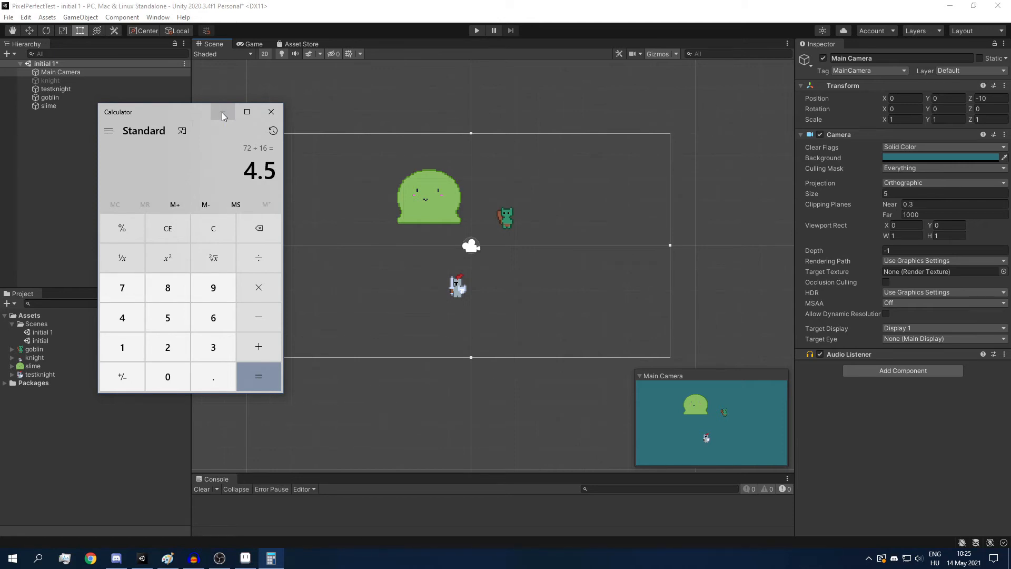
mouse_move(222, 111)
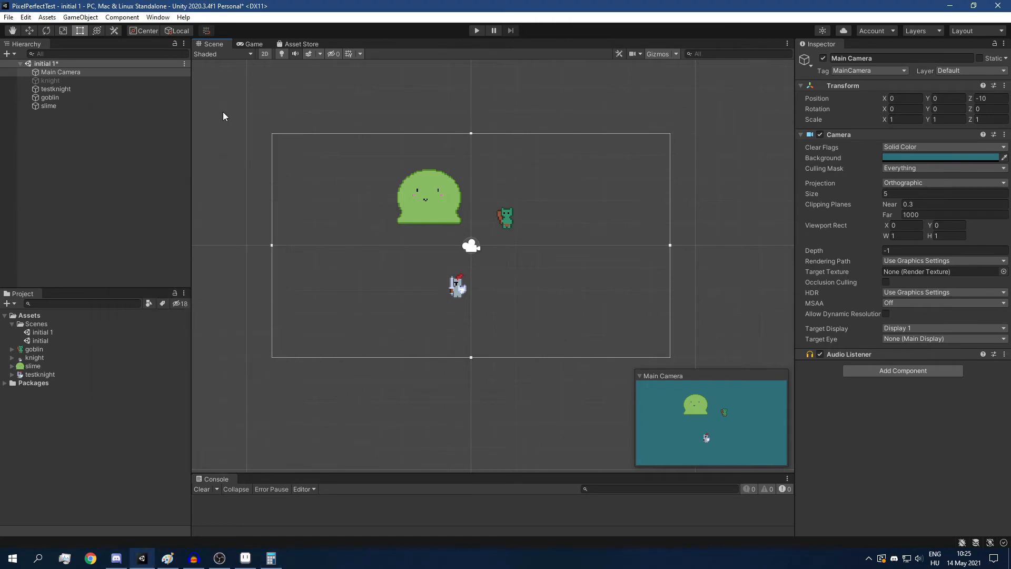
mouse_move(483, 315)
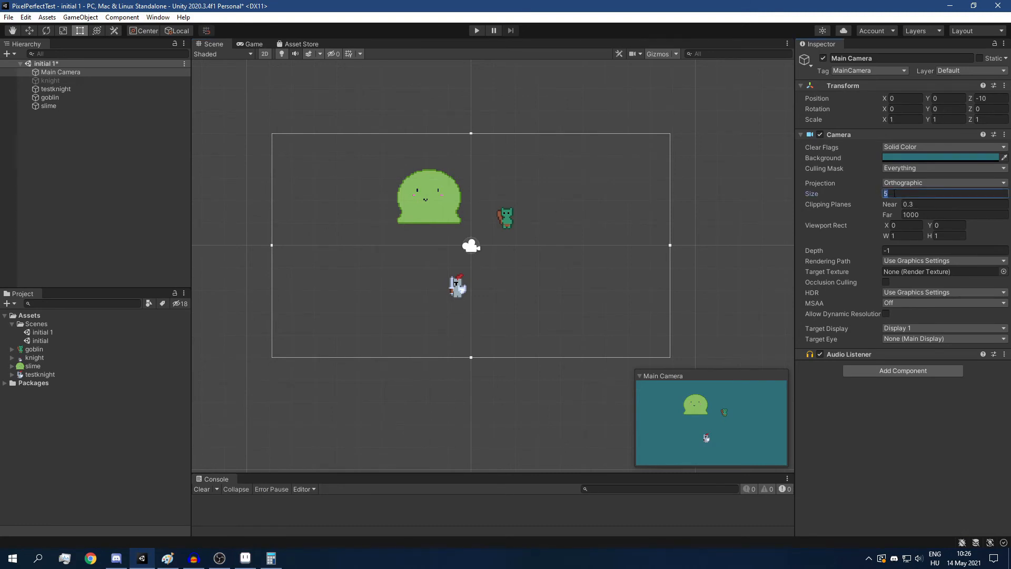
Switch to the Game view and magnify its preview to about 3x to inspect the sprites.
left_click(253, 44)
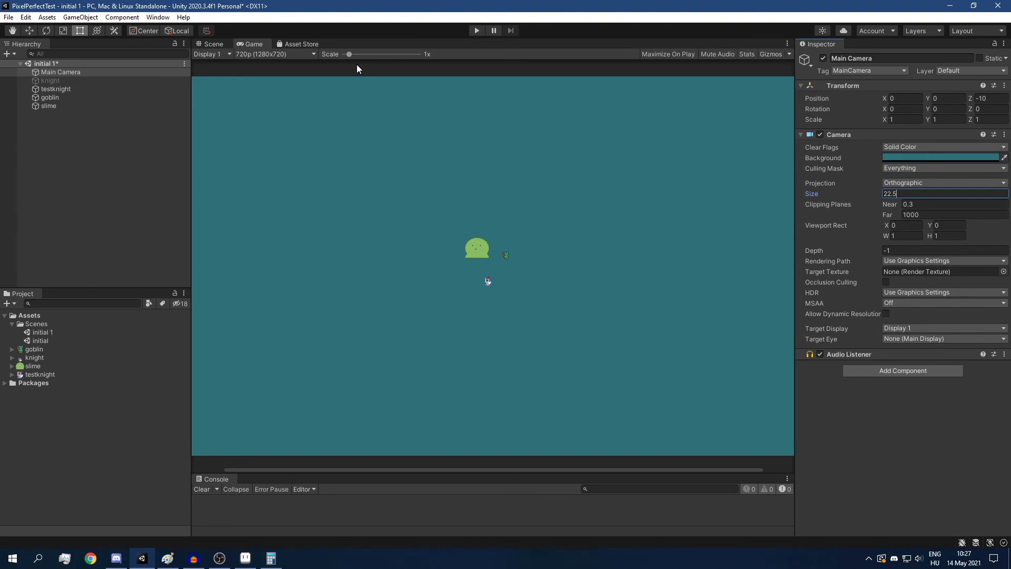
mouse_move(472, 252)
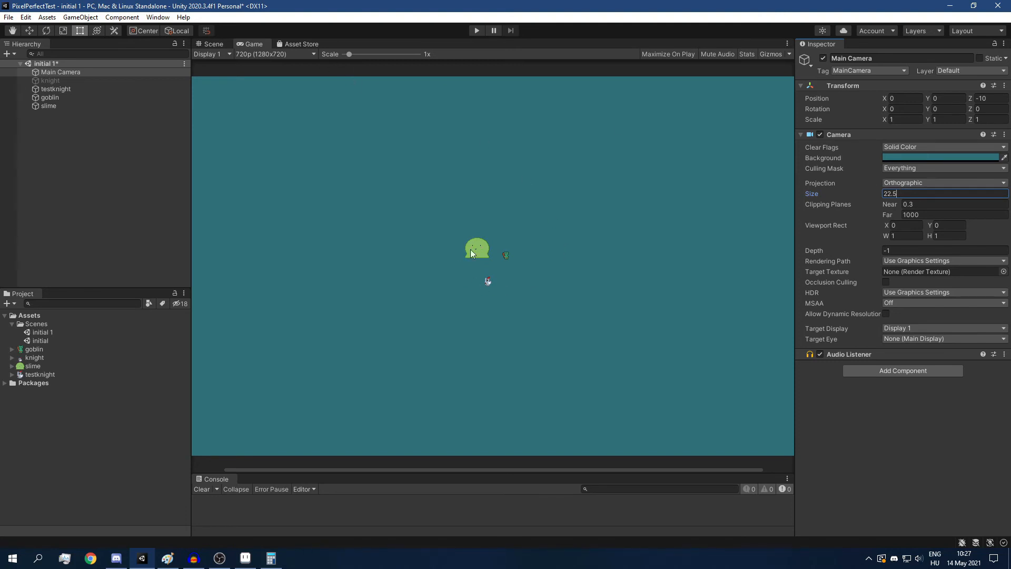
mouse_move(307, 75)
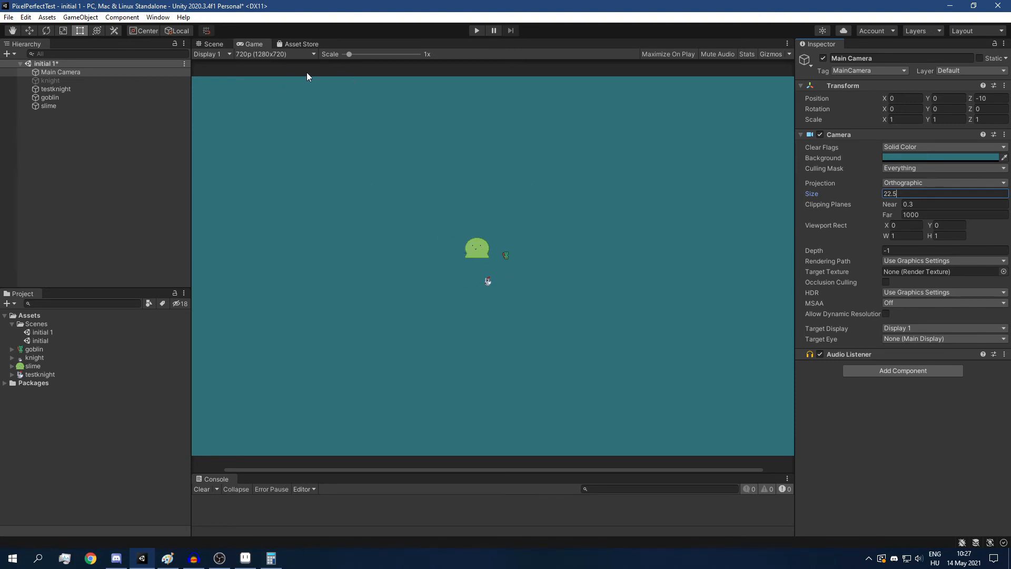
mouse_move(350, 57)
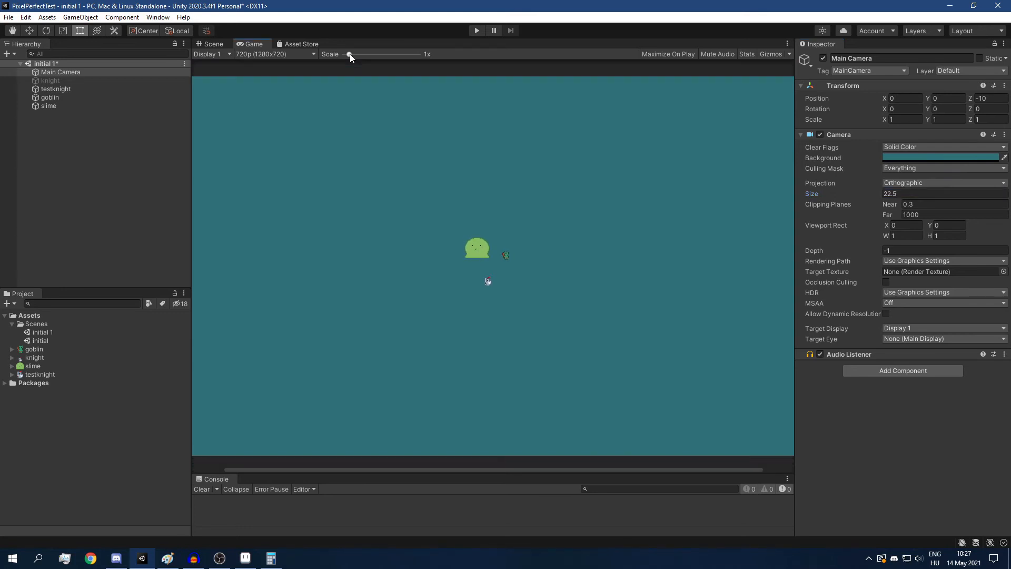
left_click_drag(350, 54, 353, 54)
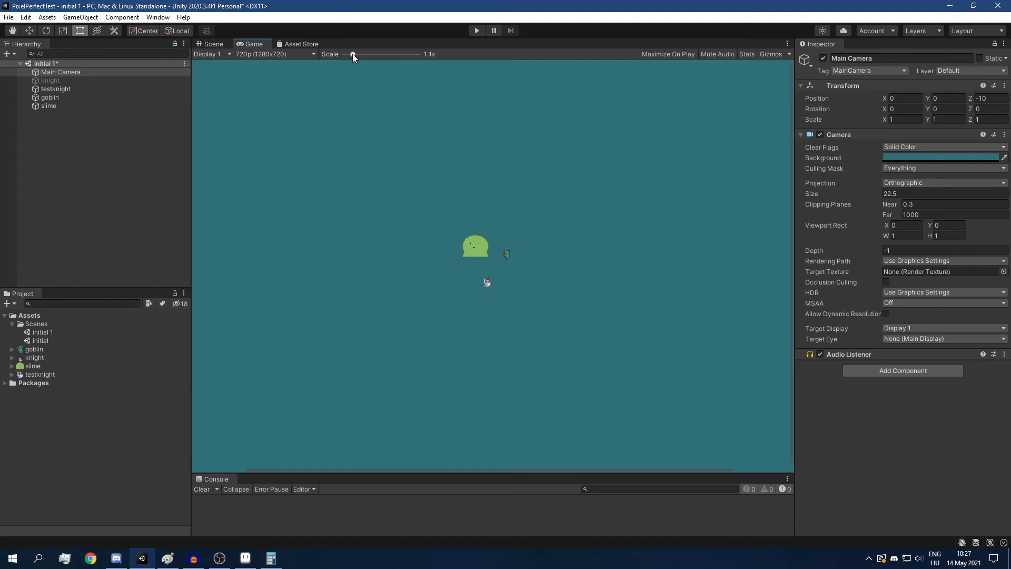
left_click_drag(352, 54, 379, 54)
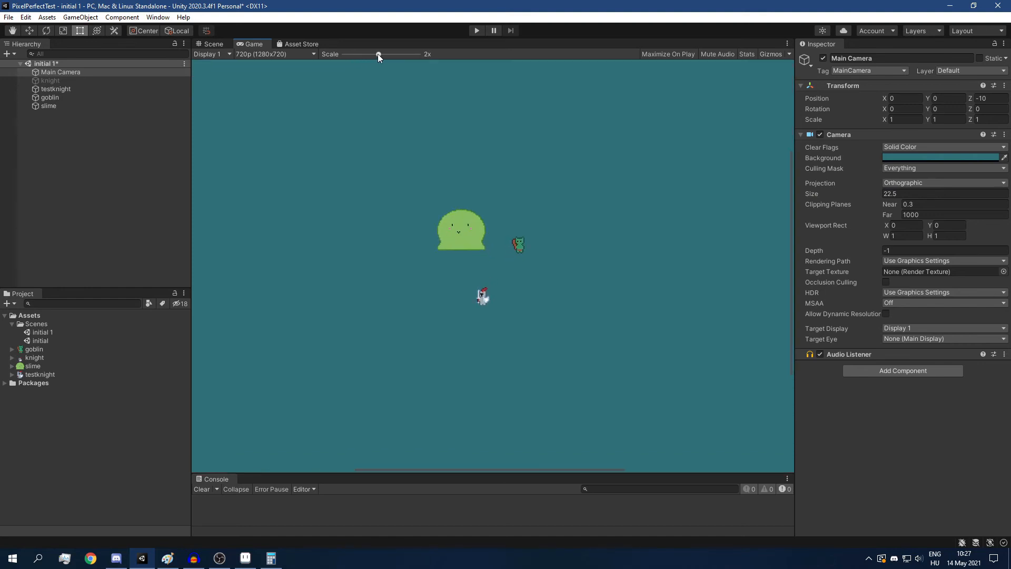
left_click_drag(378, 53, 398, 54)
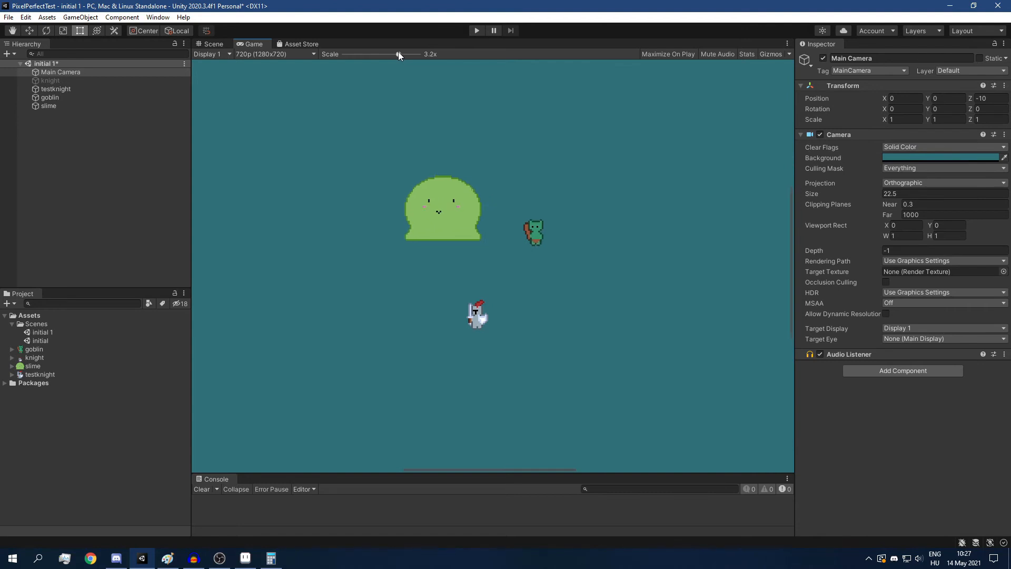
left_click_drag(398, 54, 409, 54)
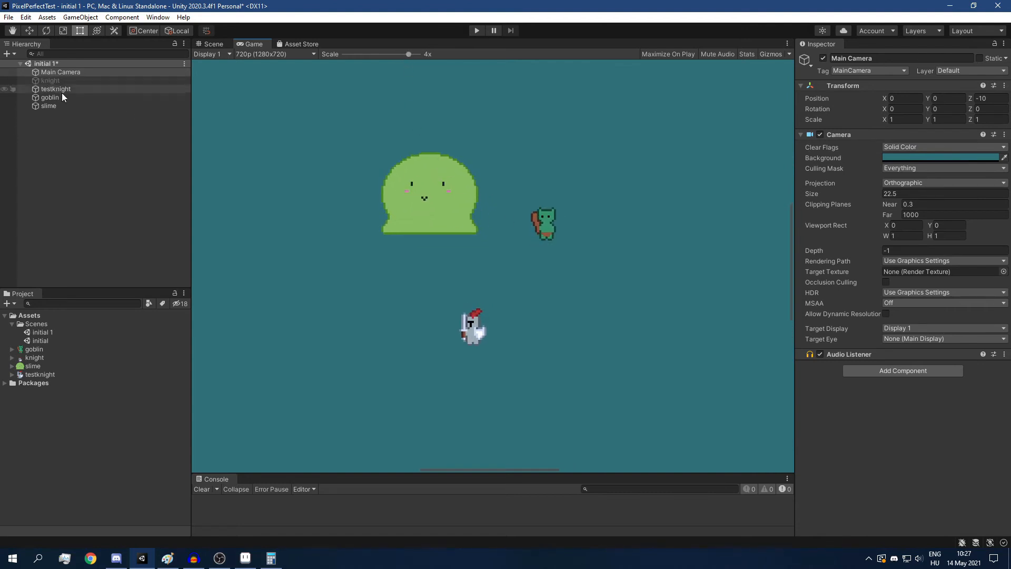
Select the goblin, enter 0.85 in its Transform Position, and return the preview to 1x.
left_click(50, 97)
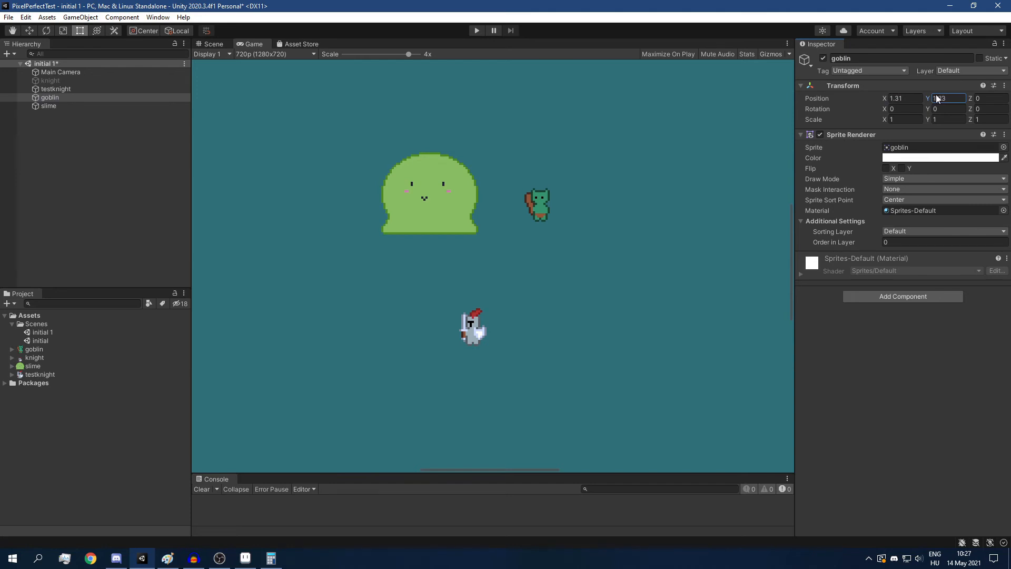
type("0.85")
left_click(904, 98)
type("1.42")
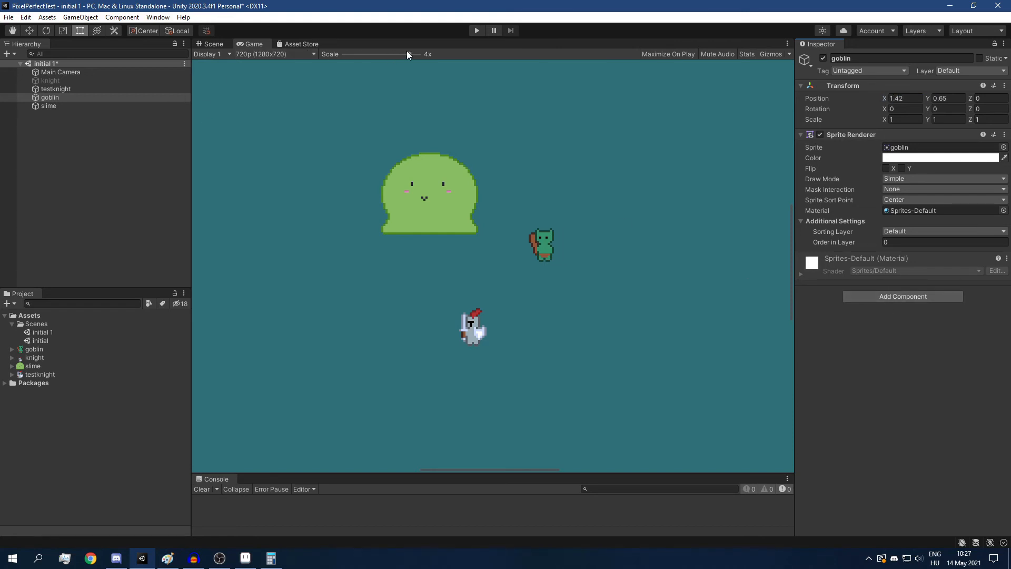
left_click_drag(408, 53, 405, 54)
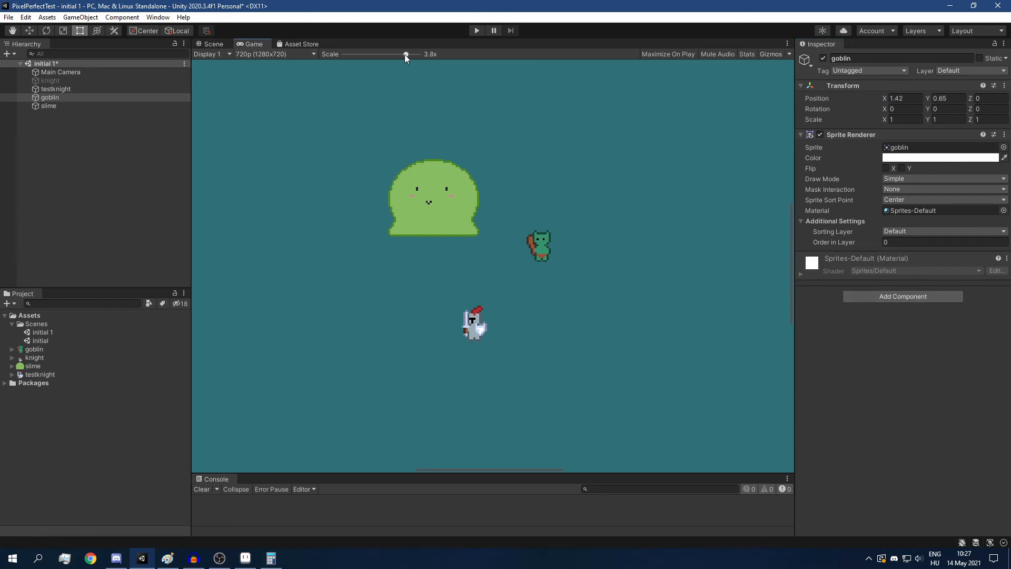
left_click_drag(404, 54, 349, 54)
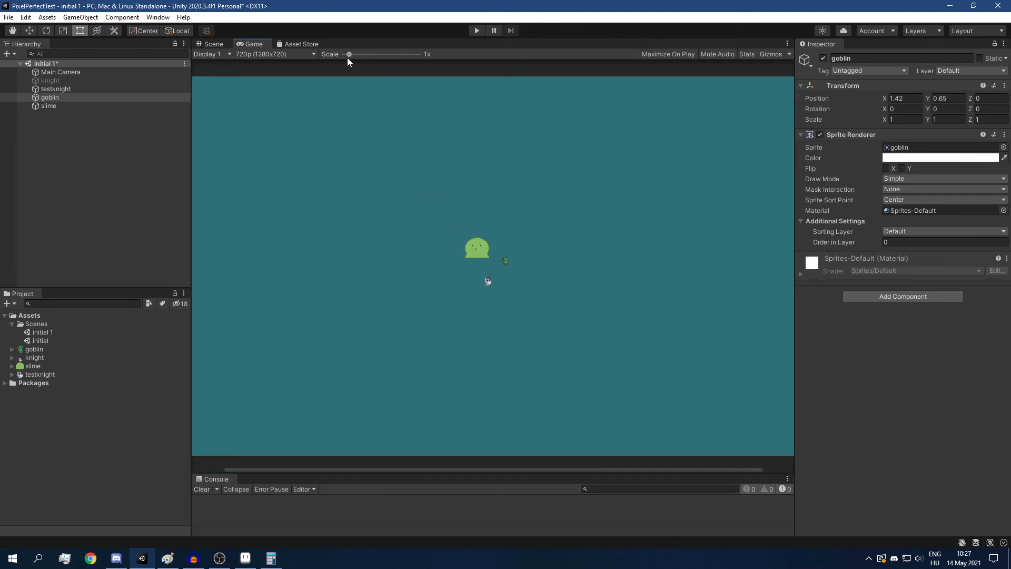
left_click(60, 71)
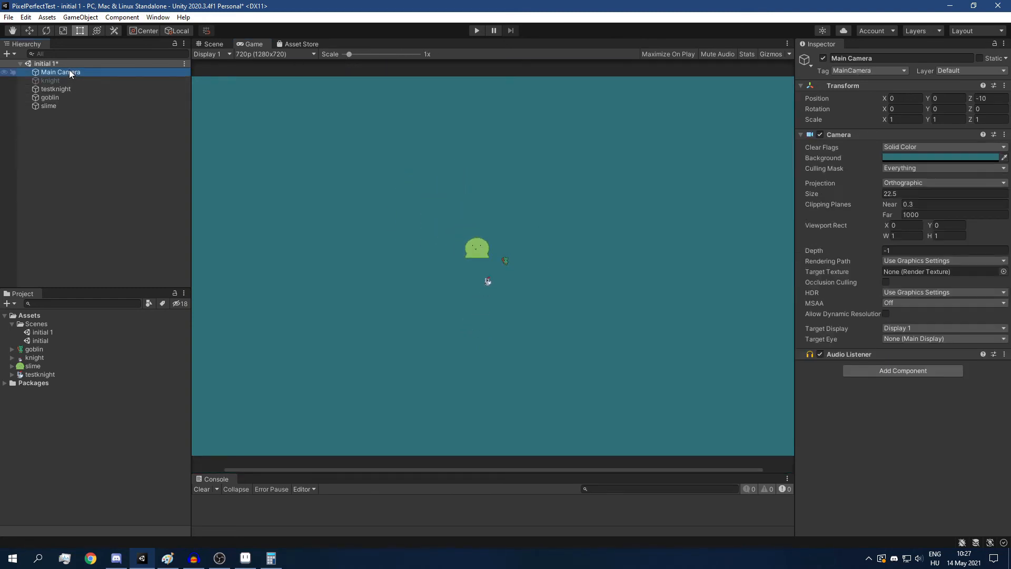
mouse_move(70, 147)
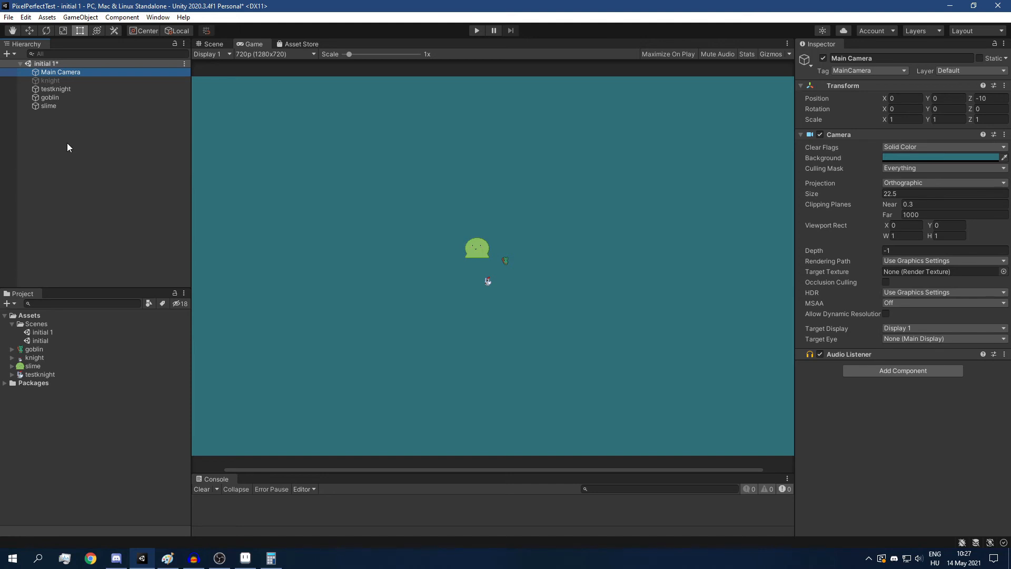
left_click(49, 97)
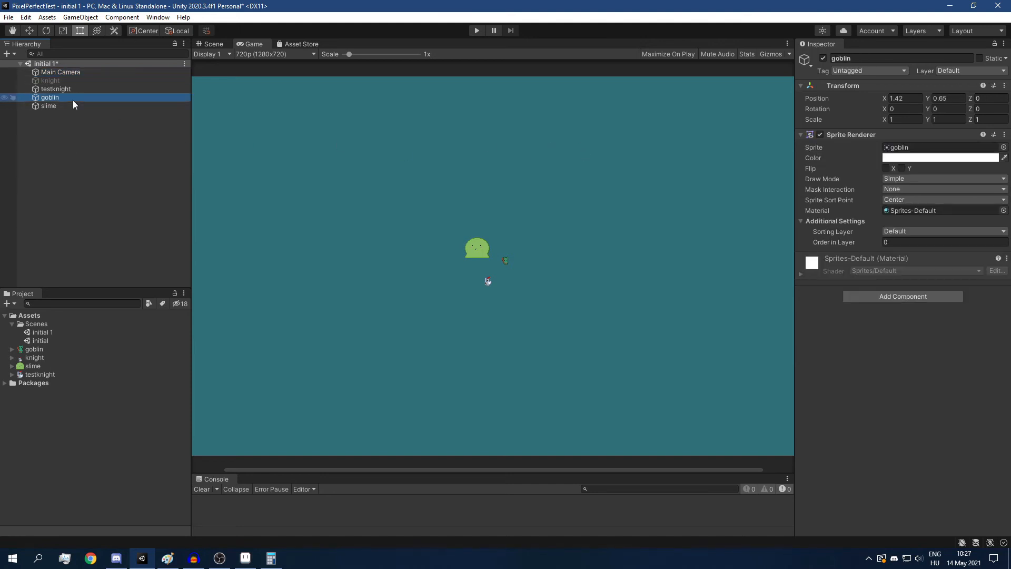
mouse_move(88, 159)
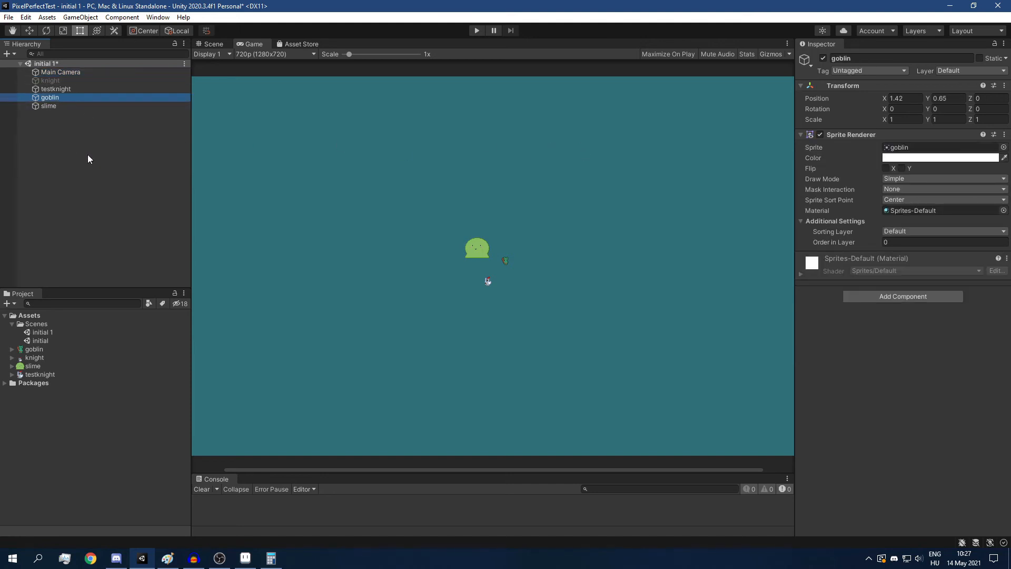
mouse_move(79, 123)
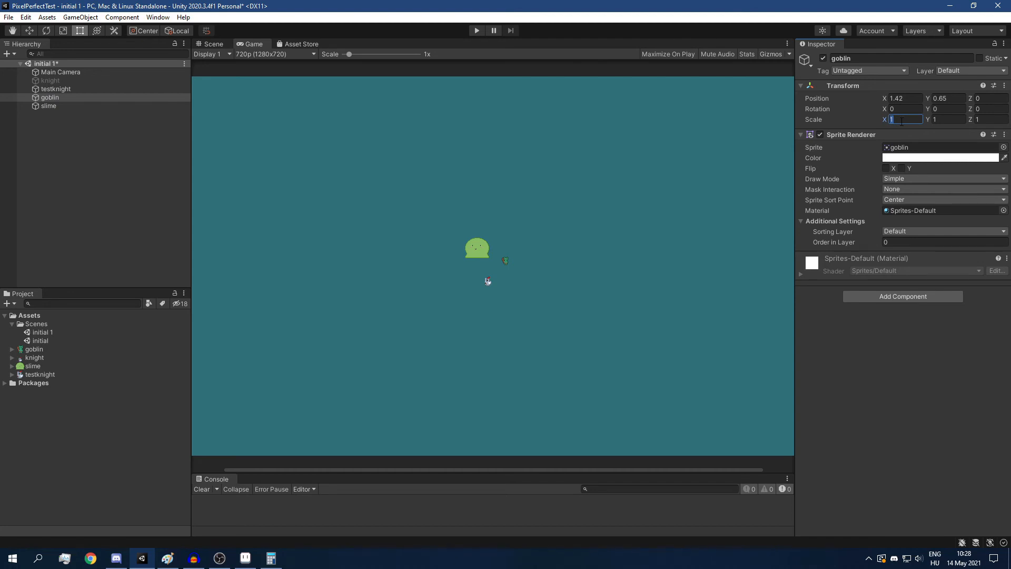
mouse_move(912, 127)
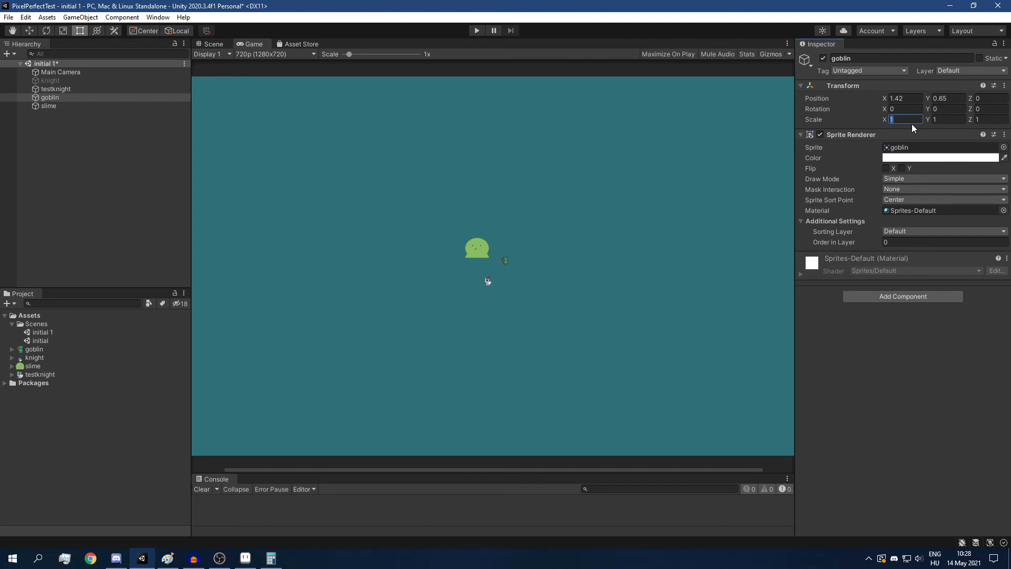
mouse_move(934, 143)
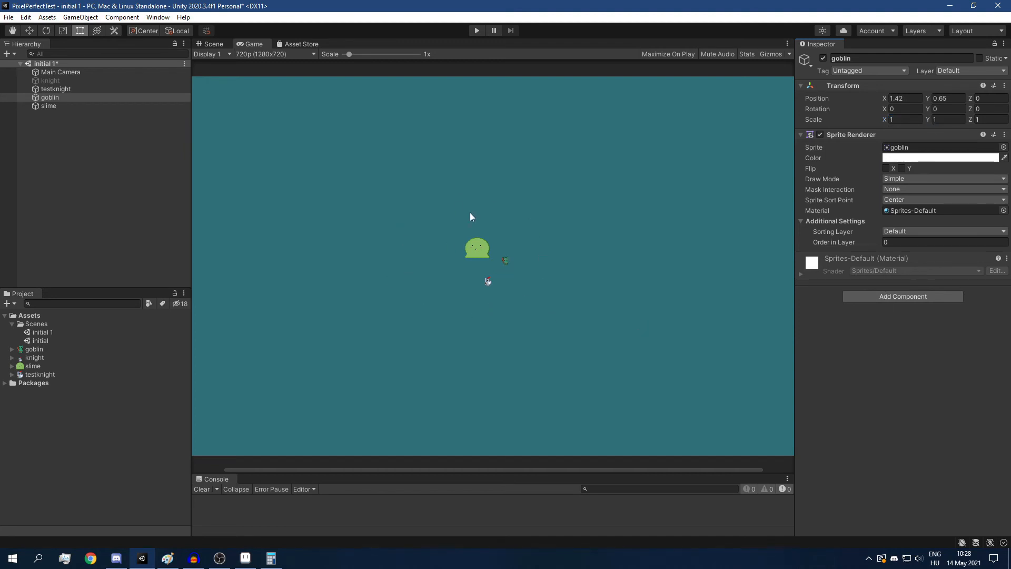
mouse_move(475, 214)
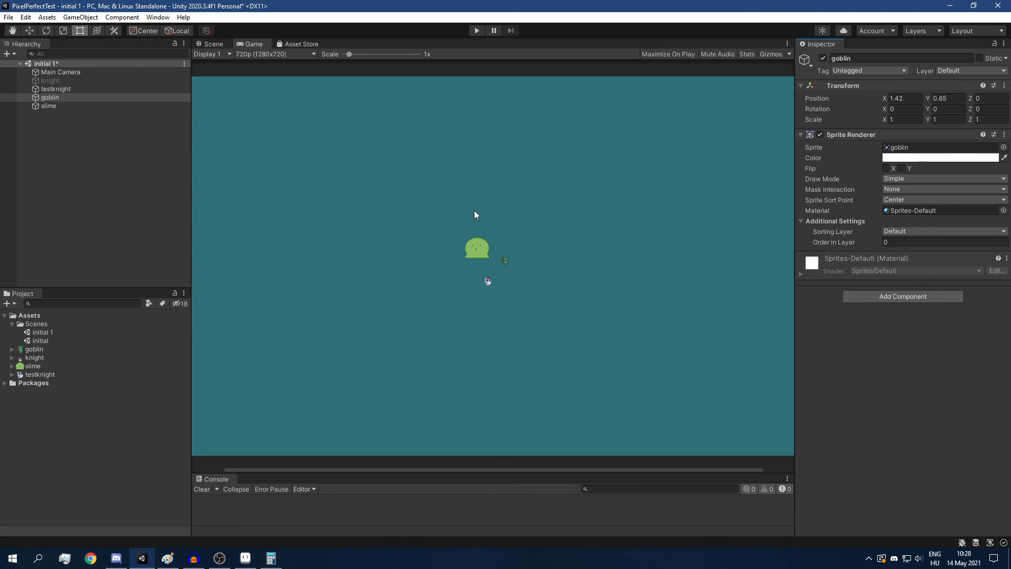
mouse_move(128, 64)
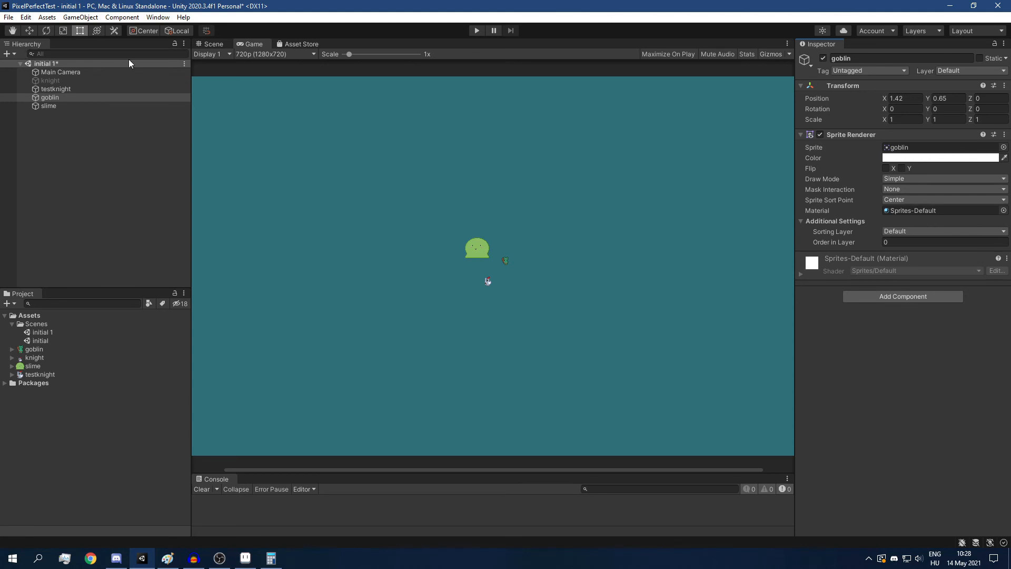
left_click(61, 71)
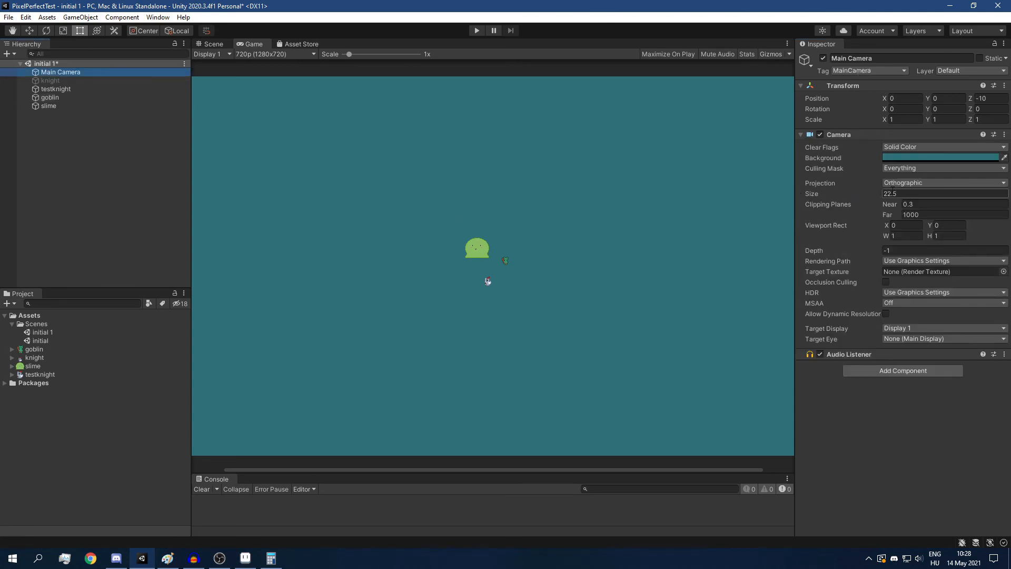
Select the Main Camera's Size value so it can be replaced with 7.5.
left_click(945, 194)
type("5.67")
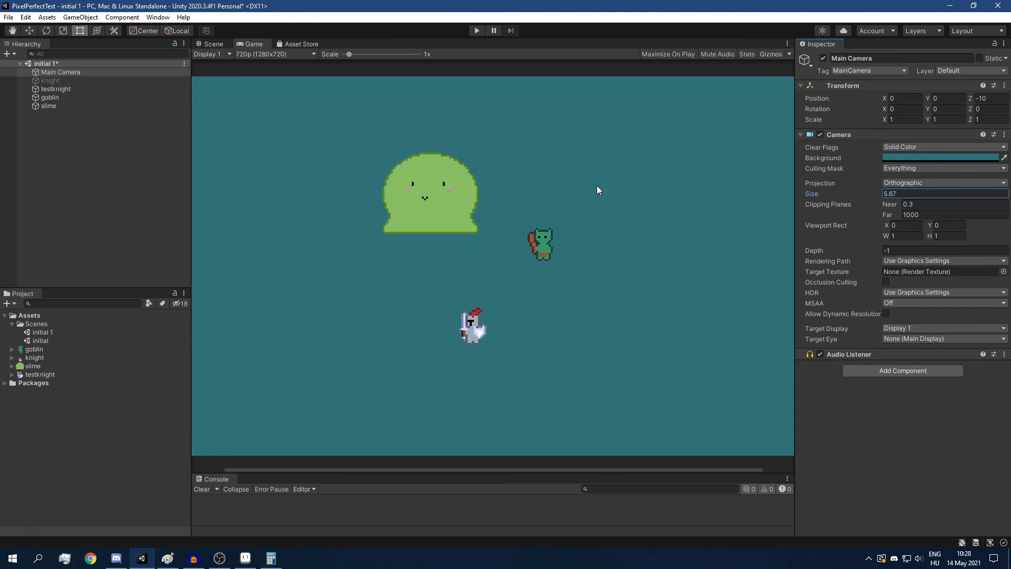
triple_click(943, 194)
type("7.5")
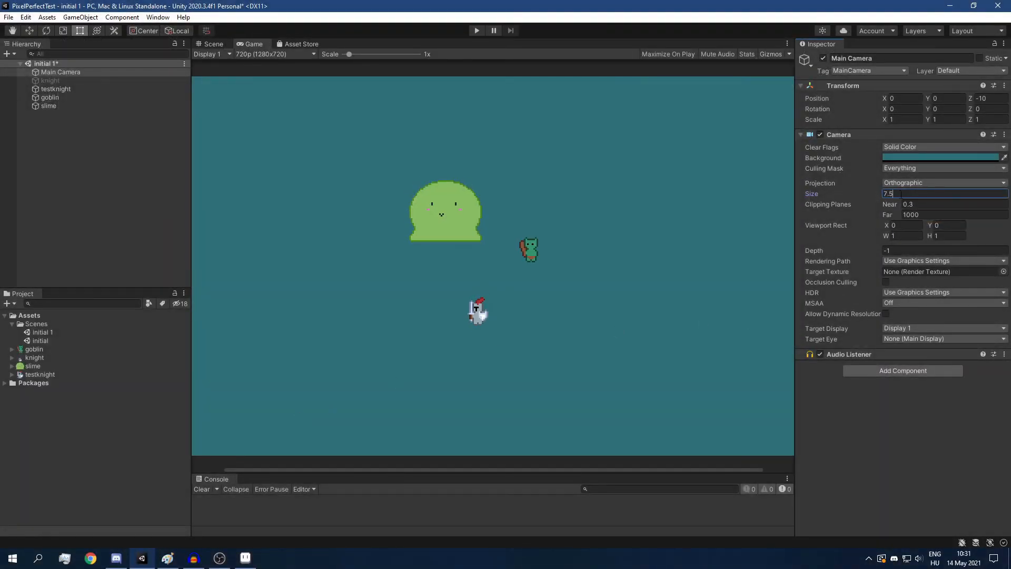
mouse_move(898, 218)
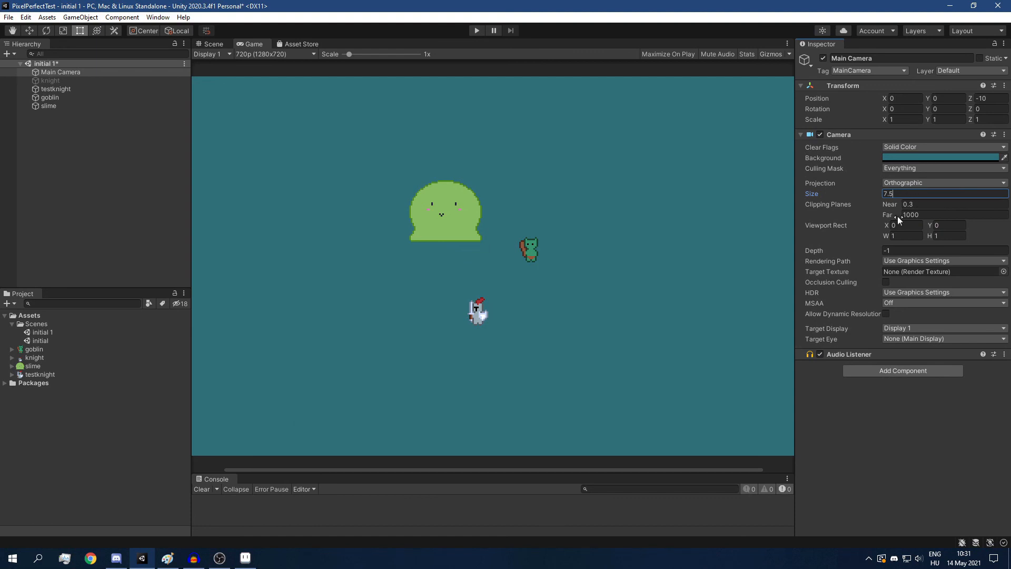
Commit the camera size of 7.5 before replacing it with 5.625.
left_click(877, 433)
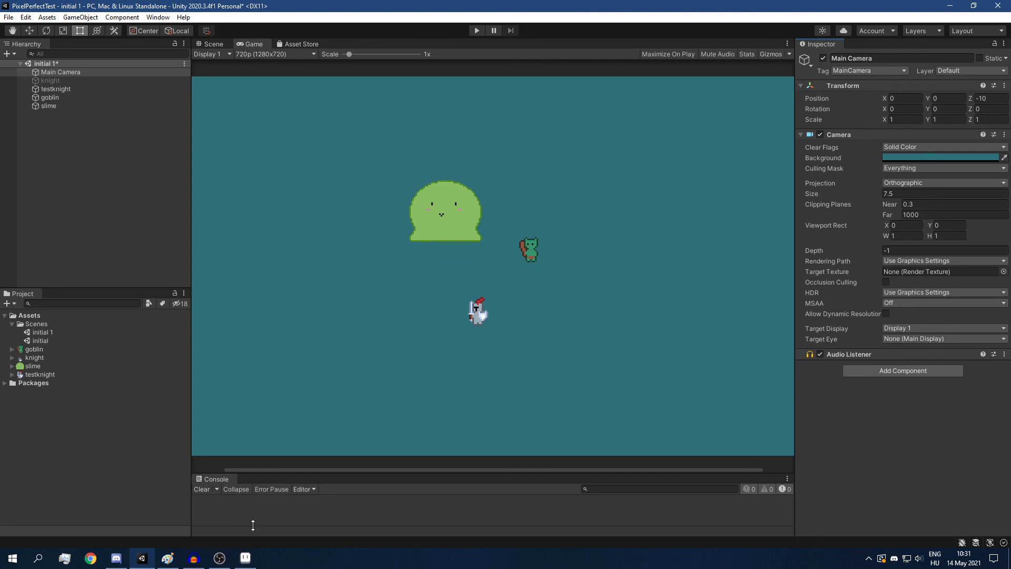
mouse_move(219, 558)
type("5.625")
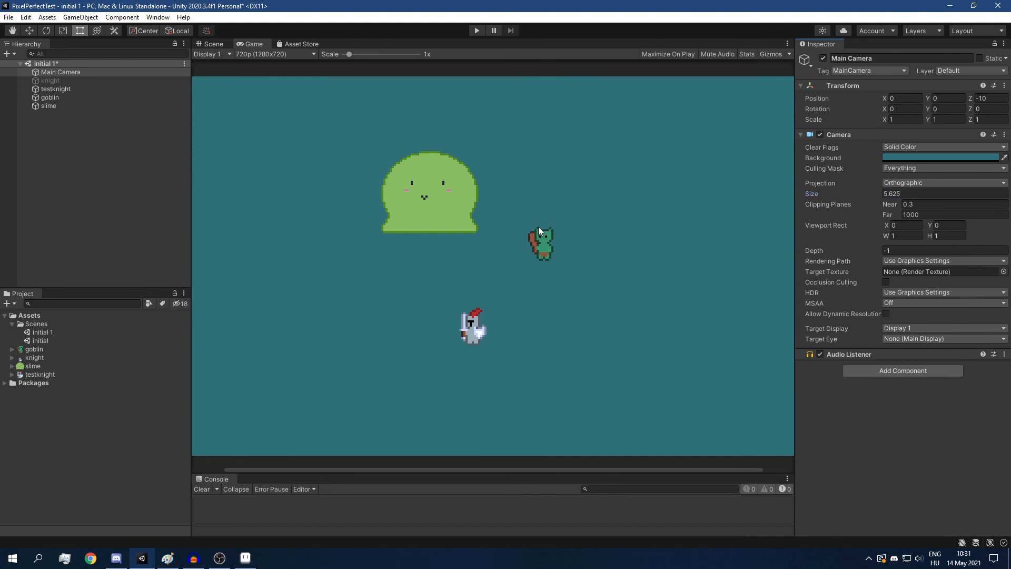
mouse_move(365, 176)
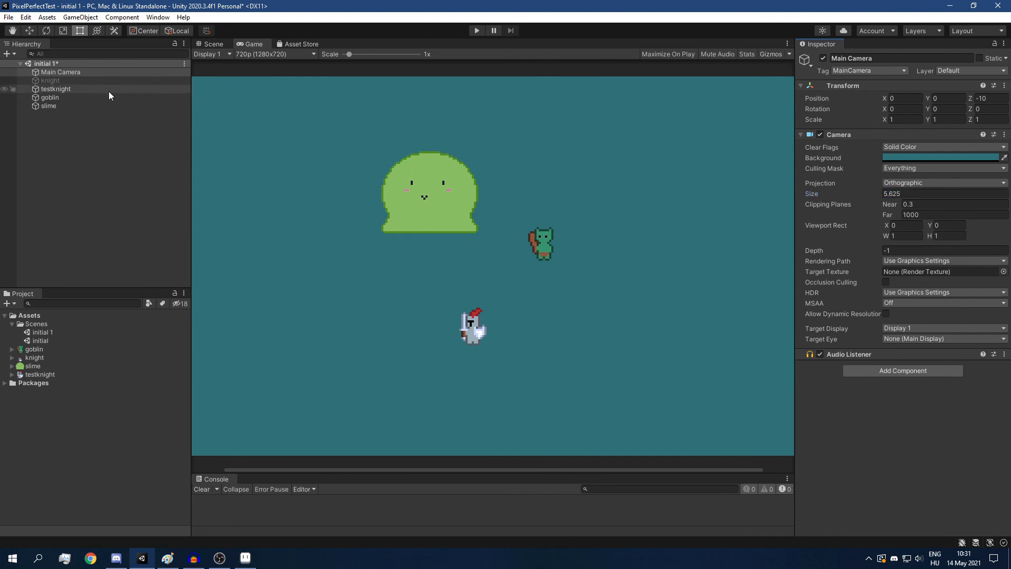
Select the goblin to adjust its position, then the slime to check its transform.
left_click(49, 97)
type("0.12")
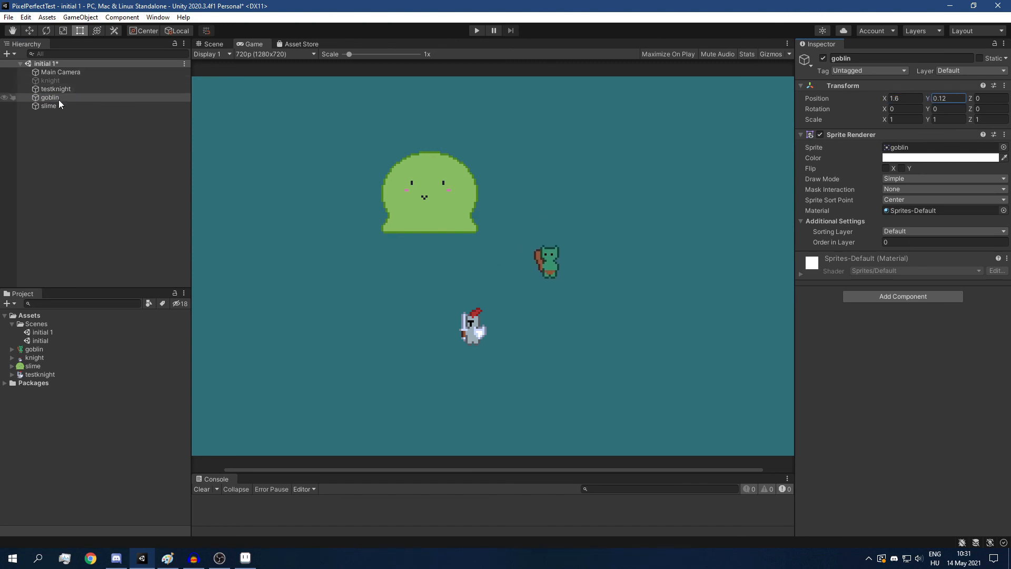
left_click(49, 105)
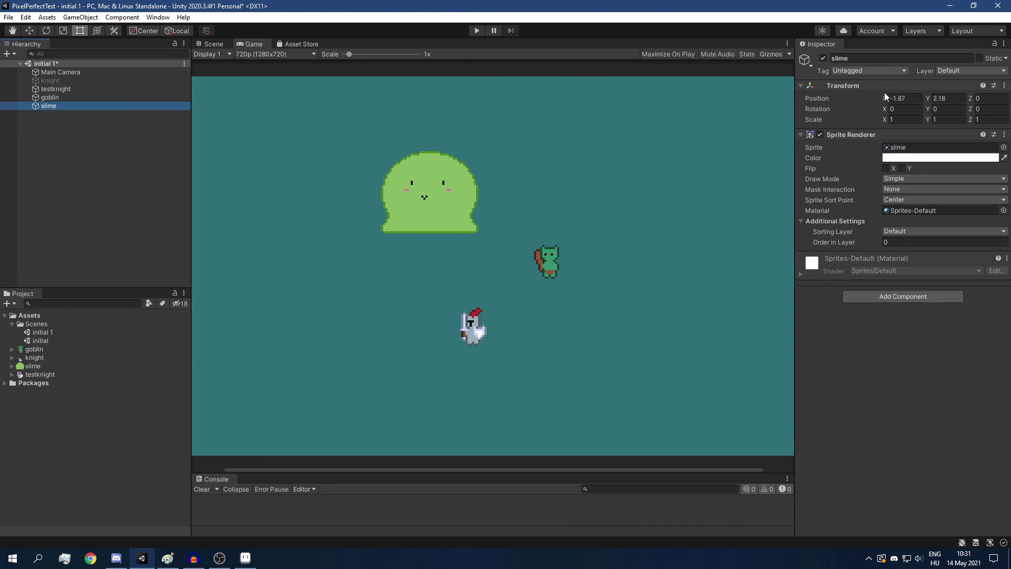
mouse_move(930, 96)
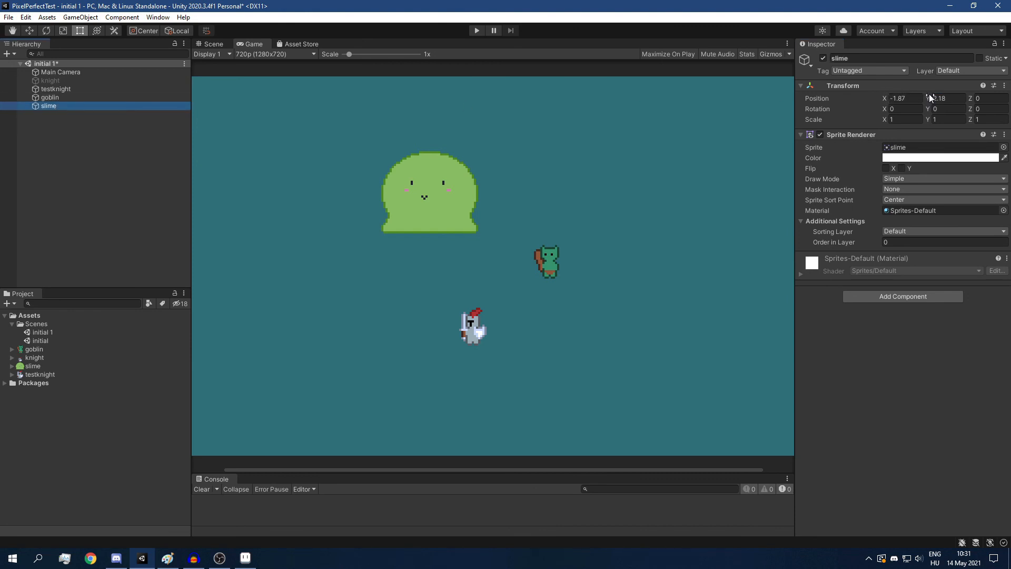